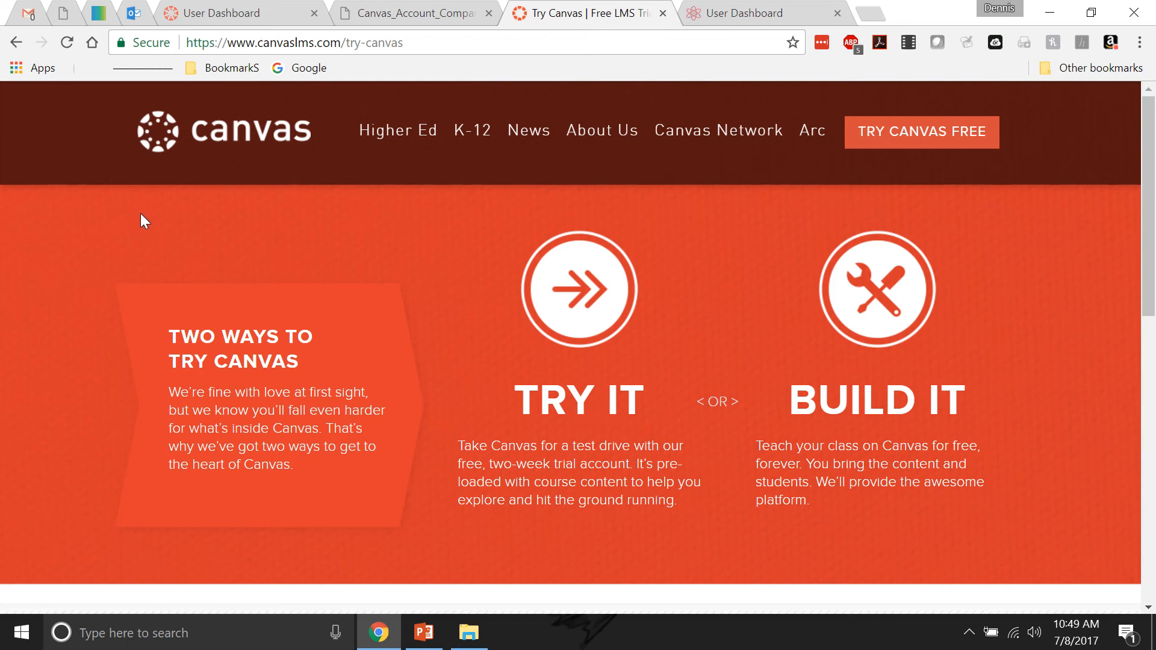
pyautogui.moveTo(147, 212)
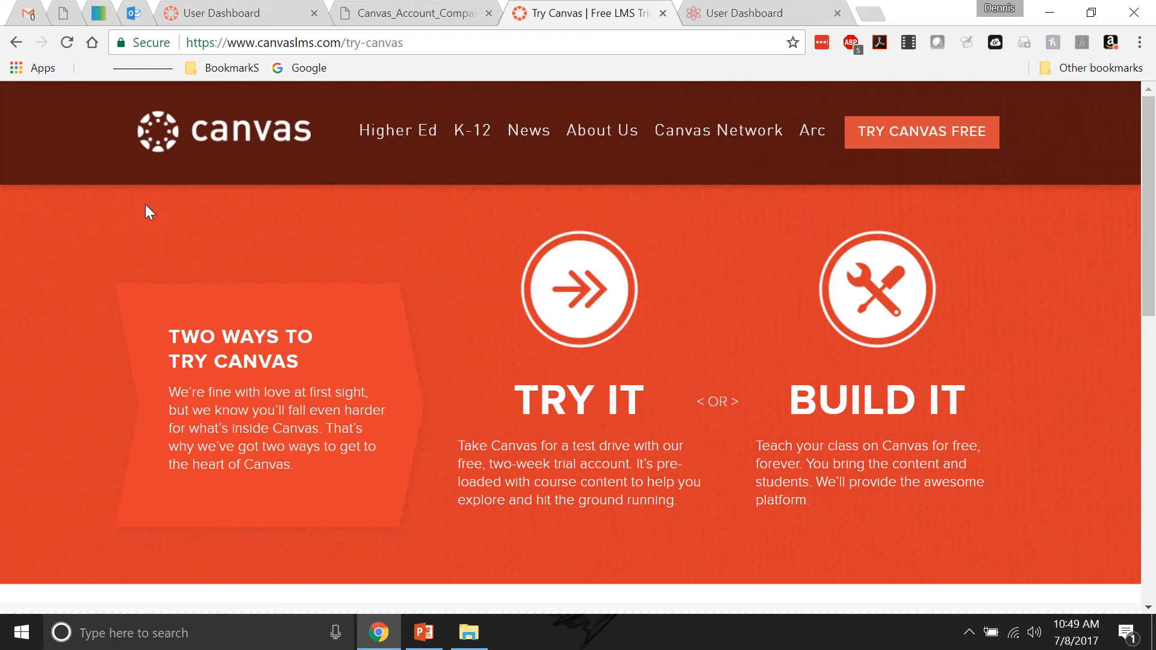
pyautogui.moveTo(153, 223)
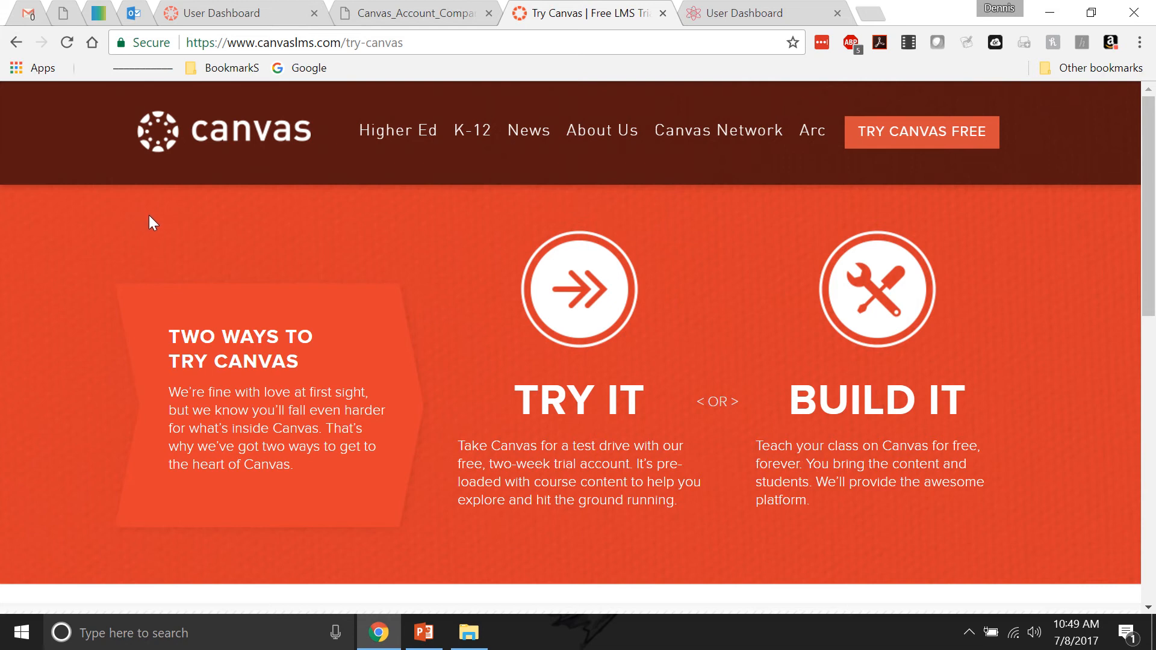
pyautogui.moveTo(151, 224)
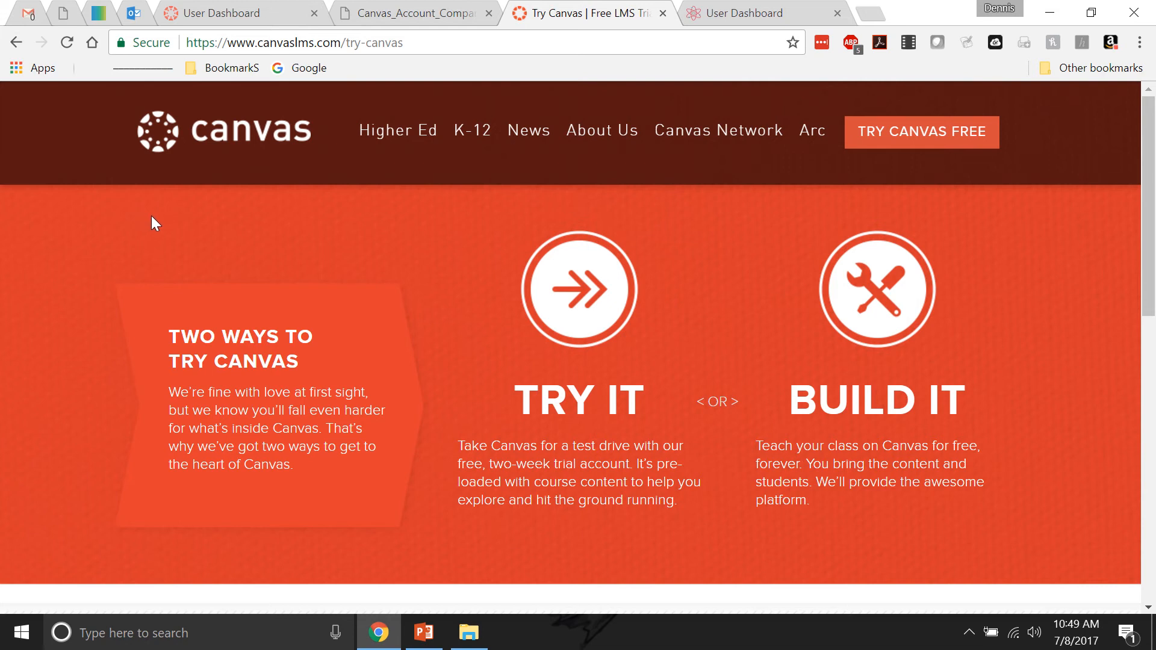
pyautogui.moveTo(206, 232)
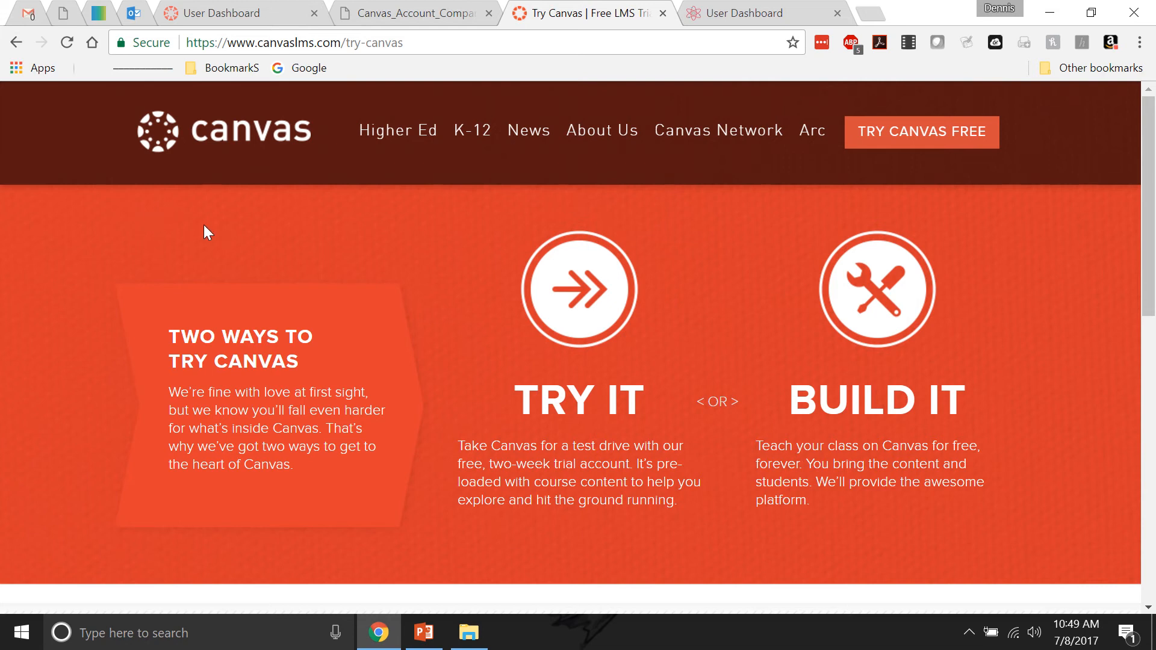
pyautogui.moveTo(187, 225)
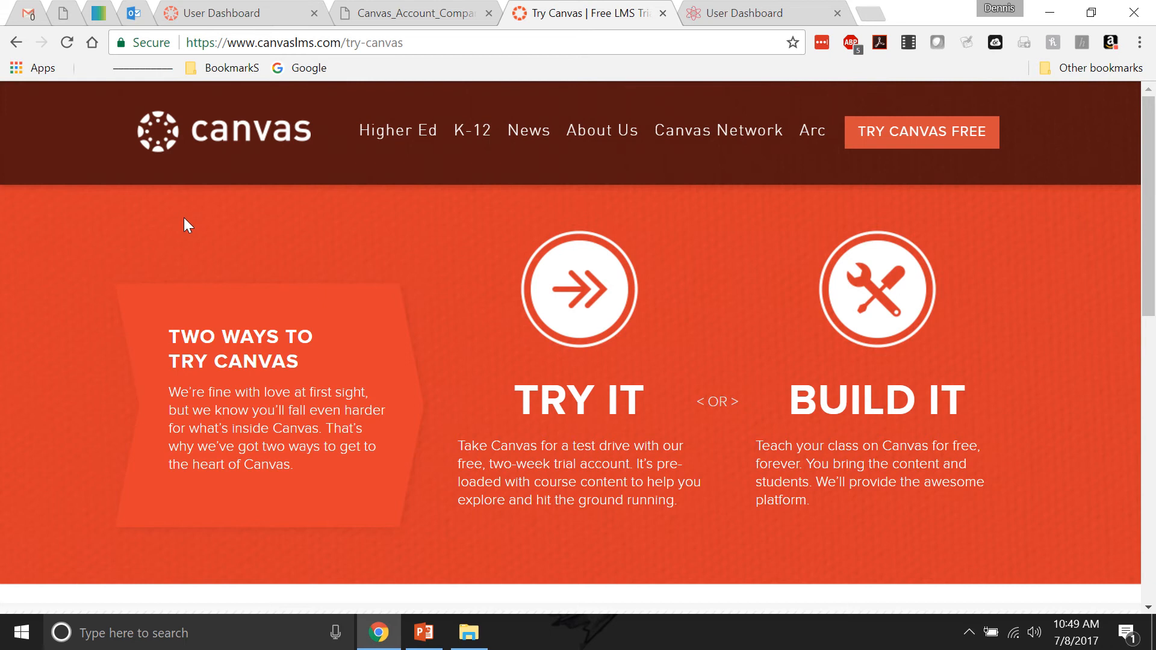
pyautogui.moveTo(605, 245)
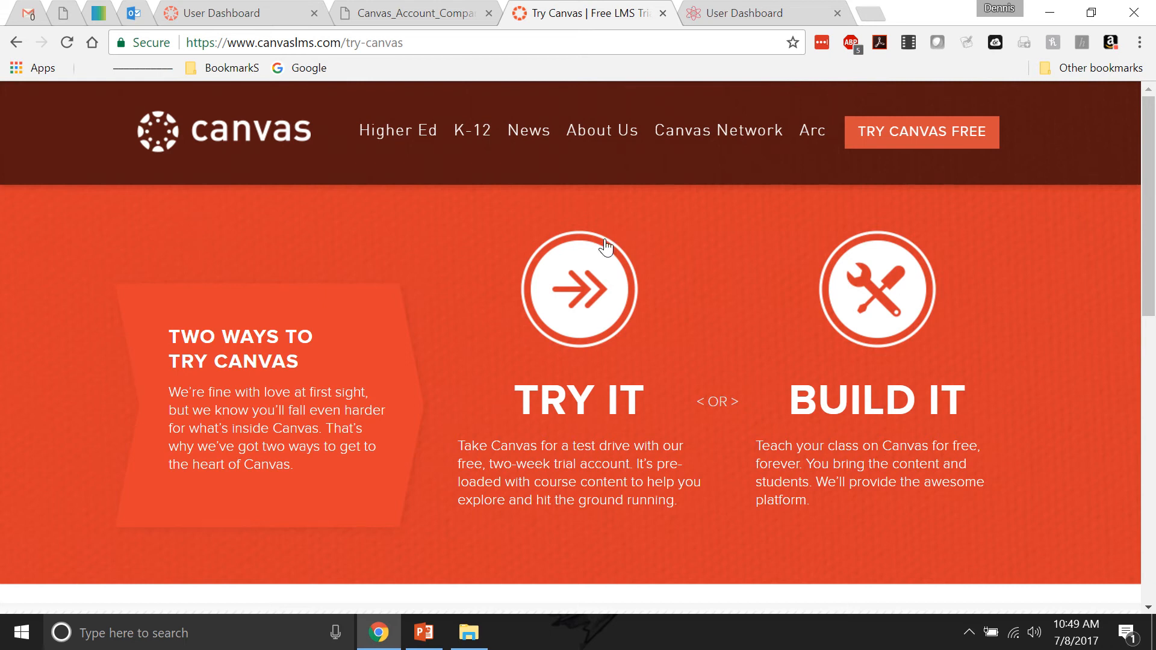
# Step: Dismiss the teacher trial signup form without filling it in
pyautogui.click(578, 288)
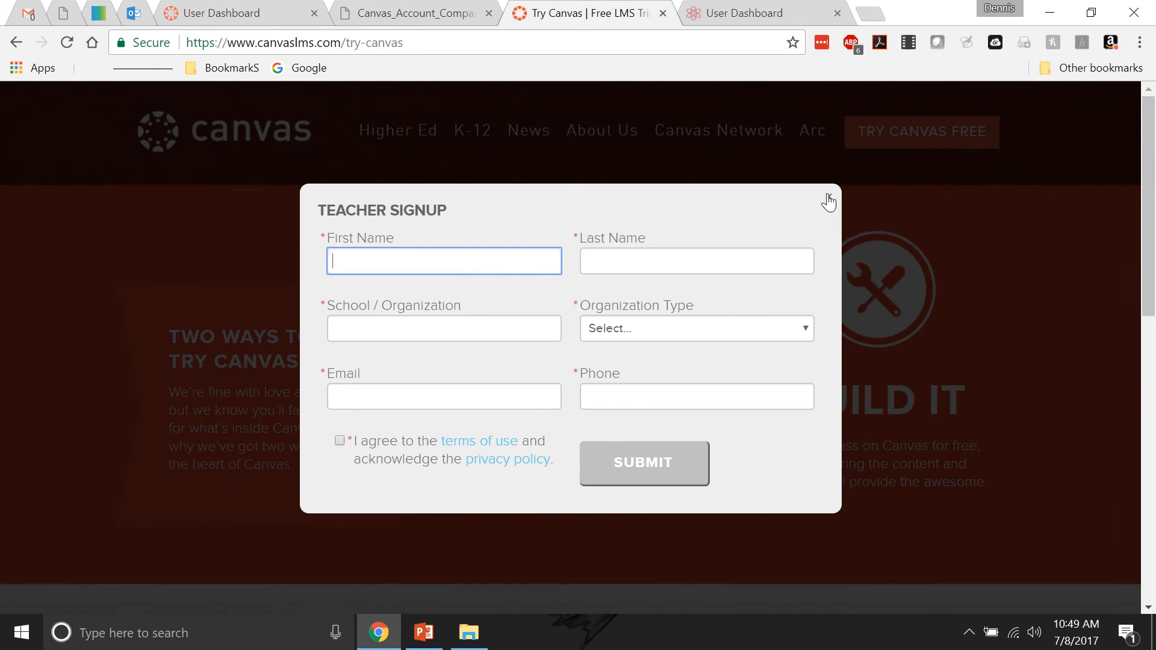
pyautogui.click(829, 201)
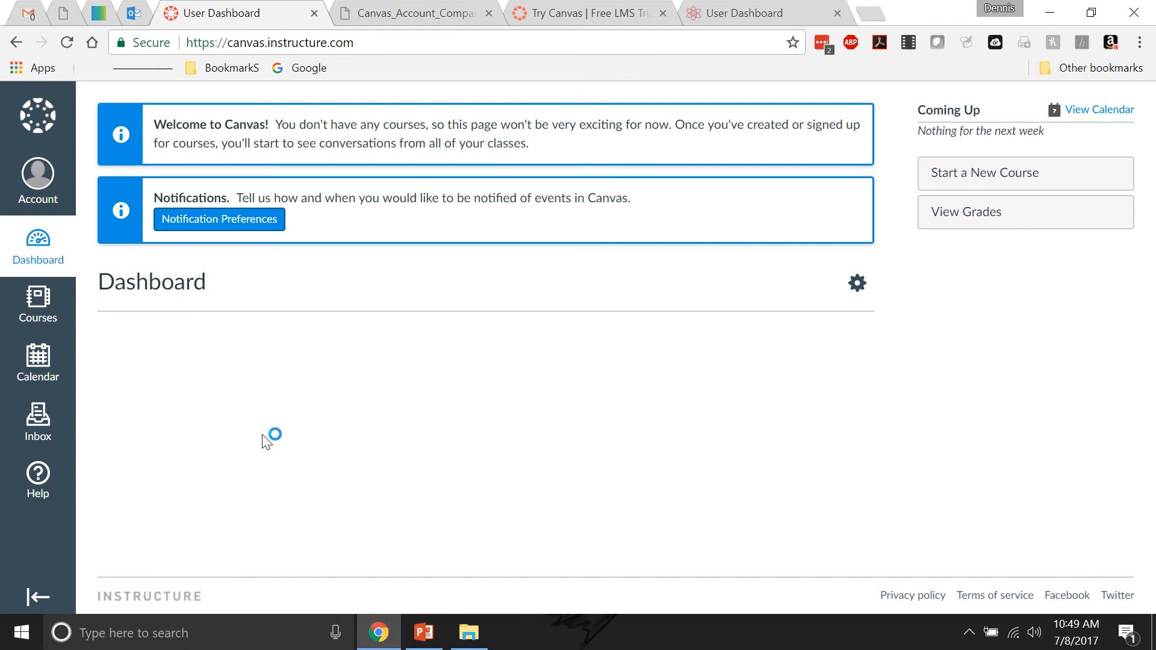
pyautogui.moveTo(336, 396)
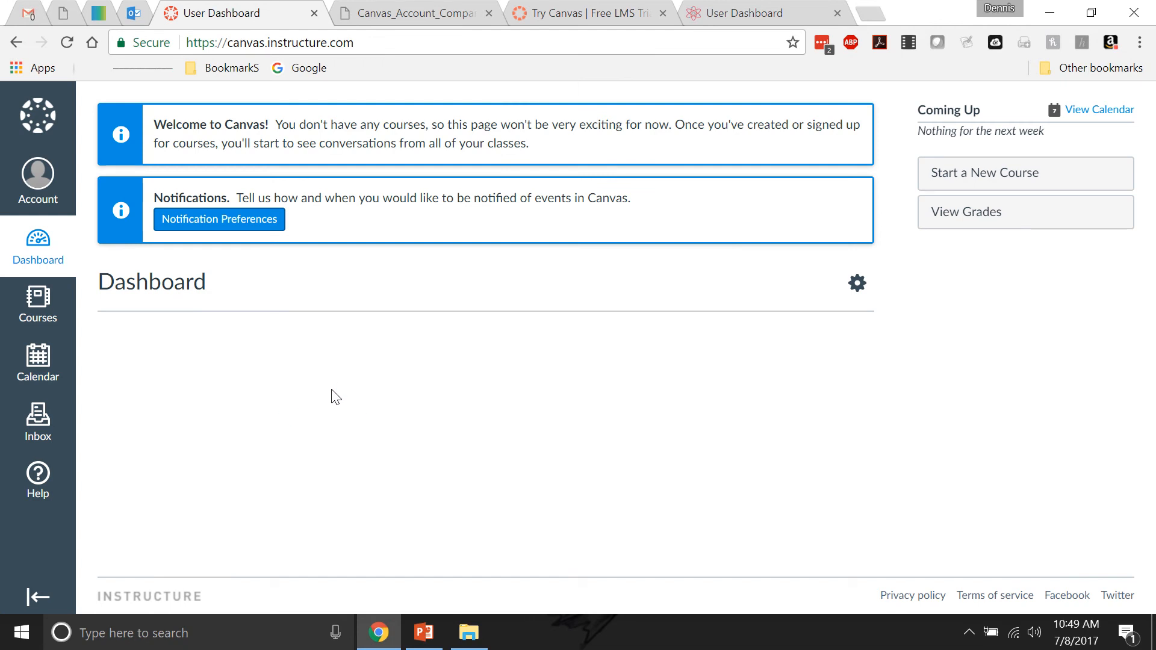
pyautogui.moveTo(337, 397)
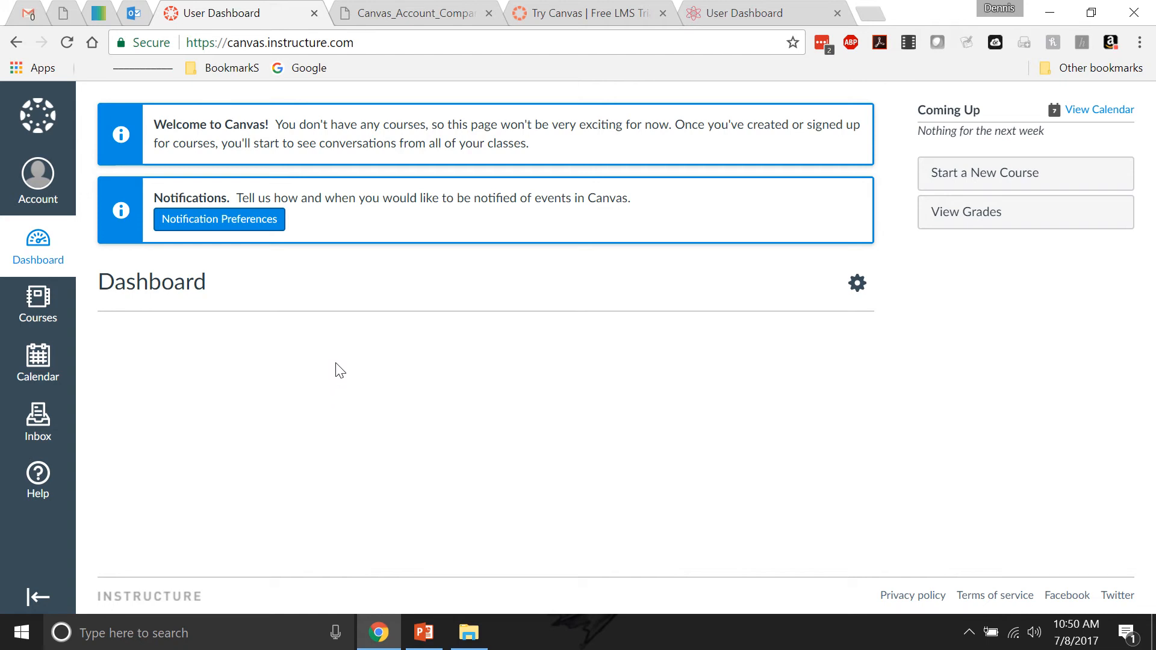
pyautogui.moveTo(1001, 176)
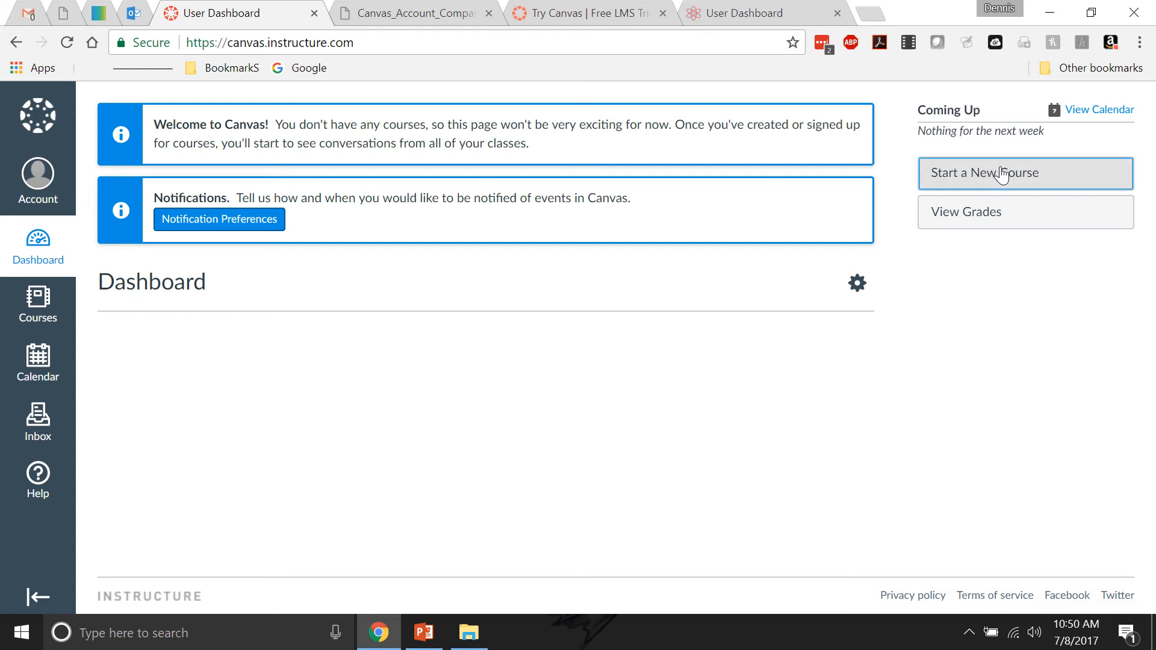
# Step: Create a new course named POE and land on its empty home page
pyautogui.click(1023, 173)
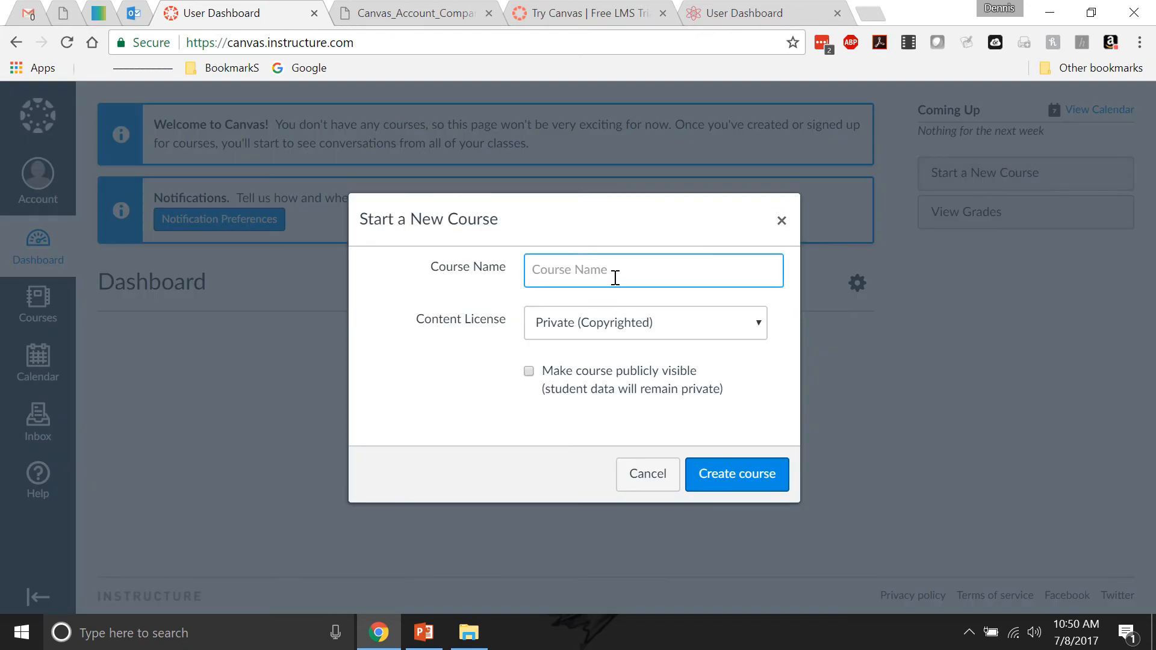
pyautogui.write('POE')
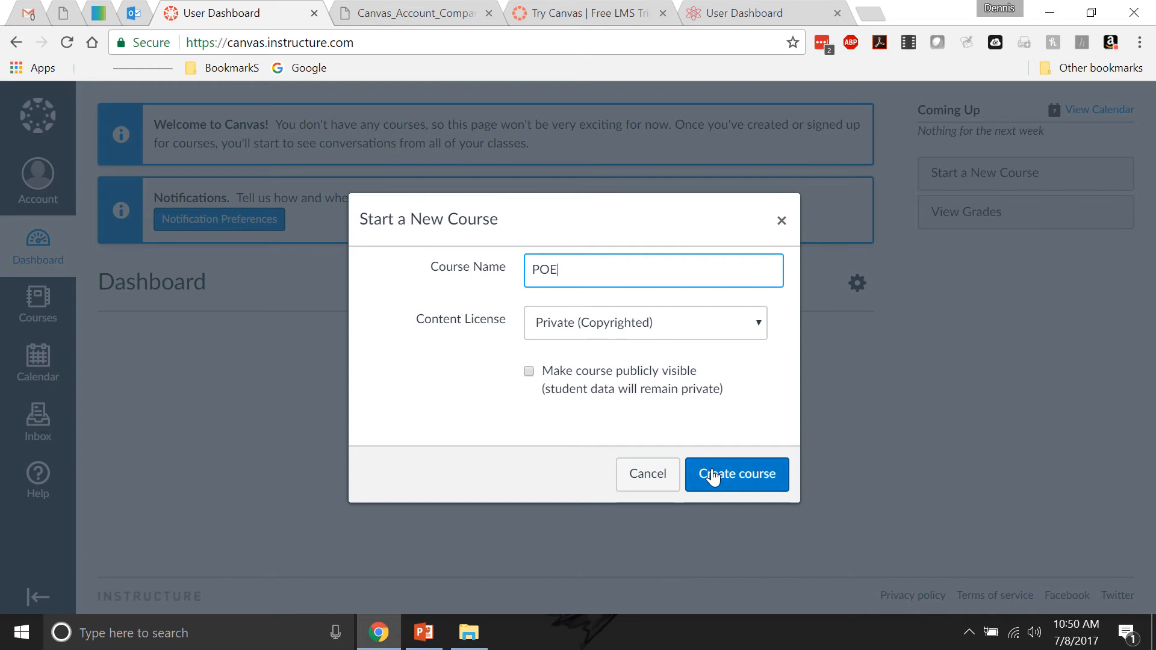
pyautogui.click(736, 474)
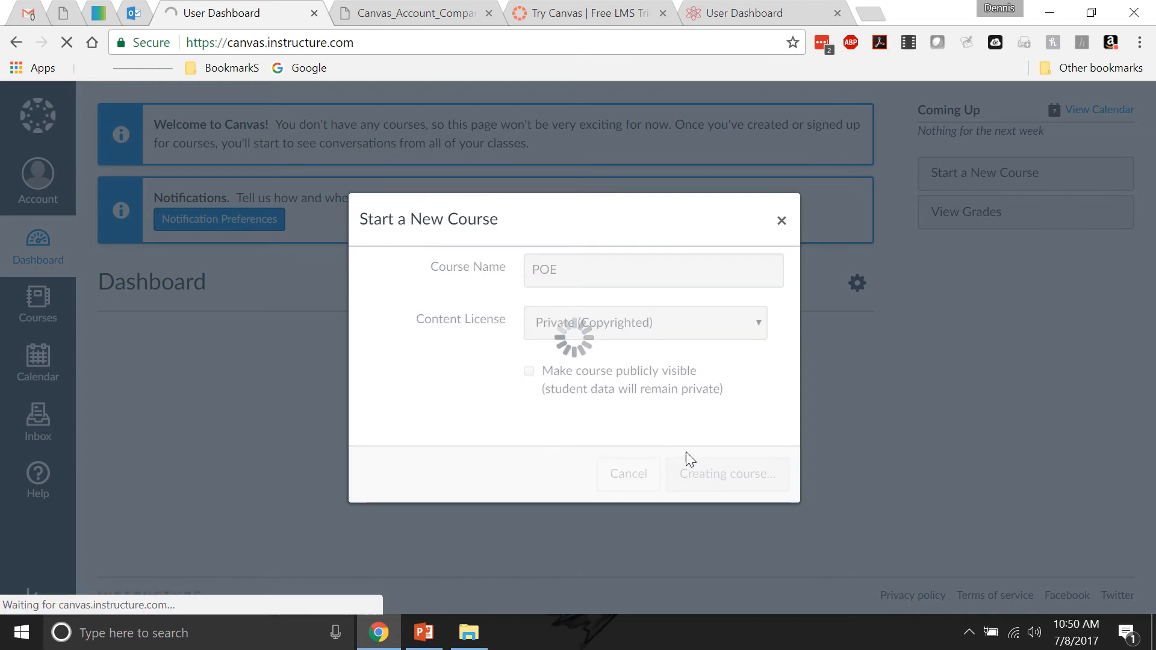
pyautogui.click(726, 474)
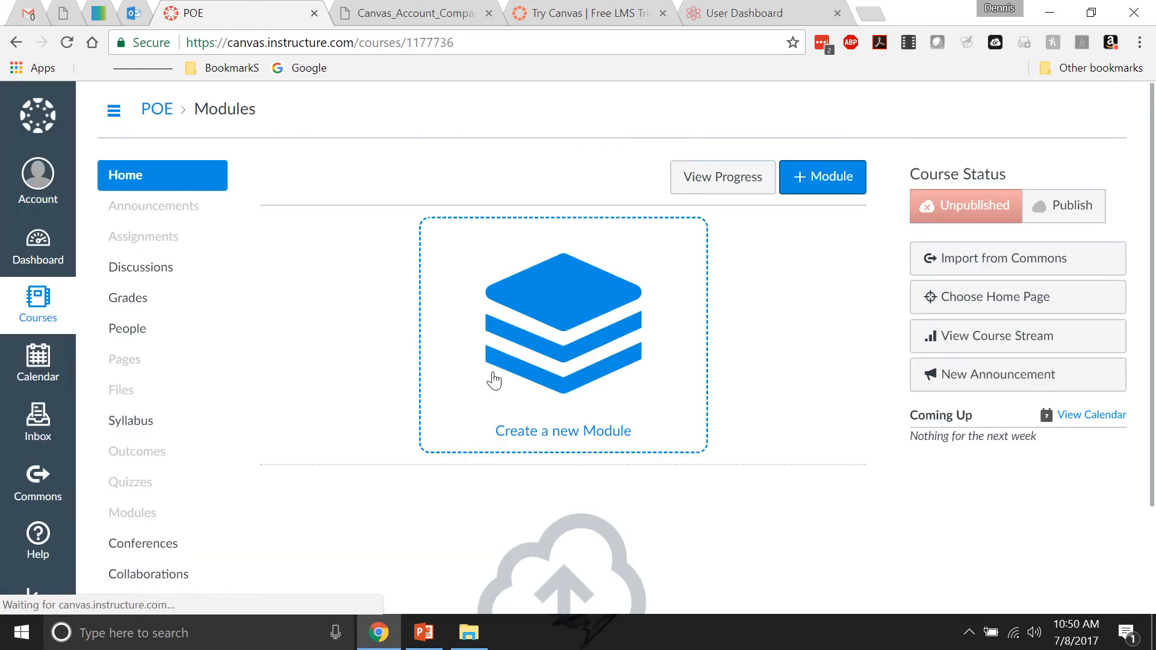
pyautogui.moveTo(264, 355)
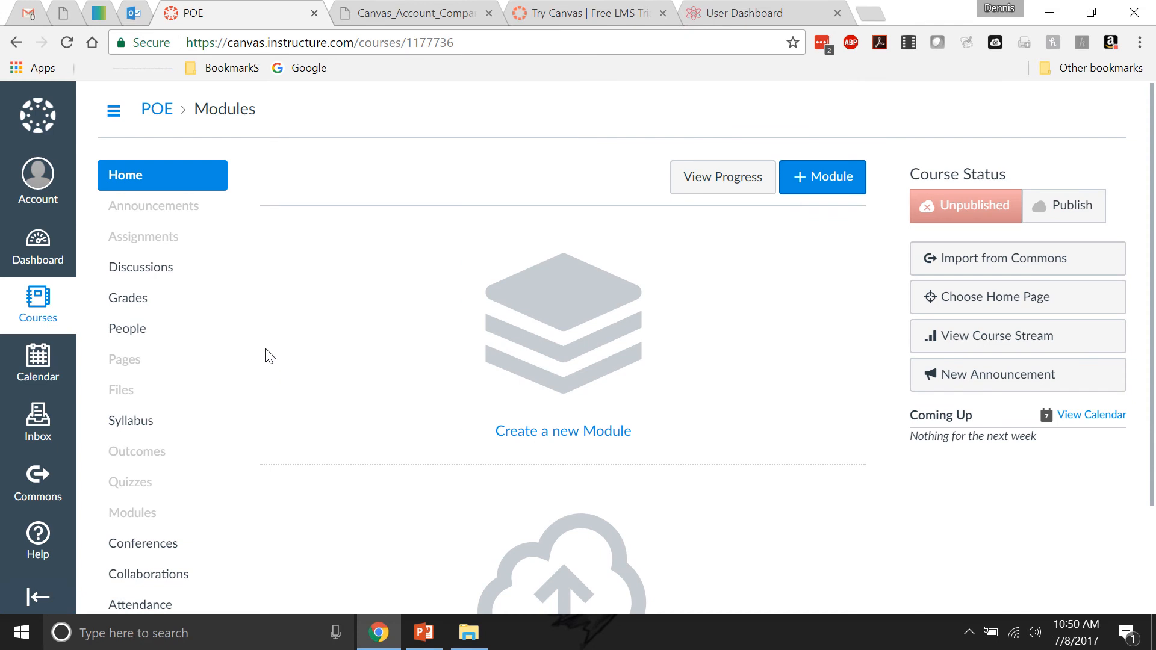
pyautogui.scroll(-3)
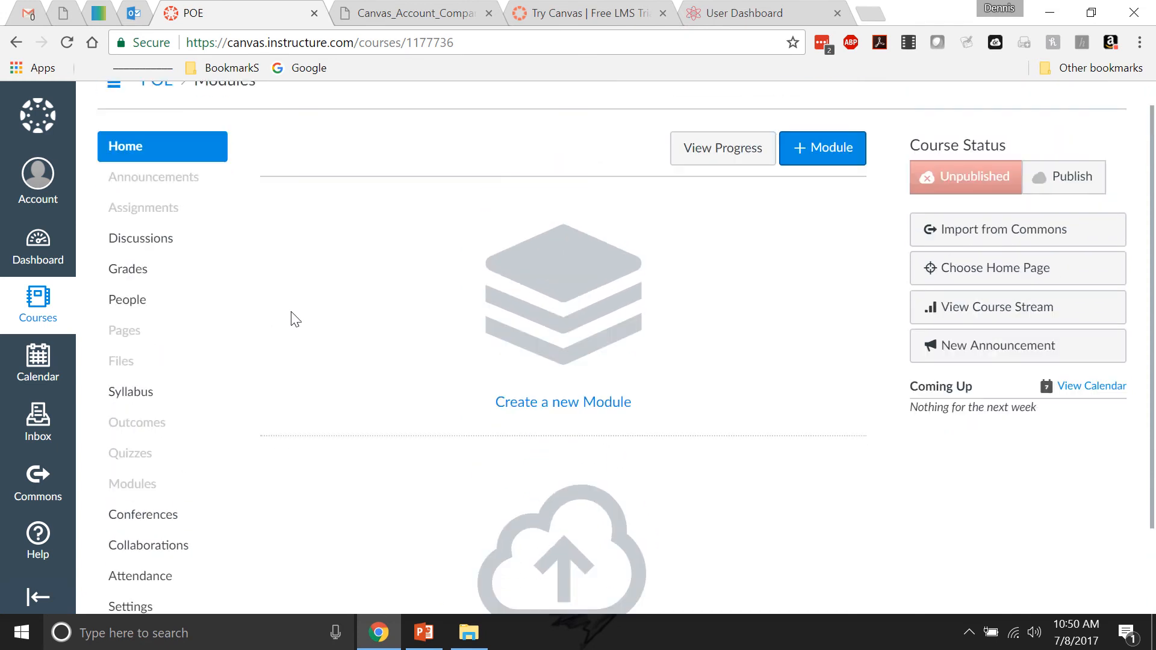
# Step: Add the course's first module, named 'POE Main page'
pyautogui.click(822, 146)
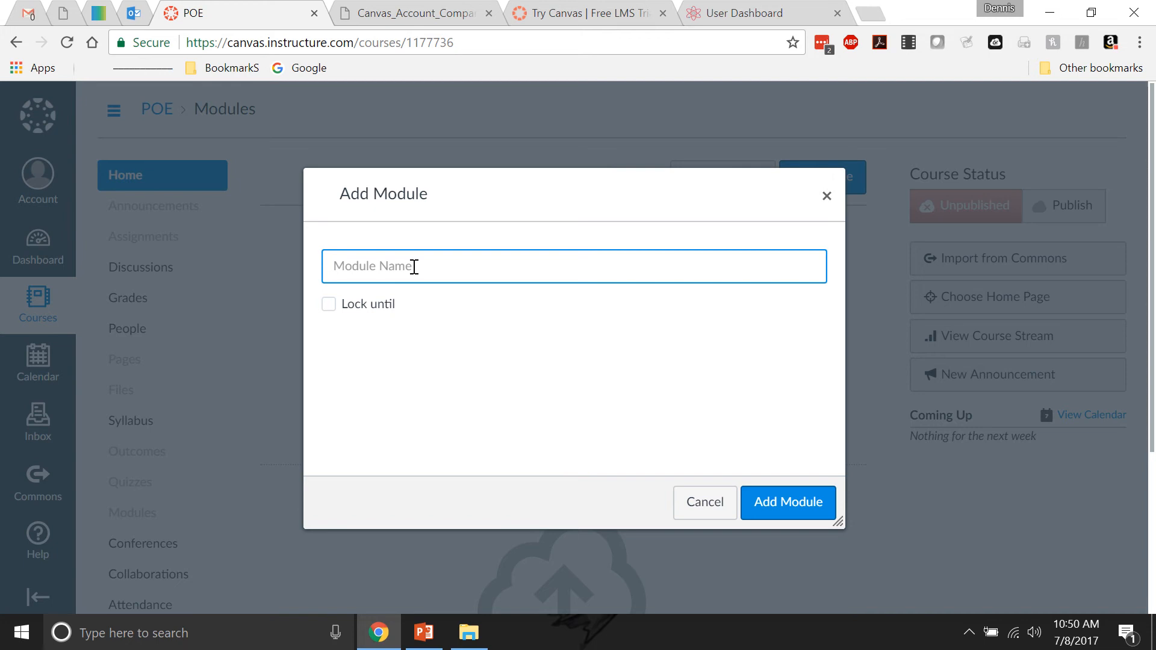
pyautogui.write('POE')
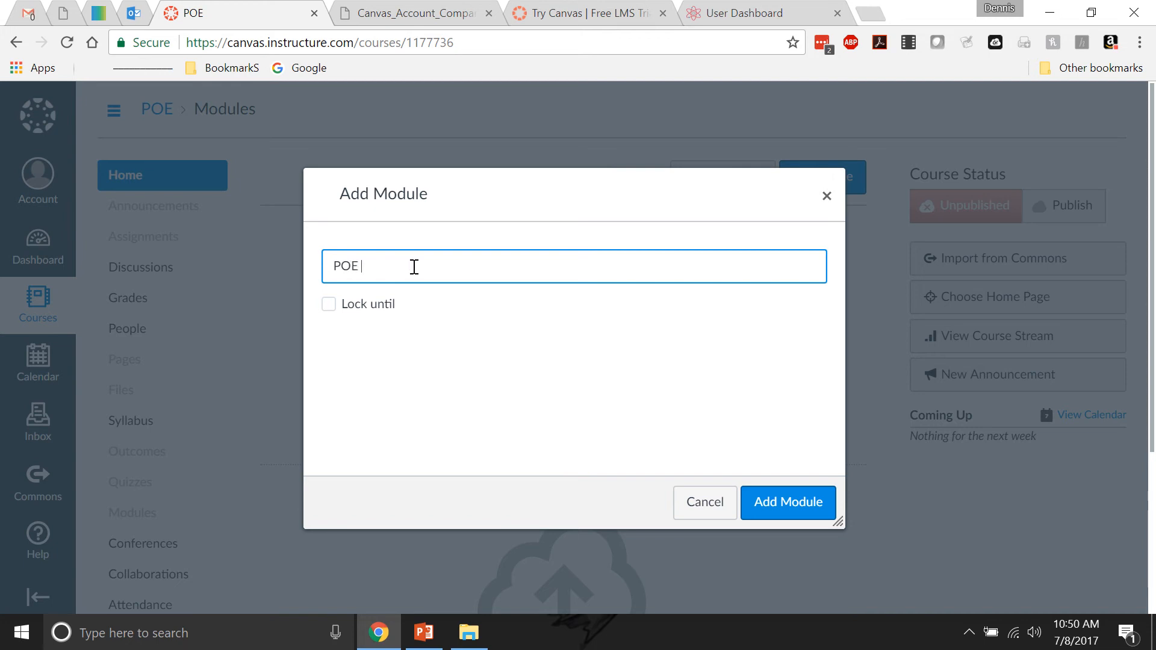
pyautogui.write('Main page')
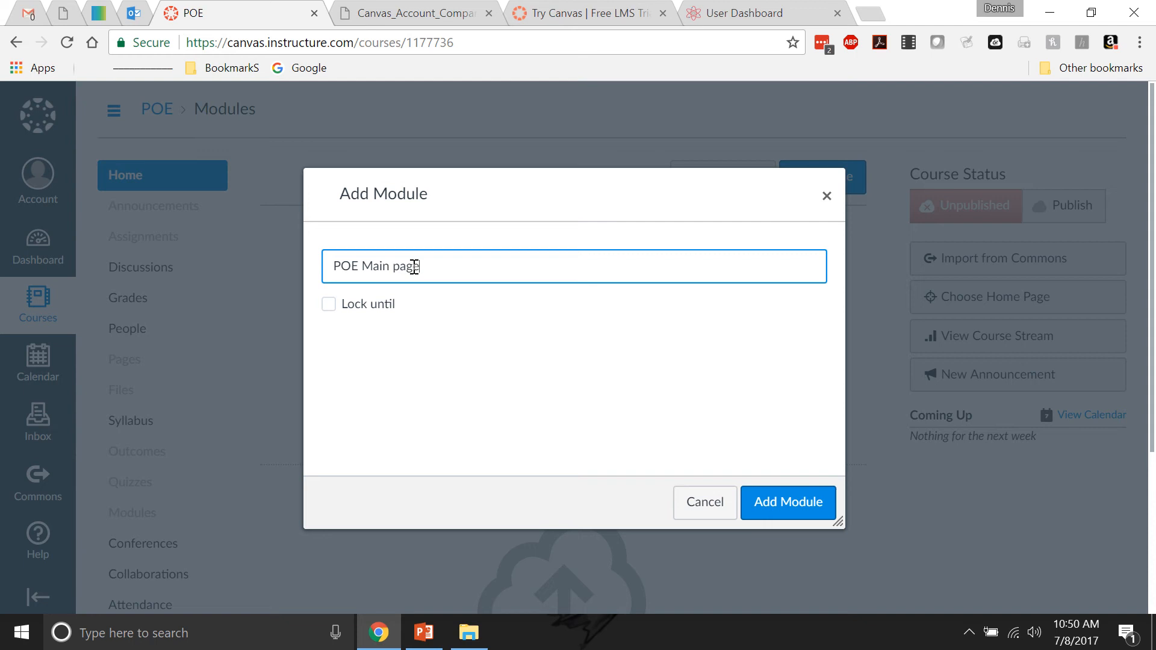
pyautogui.click(787, 502)
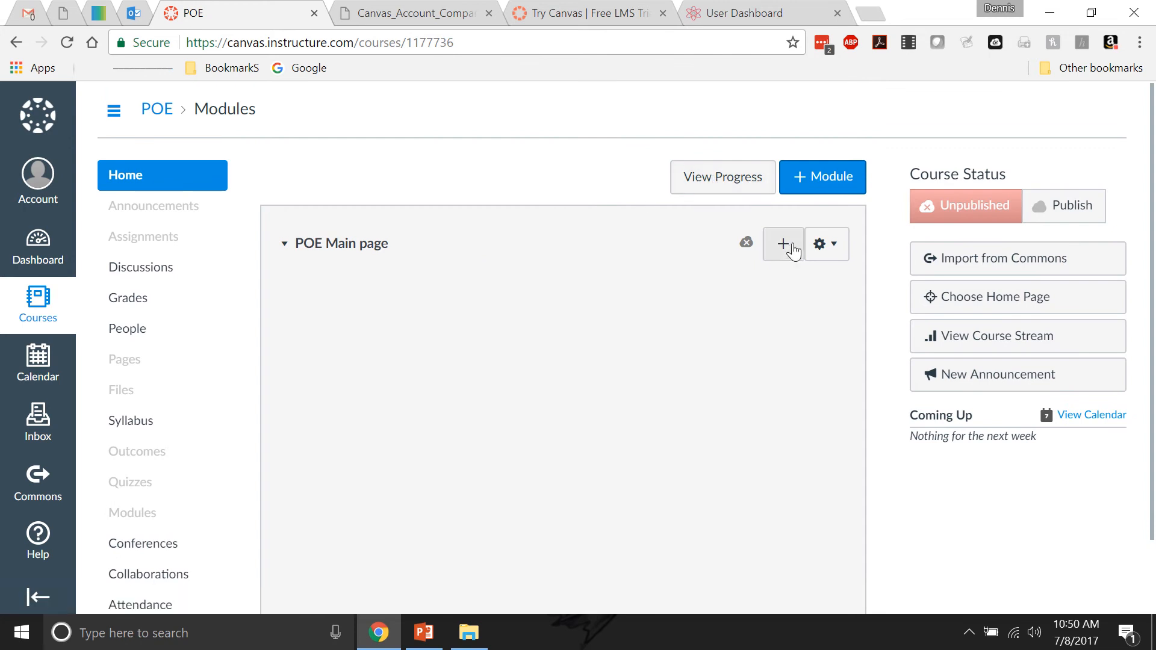
pyautogui.moveTo(787, 253)
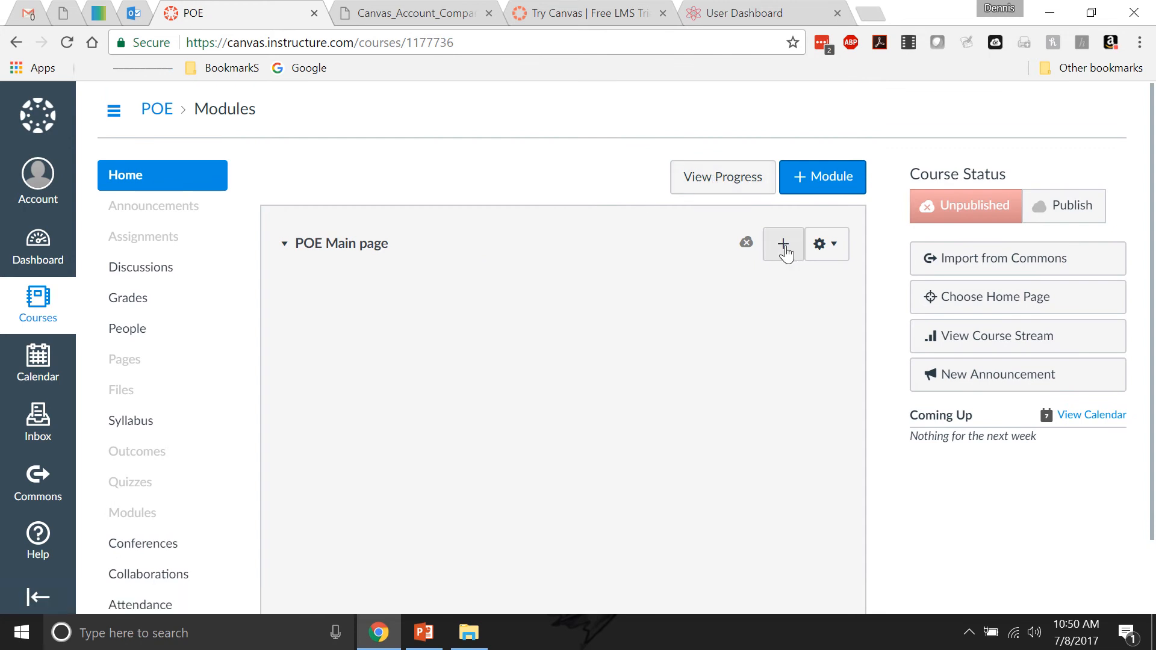
# Step: Add a new indented assignment 'Courses main page' to the POE Main page module
pyautogui.click(783, 243)
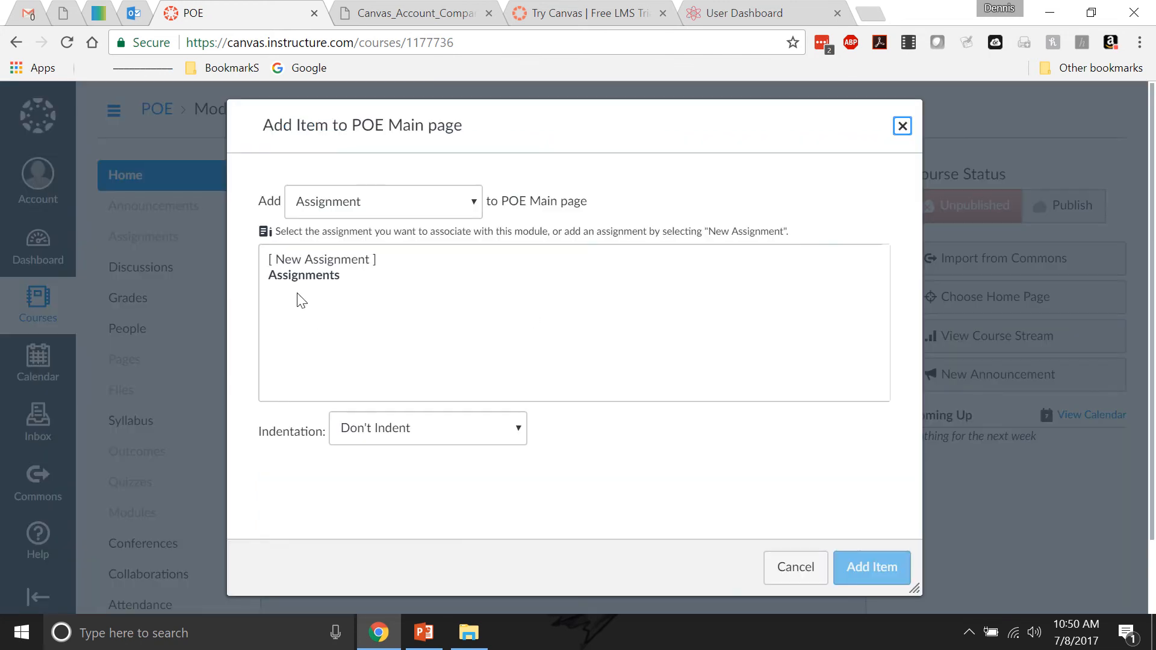
pyautogui.click(321, 259)
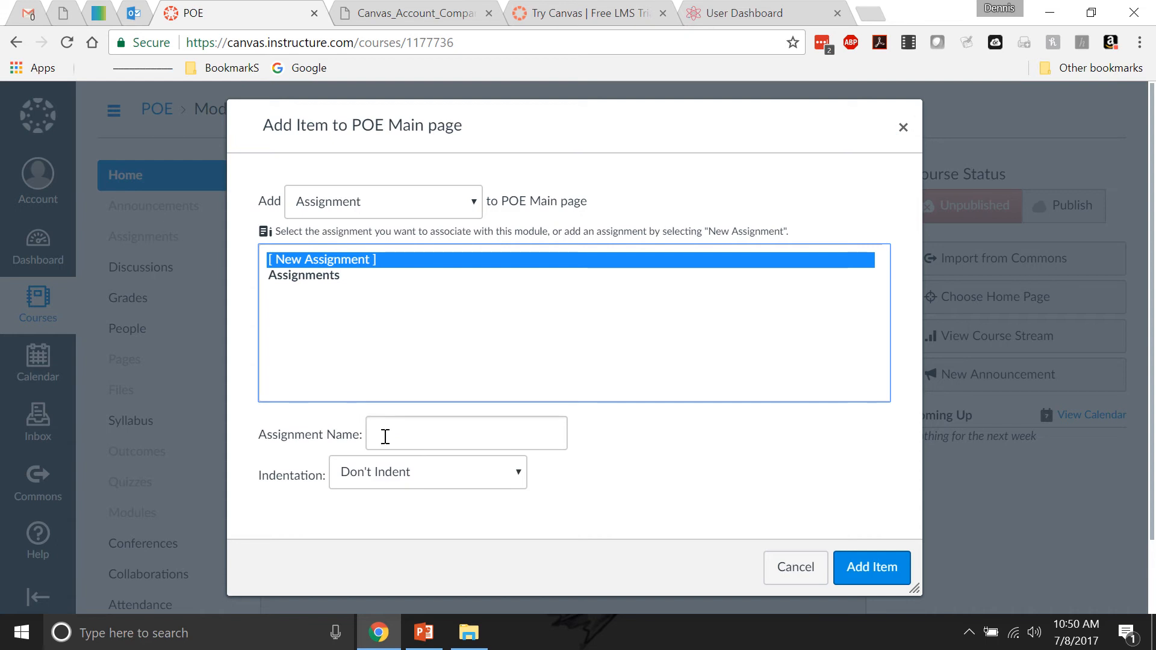
pyautogui.click(466, 432)
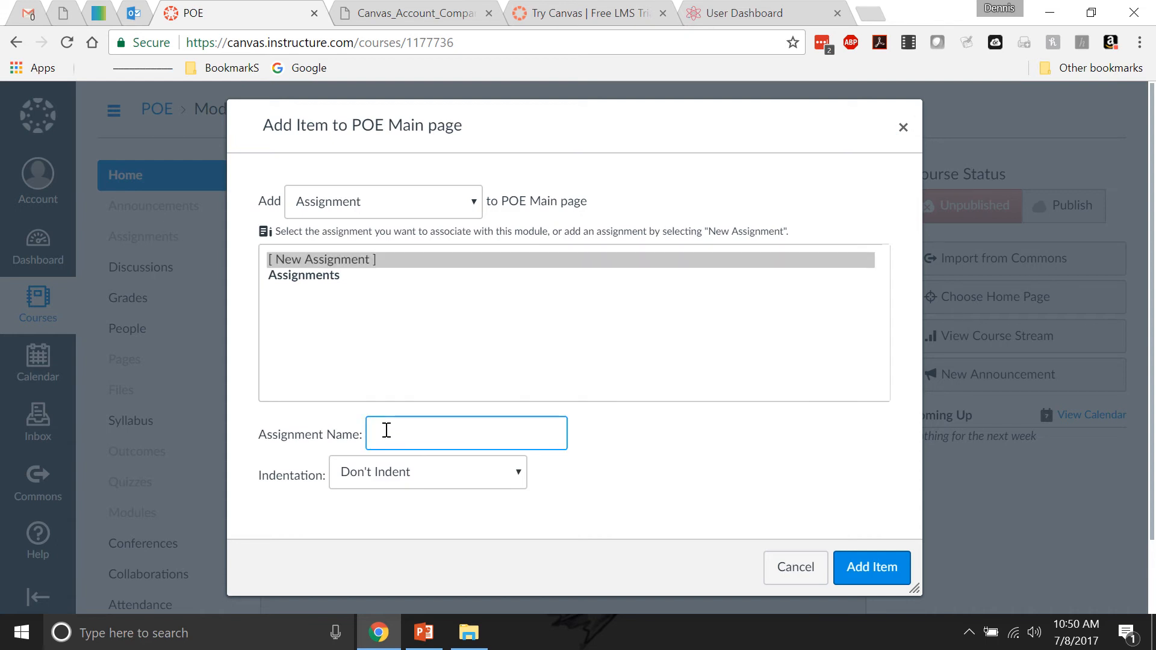
pyautogui.write('Courses')
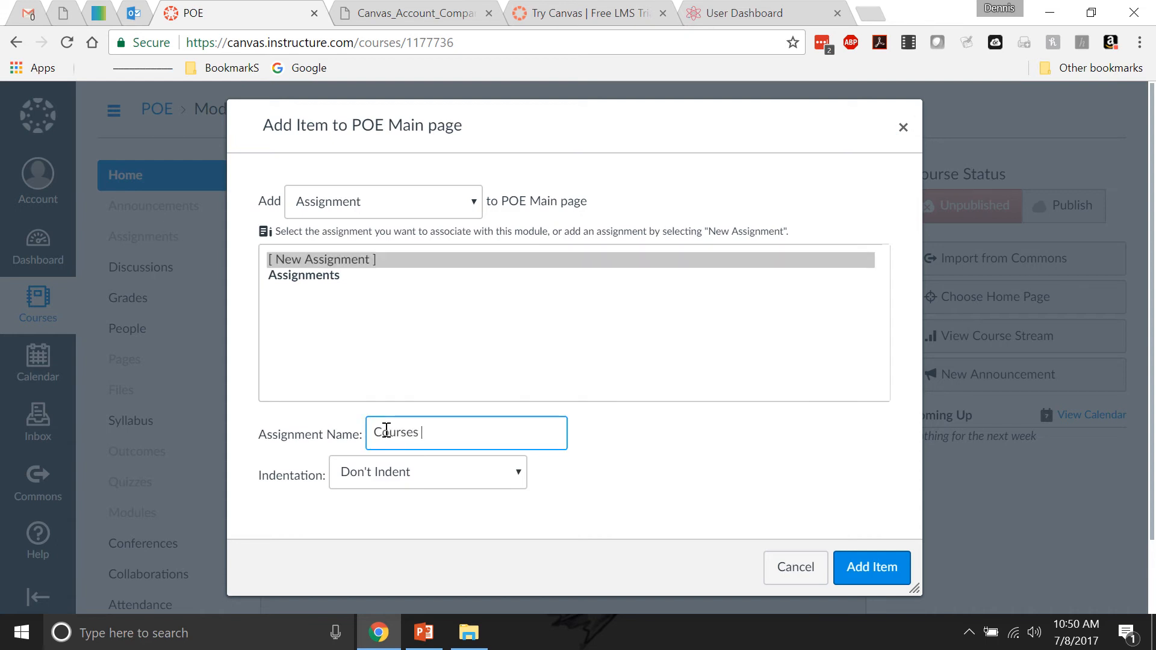
pyautogui.write('maain page')
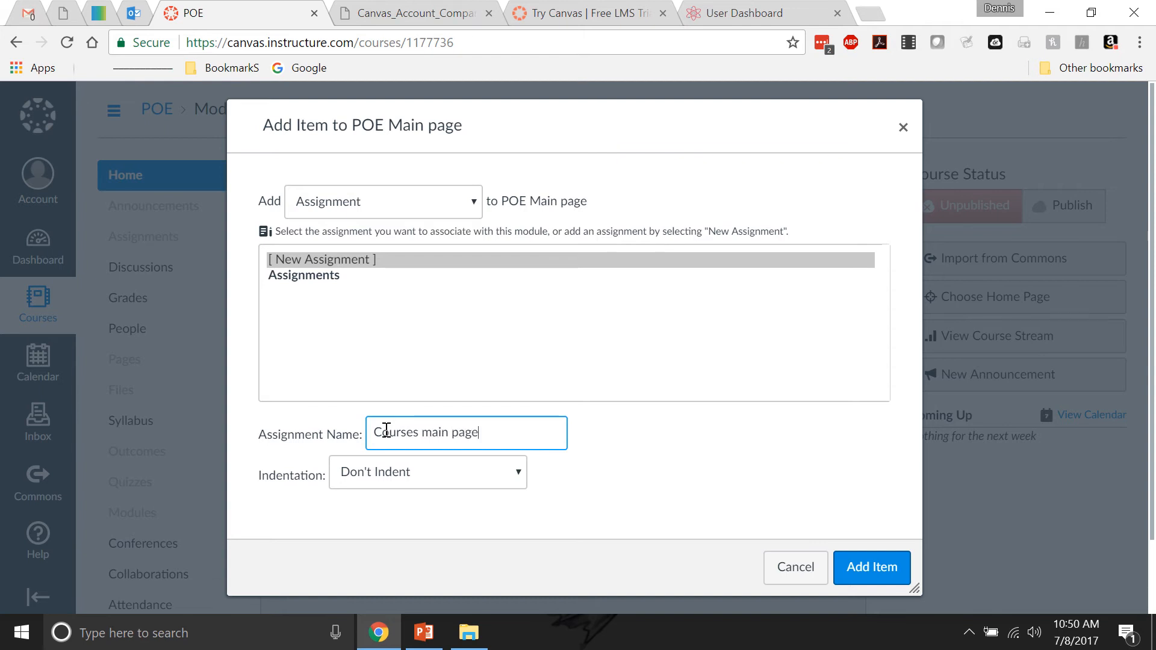
pyautogui.click(428, 472)
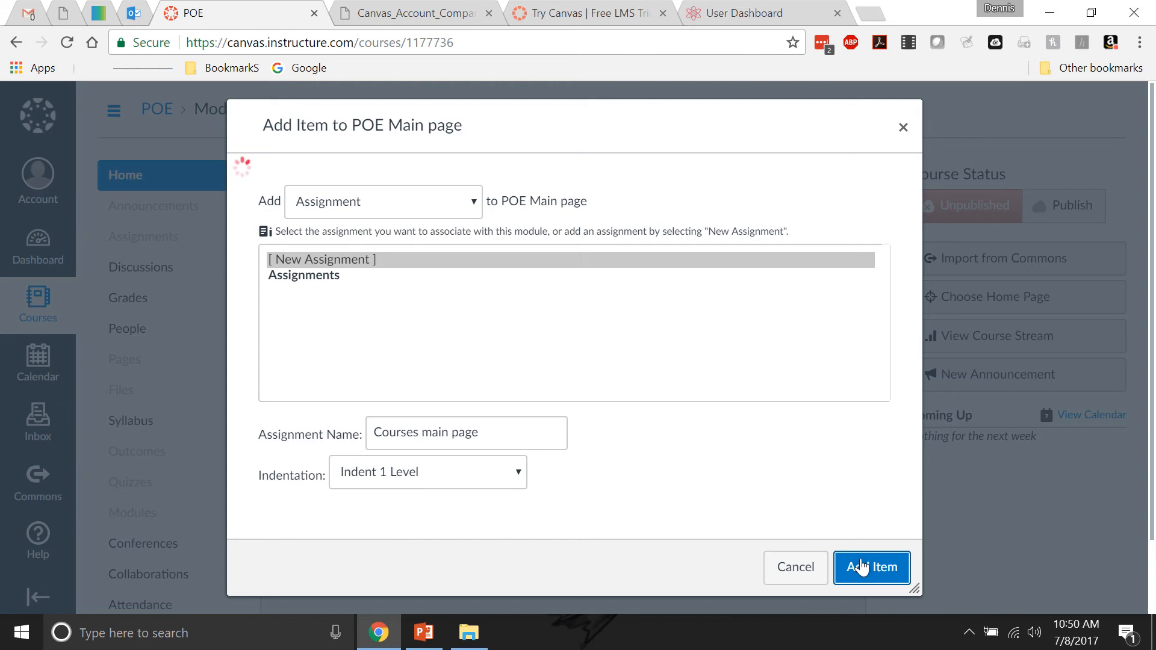
pyautogui.click(872, 567)
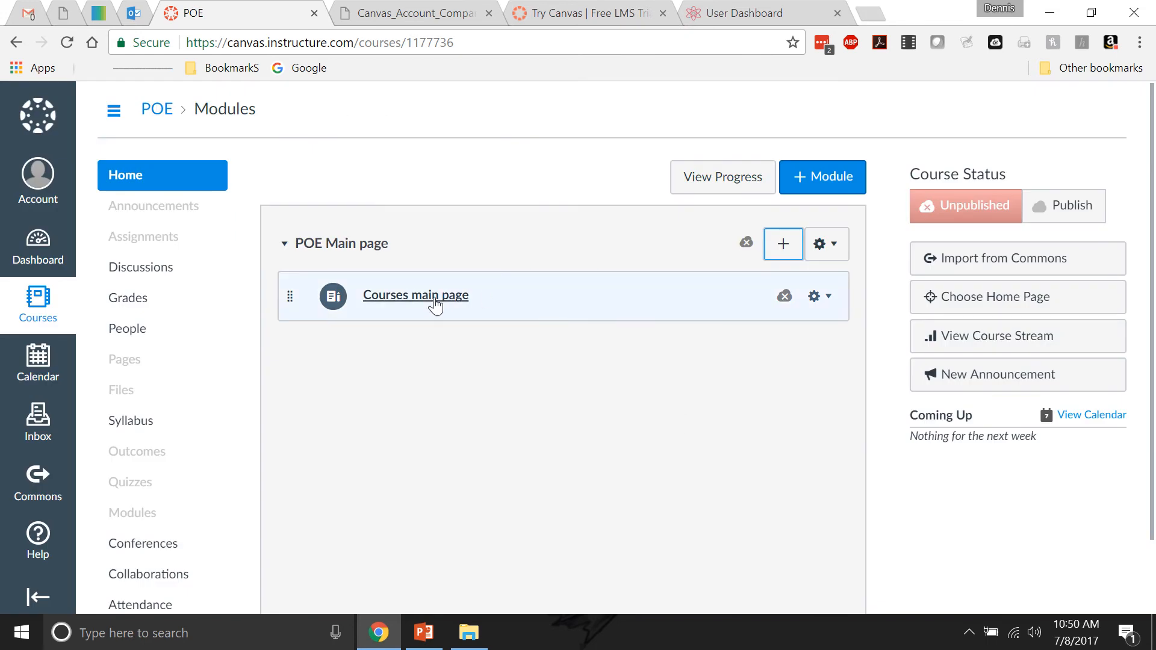
# Step: Open the Courses main page assignment and start editing it
pyautogui.click(415, 295)
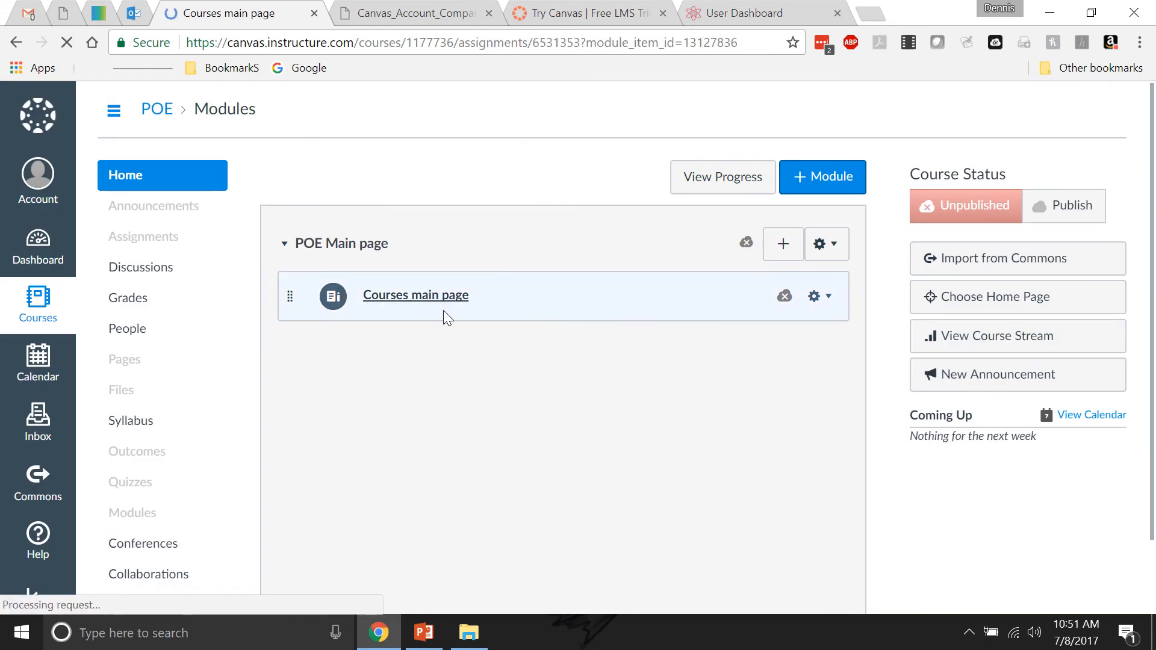
pyautogui.click(414, 295)
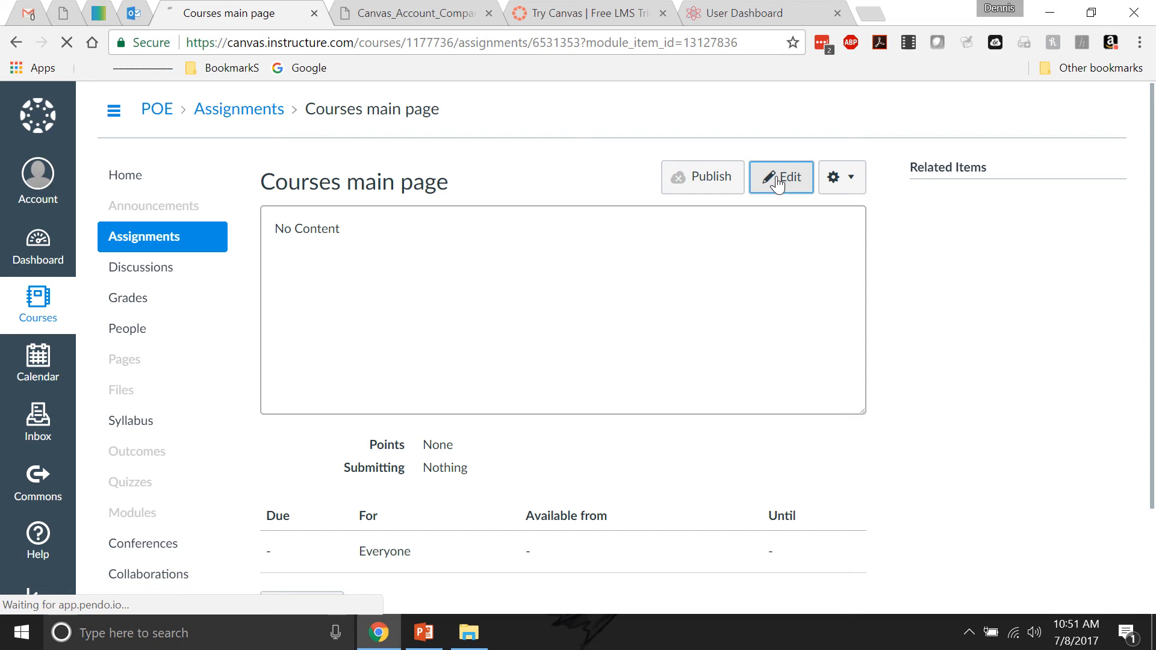
pyautogui.click(781, 177)
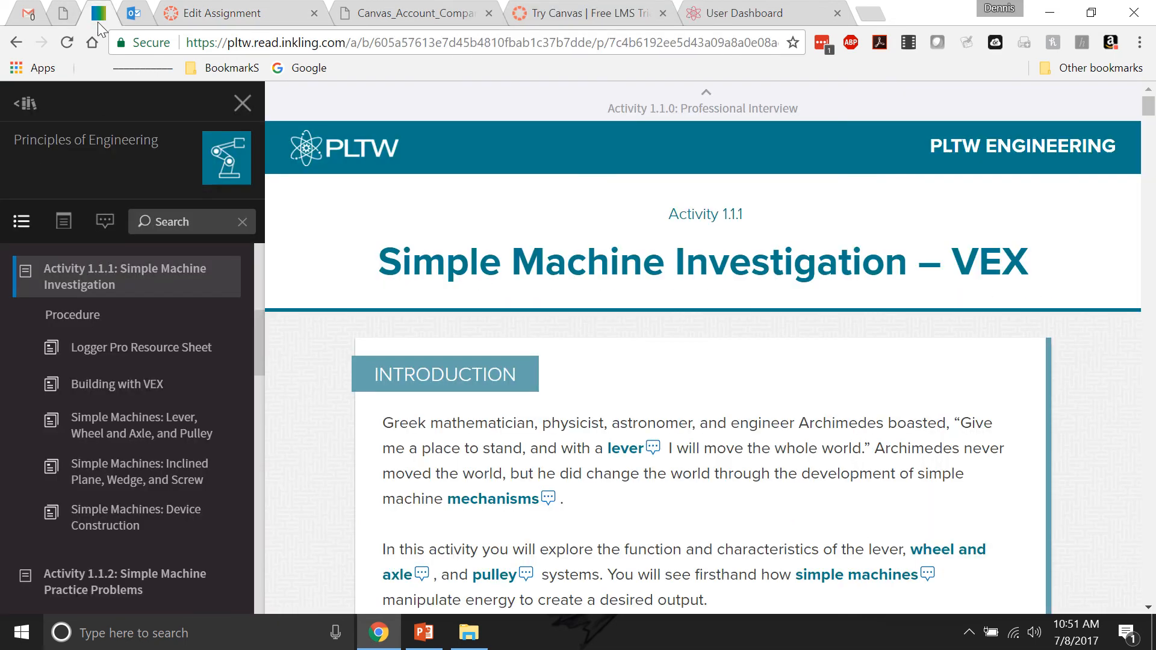
# Step: Navigate to the Principles of Engineering landing page and copy its link
pyautogui.click(21, 221)
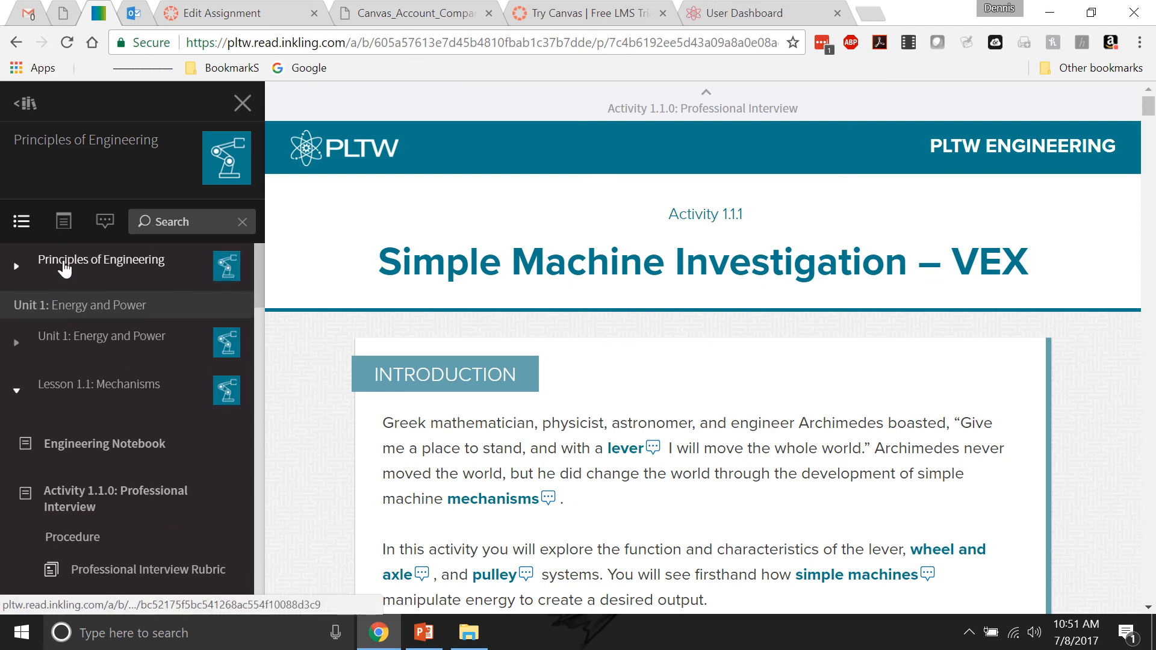
pyautogui.click(101, 260)
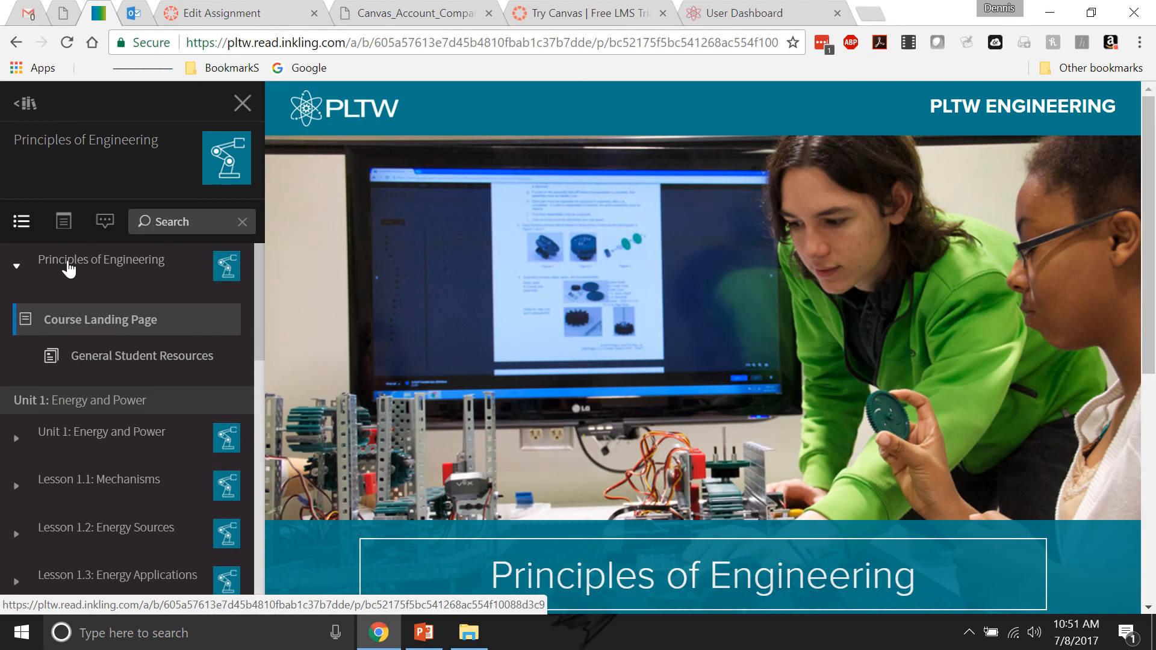
pyautogui.rightClick(68, 267)
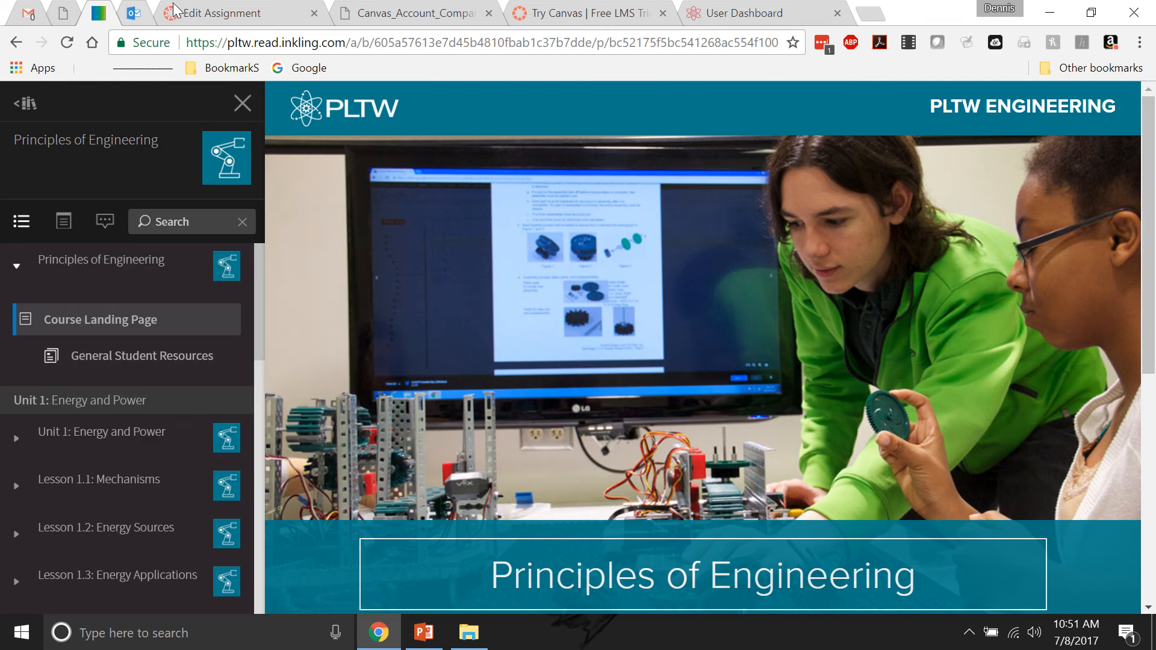
# Step: Write 'courses main page' in the assignment description and make it a web link
pyautogui.click(225, 13)
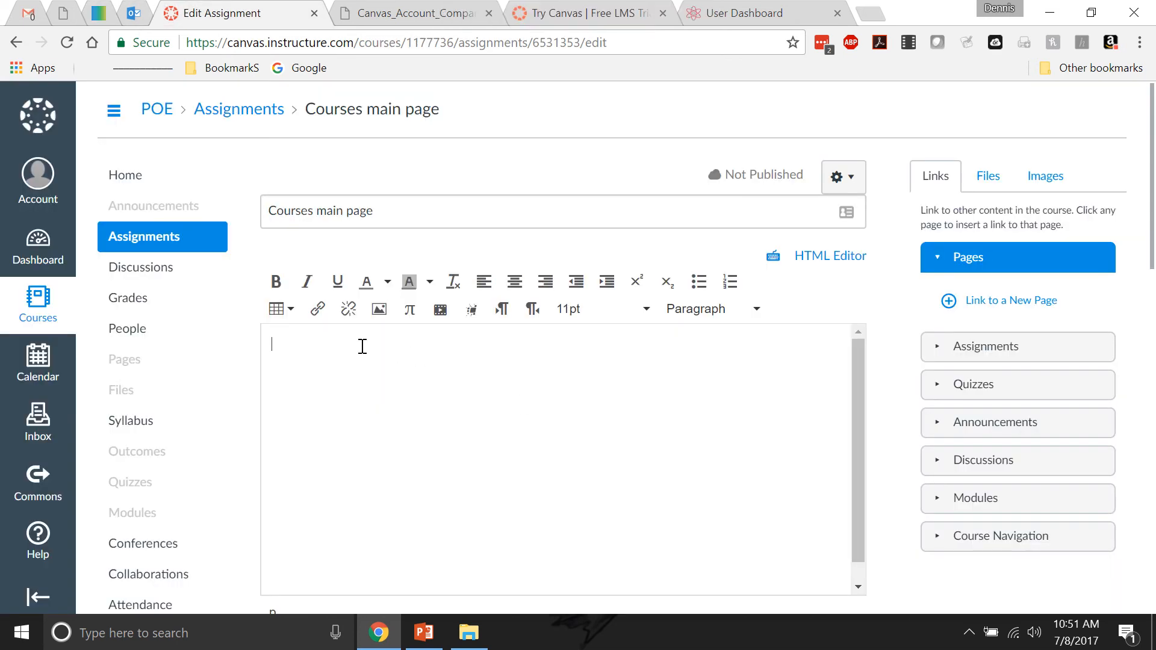
pyautogui.write('c')
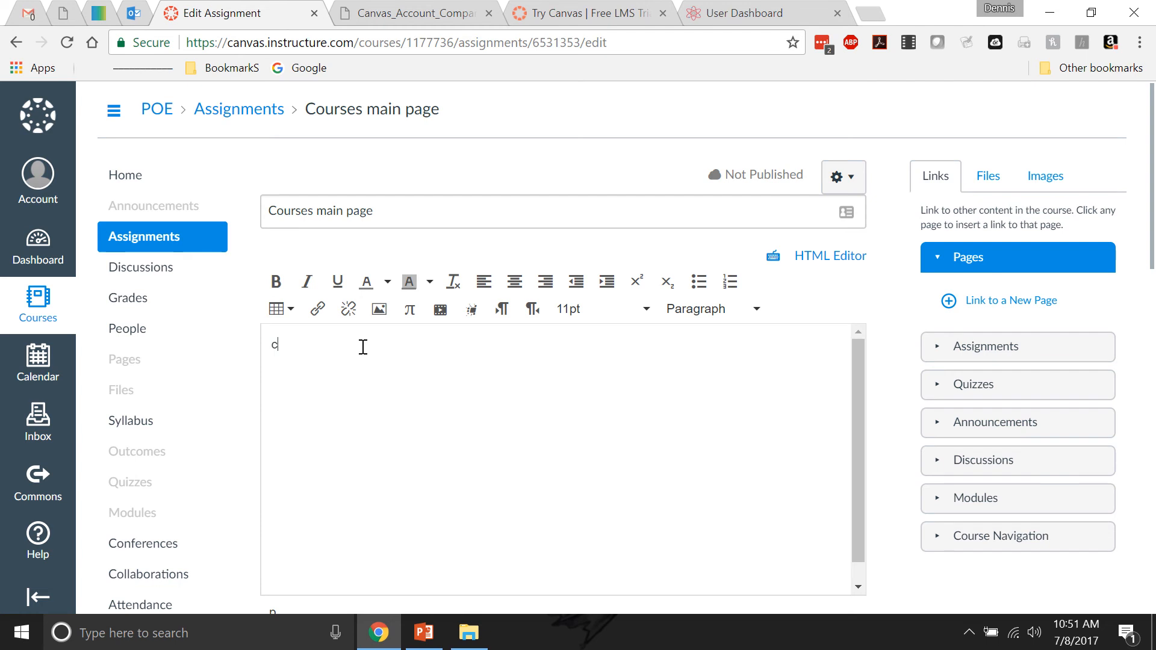
pyautogui.write('oures')
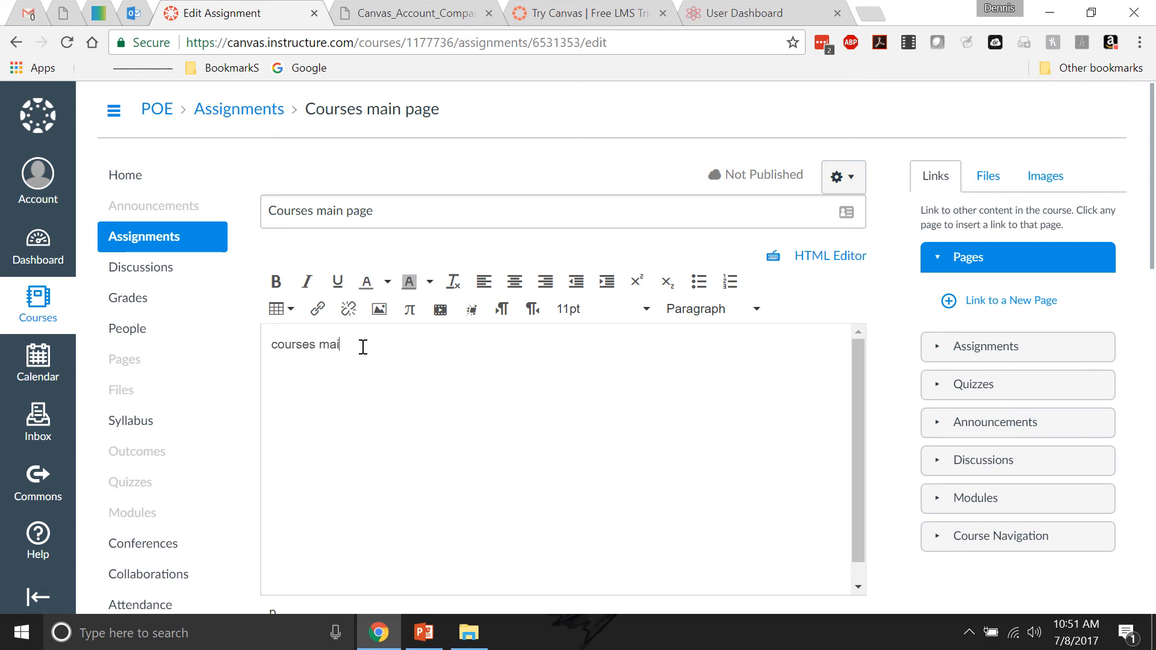
pyautogui.write('n page')
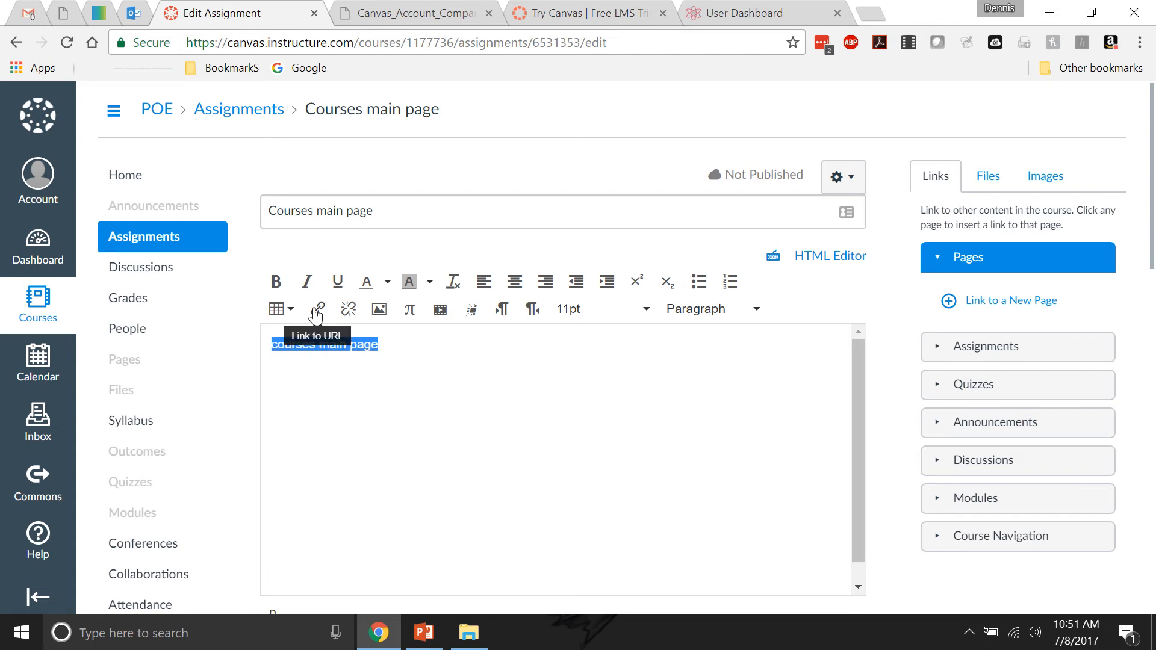
pyautogui.click(317, 308)
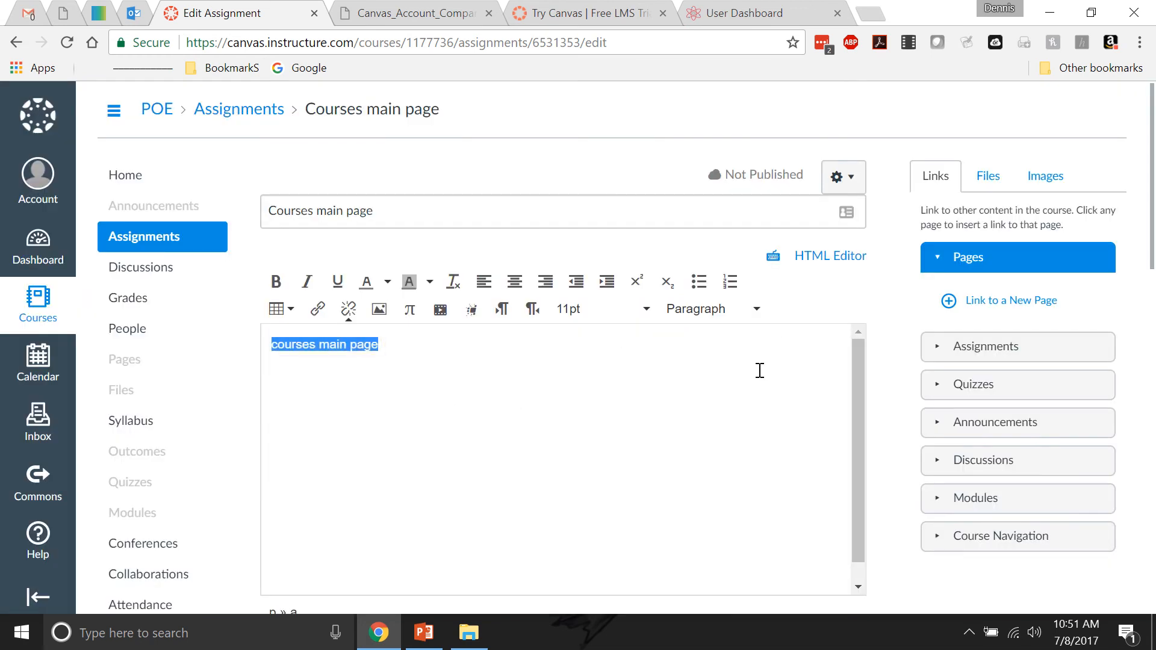
# Step: Save the Courses main page assignment with its linked description and 0 points
pyautogui.scroll(-3)
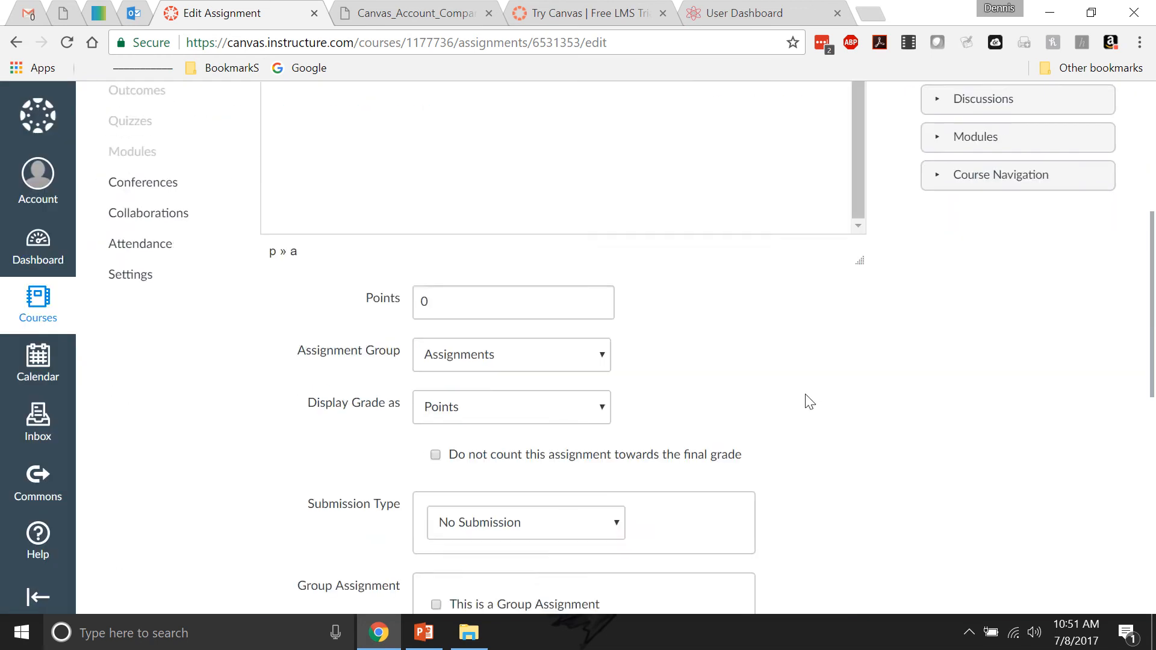
pyautogui.scroll(-3)
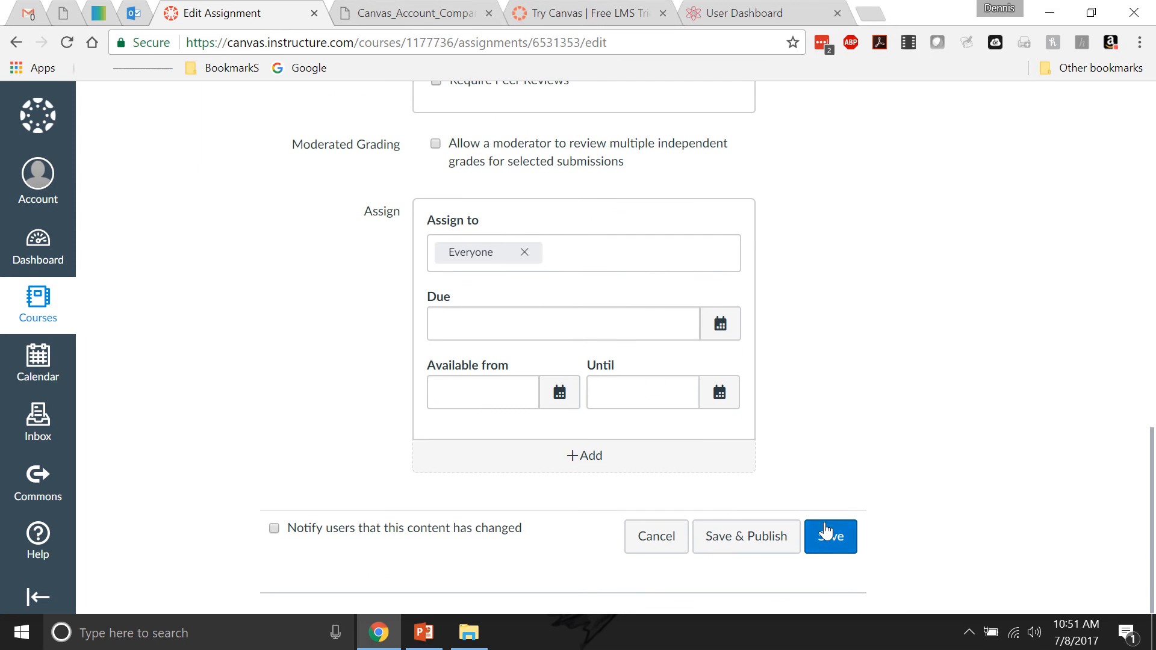
pyautogui.click(830, 536)
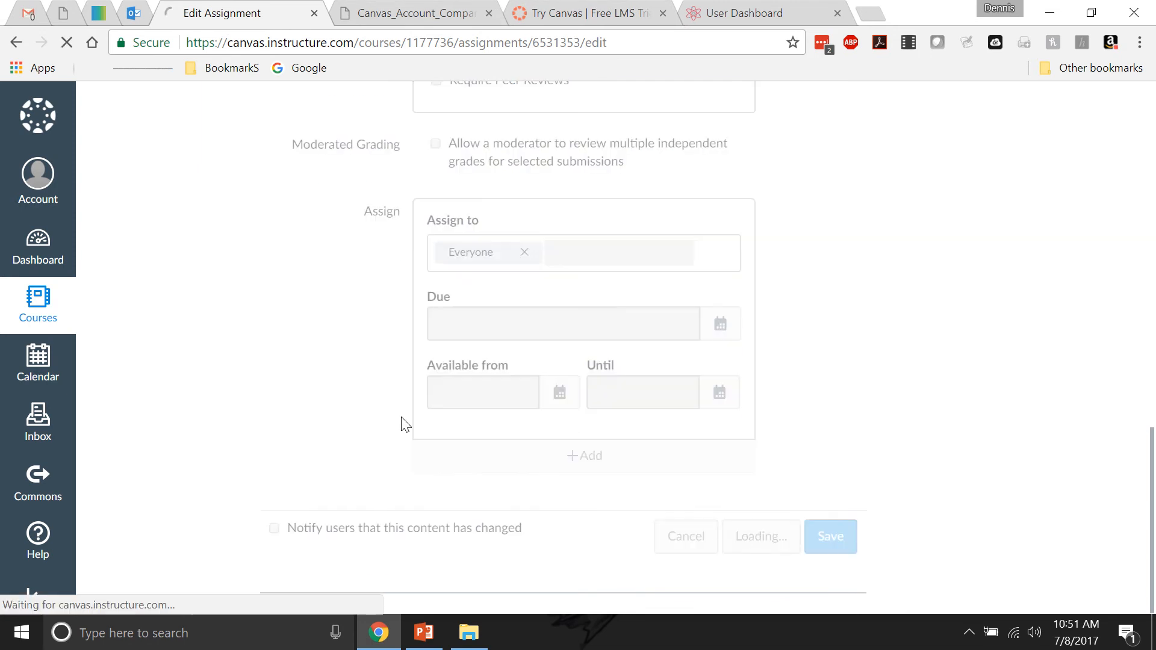
pyautogui.click(830, 536)
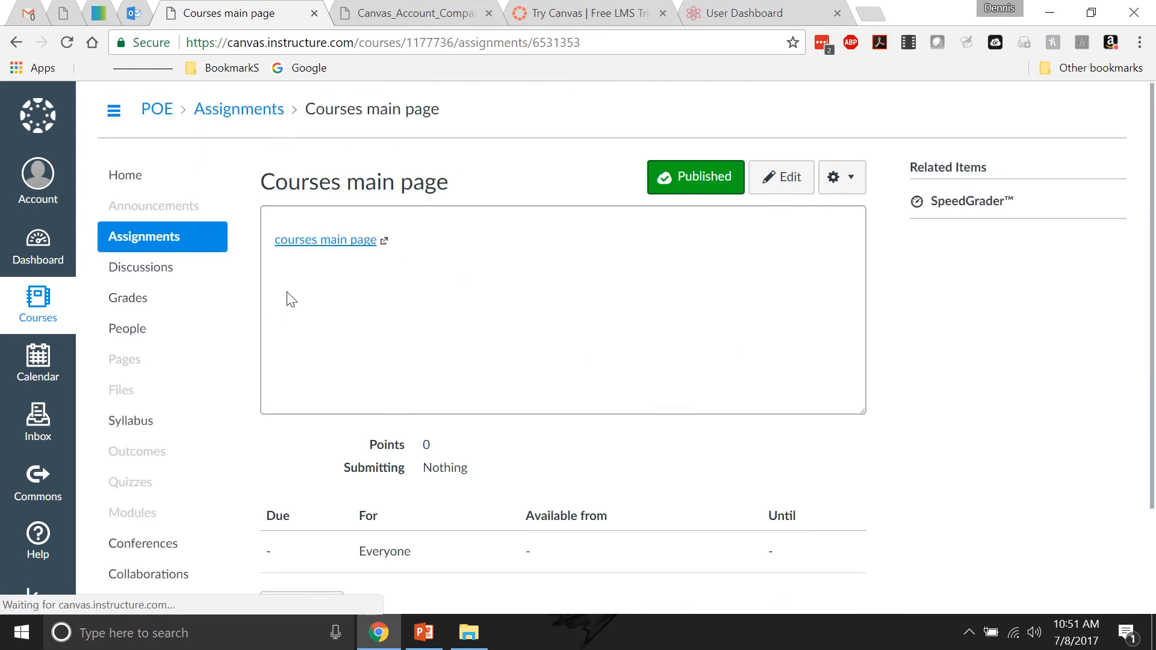
pyautogui.click(324, 240)
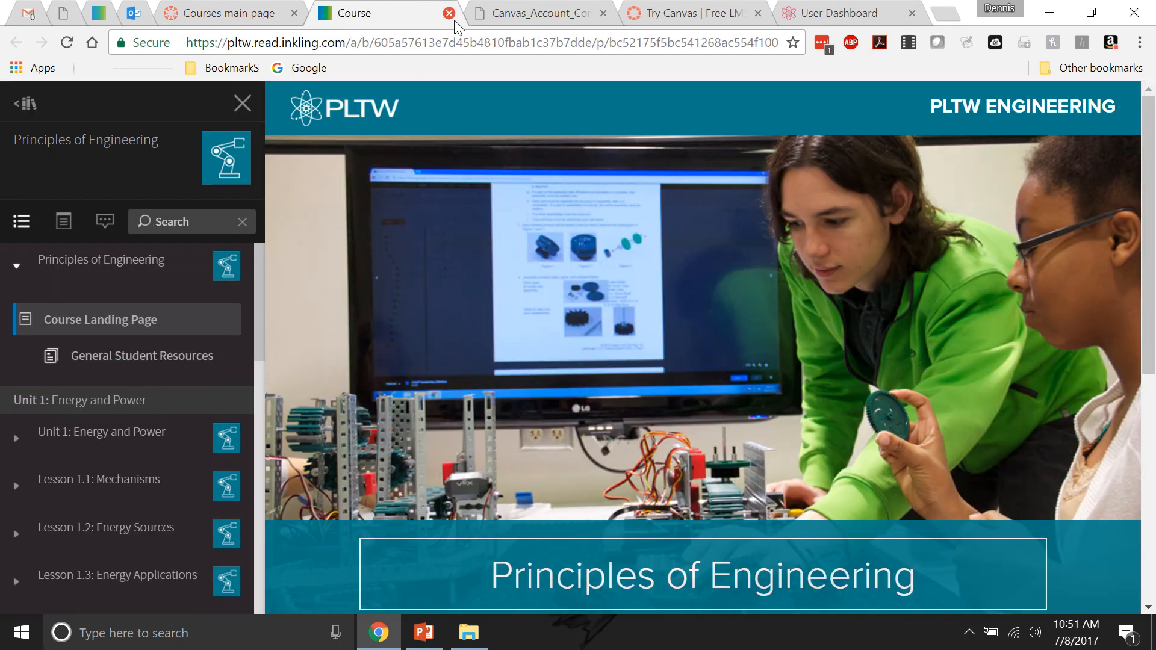
# Step: Close the extra Inkling tab and return to the POE course modules page
pyautogui.click(449, 13)
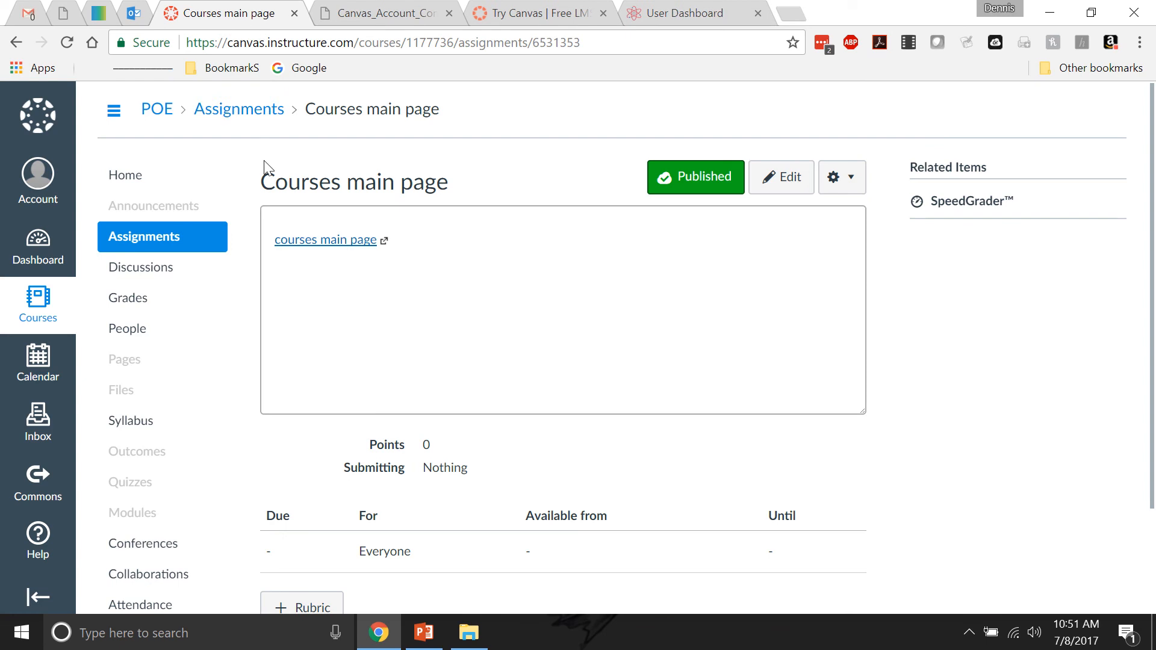
pyautogui.click(125, 175)
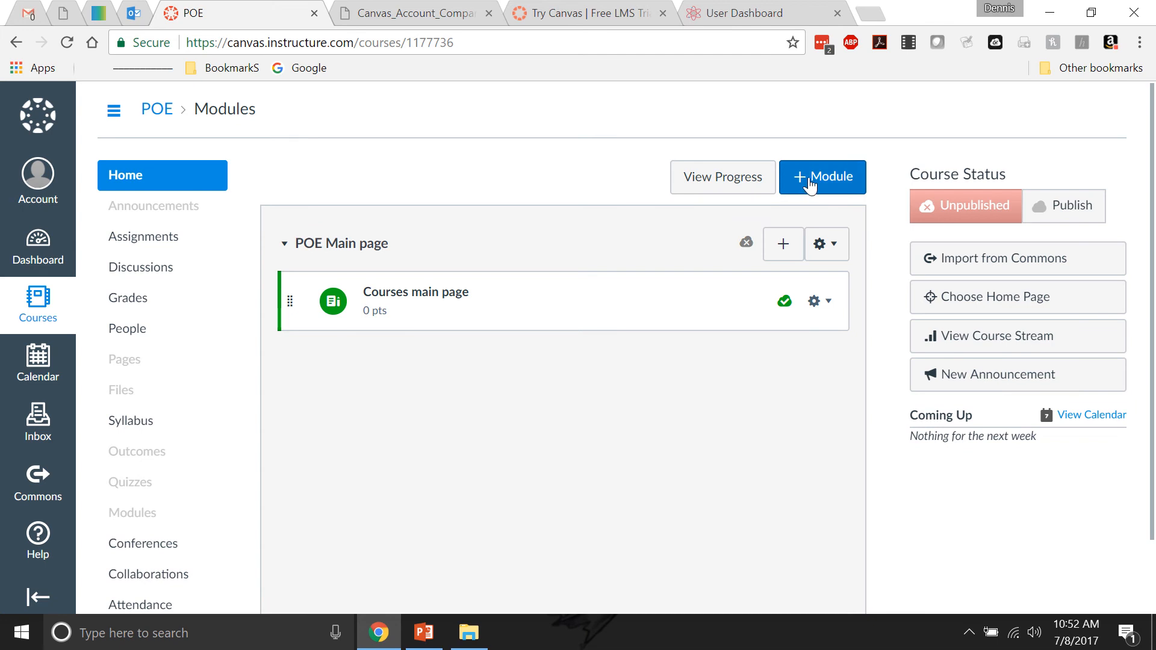
# Step: Switch to PLTW Inkling and open the Unit 1: Energy and Power landing page
pyautogui.click(821, 177)
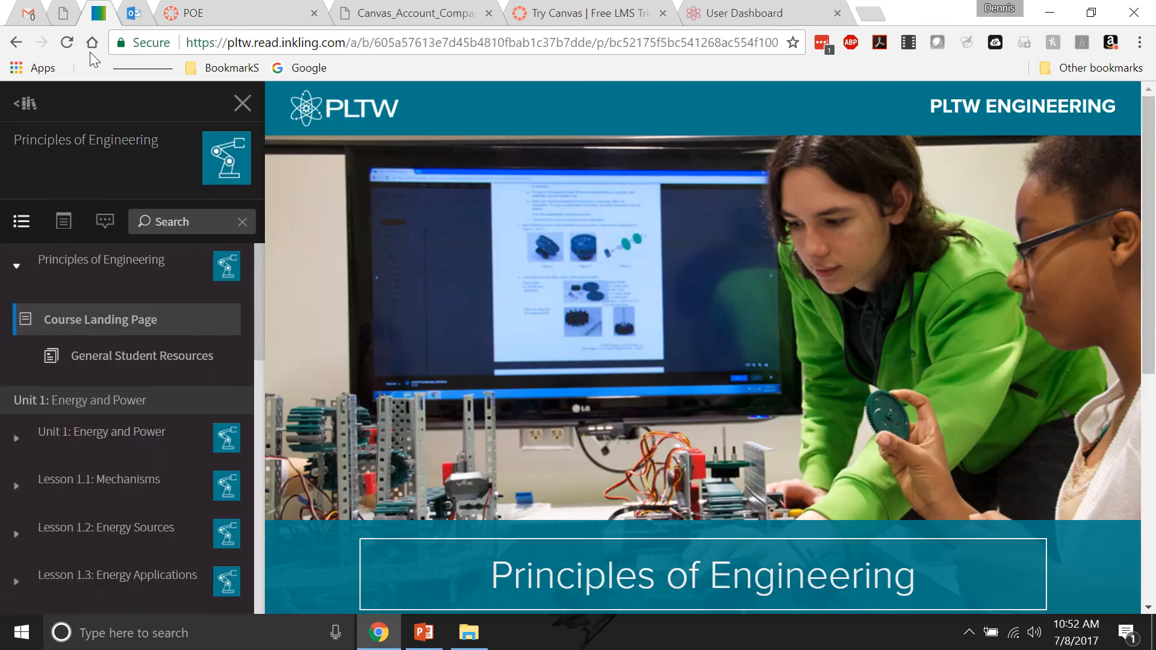
pyautogui.moveTo(108, 438)
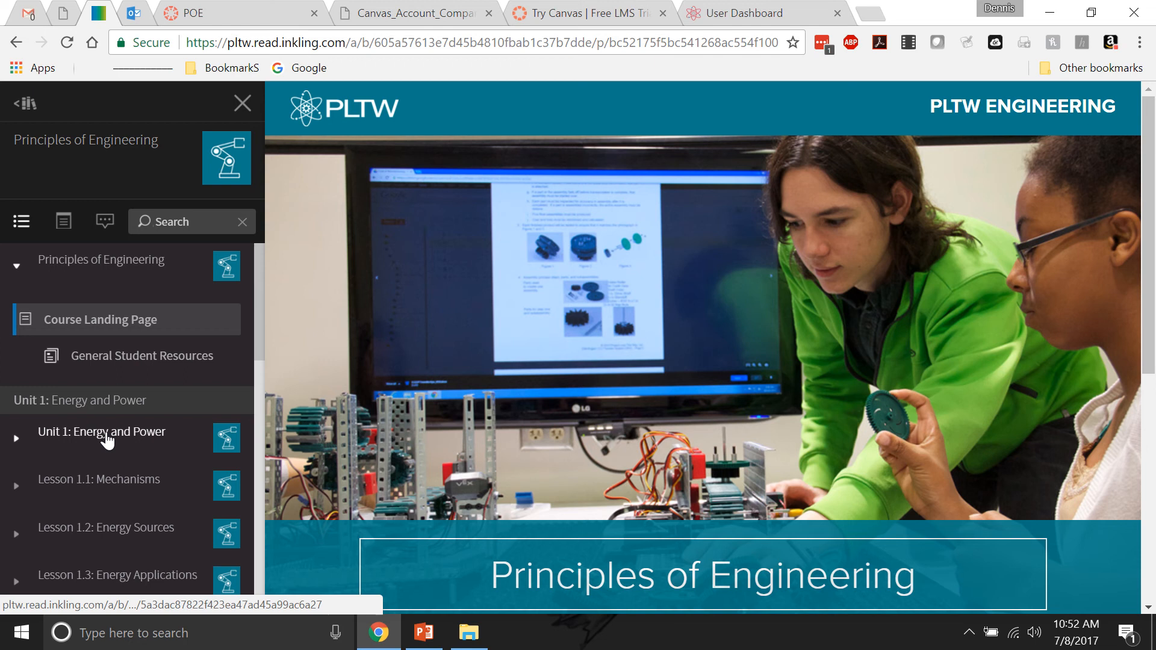
pyautogui.click(101, 431)
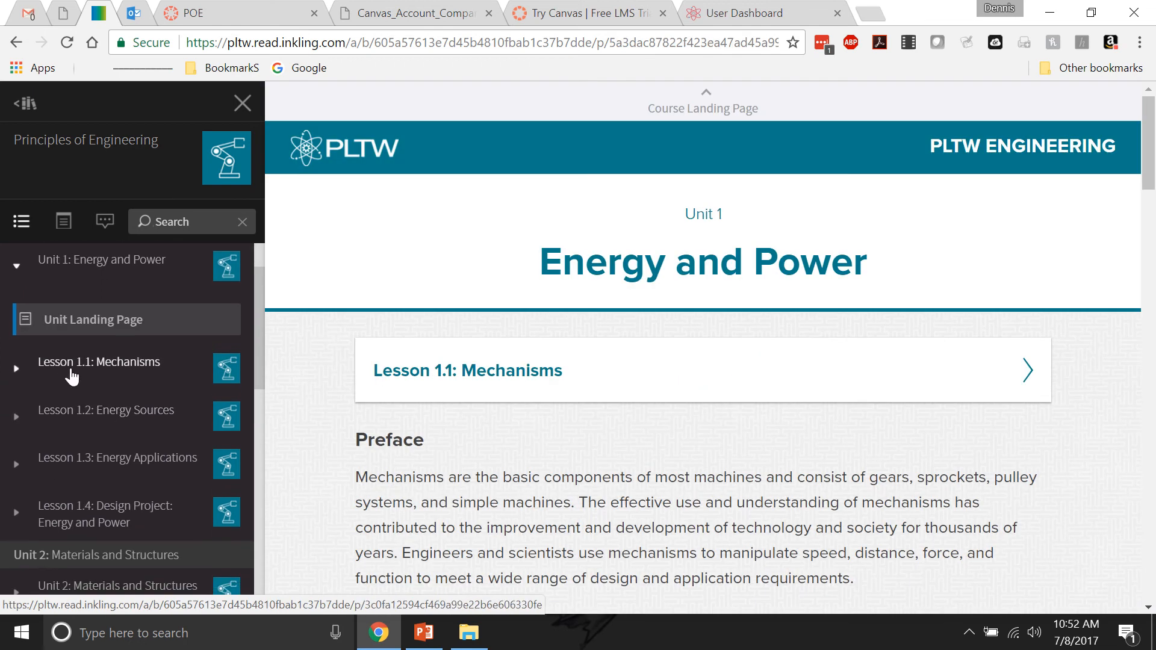
pyautogui.moveTo(62, 369)
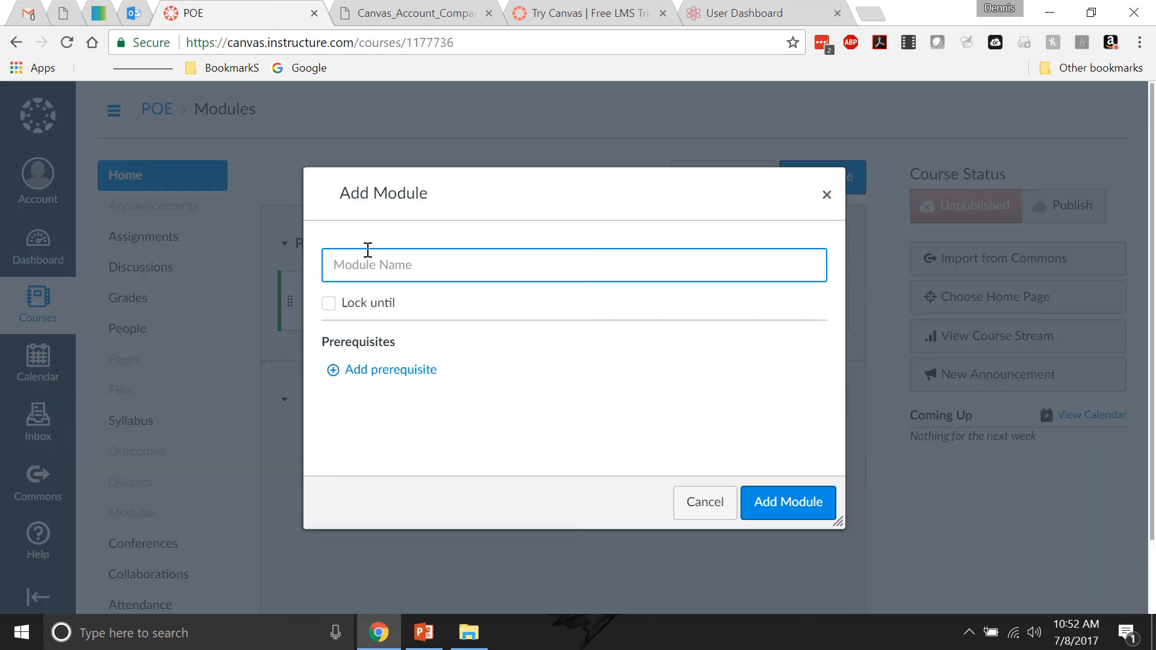
# Step: Add a second module named '1.1 Mechanisms' below POE Main page
pyautogui.write('1.1')
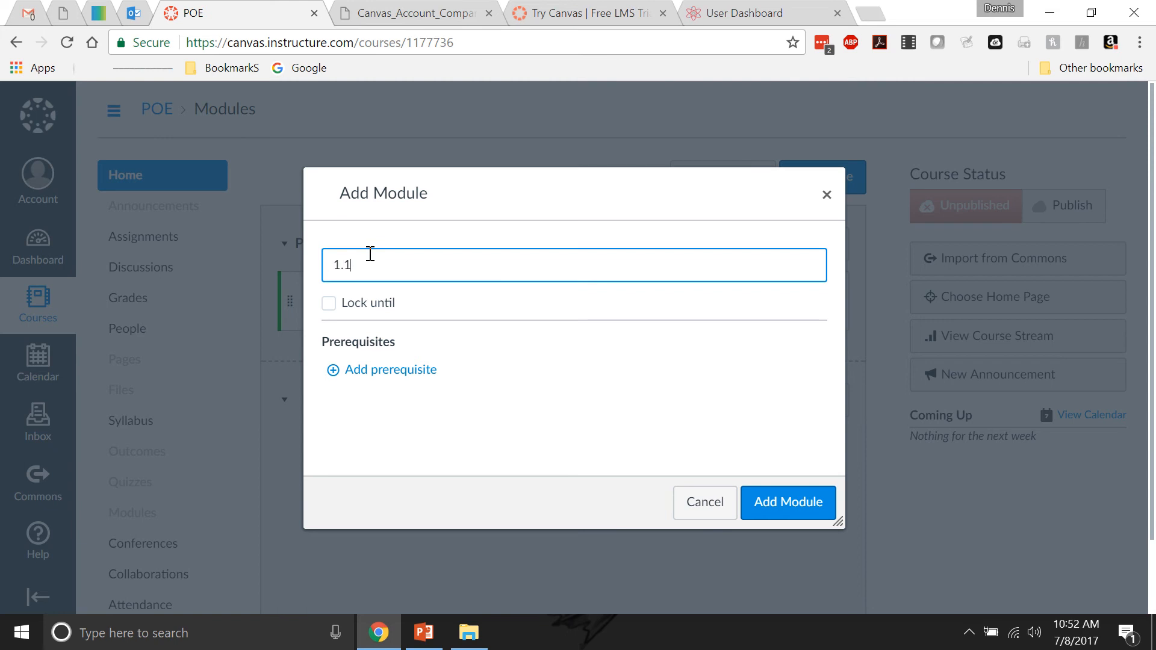
pyautogui.write('Mech')
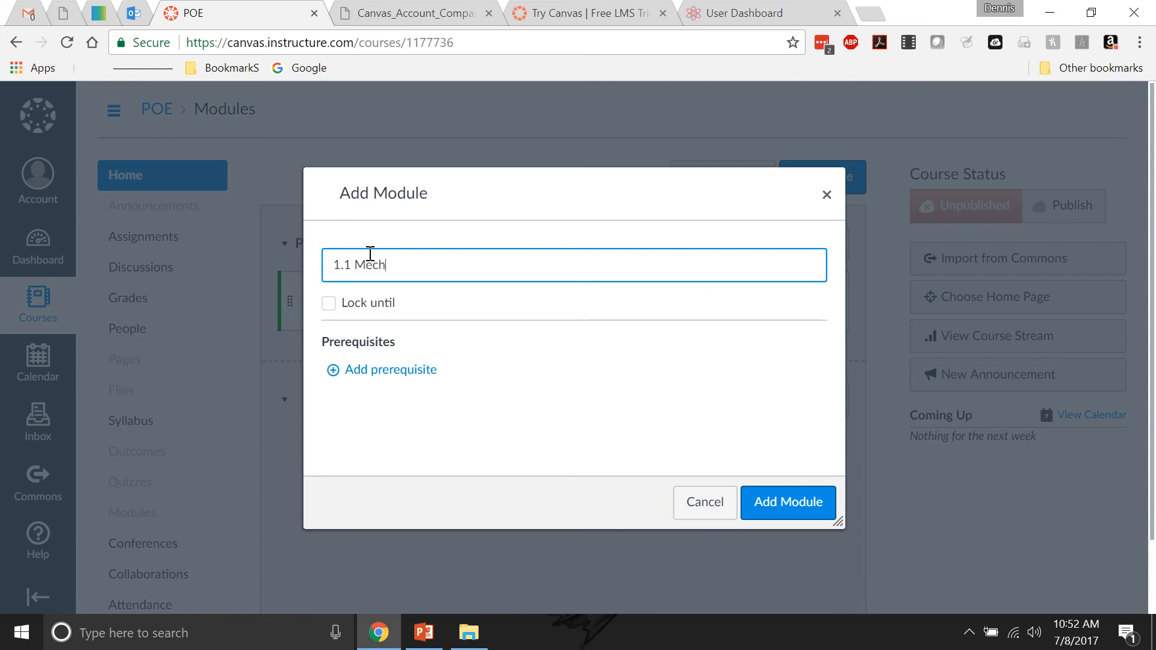
pyautogui.write('anisms')
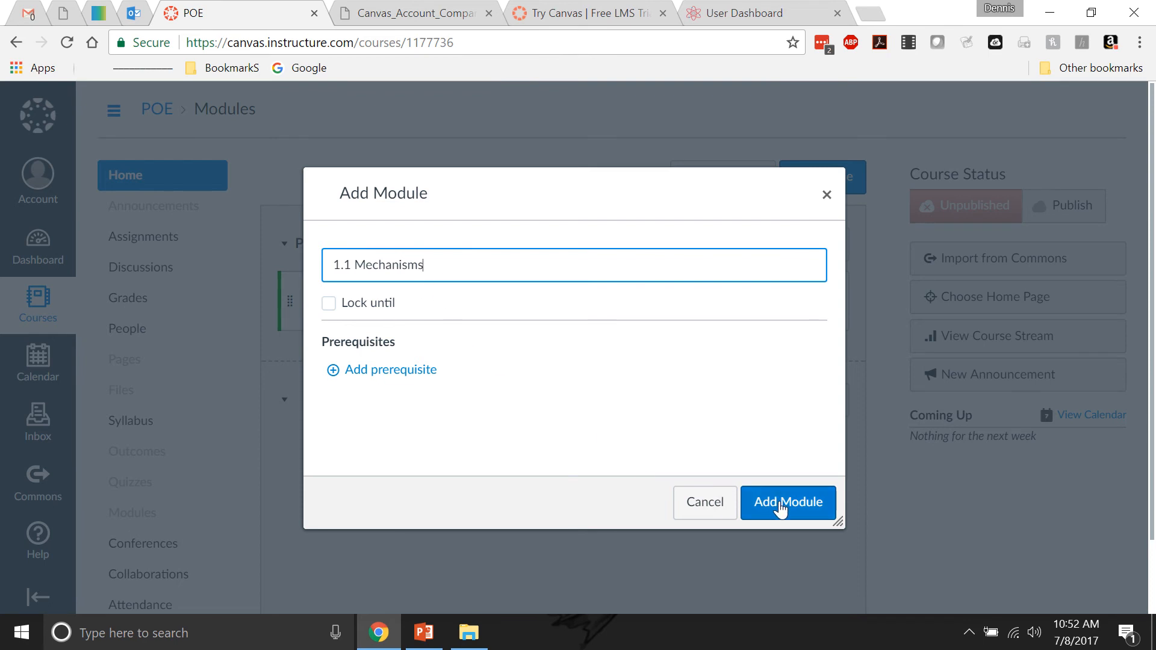
pyautogui.click(788, 502)
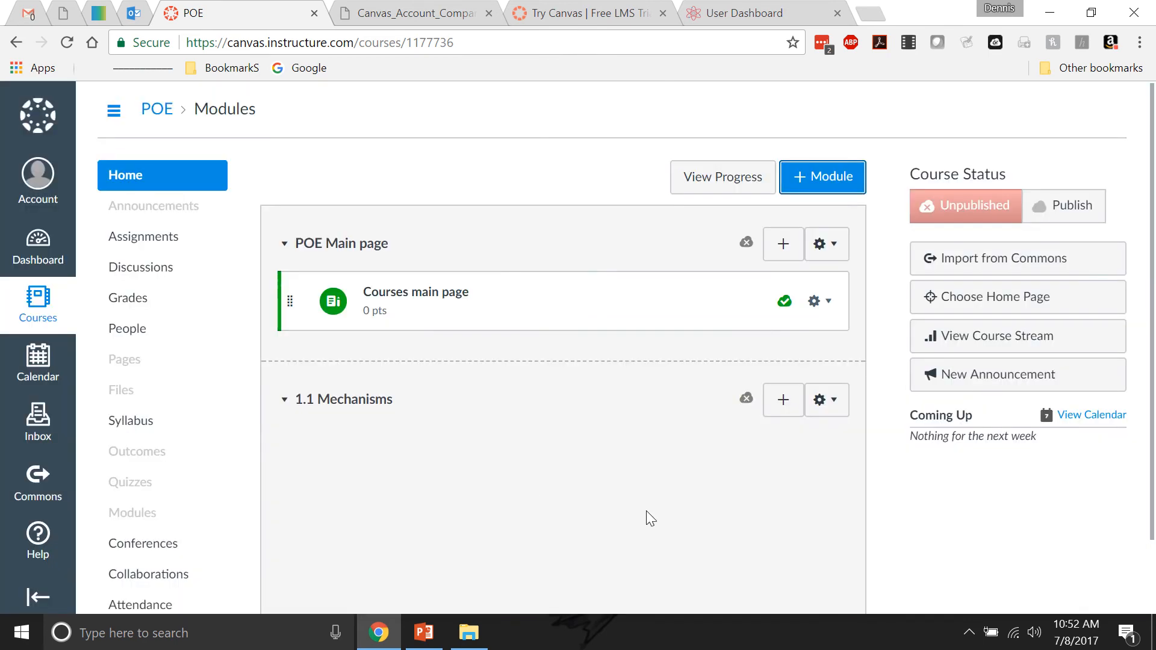
pyautogui.moveTo(745, 399)
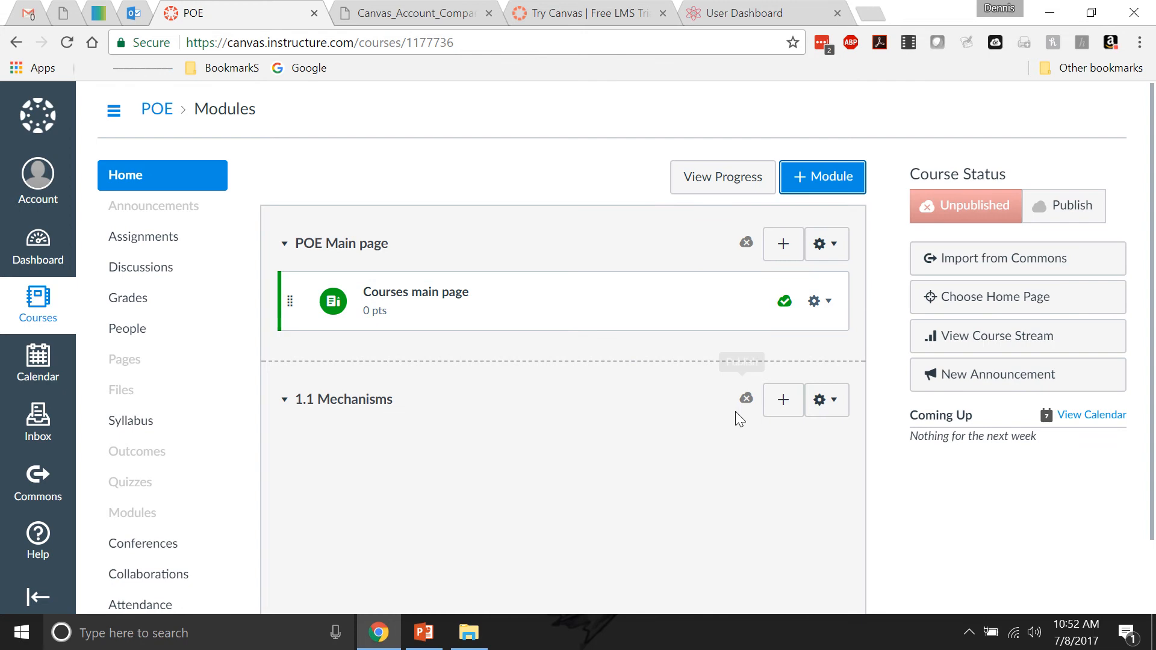
# Step: Start adding an item to 1.1 Mechanisms, review Activity 1.1.0 Professional Interview in Inkling, and return to Canvas
pyautogui.click(782, 400)
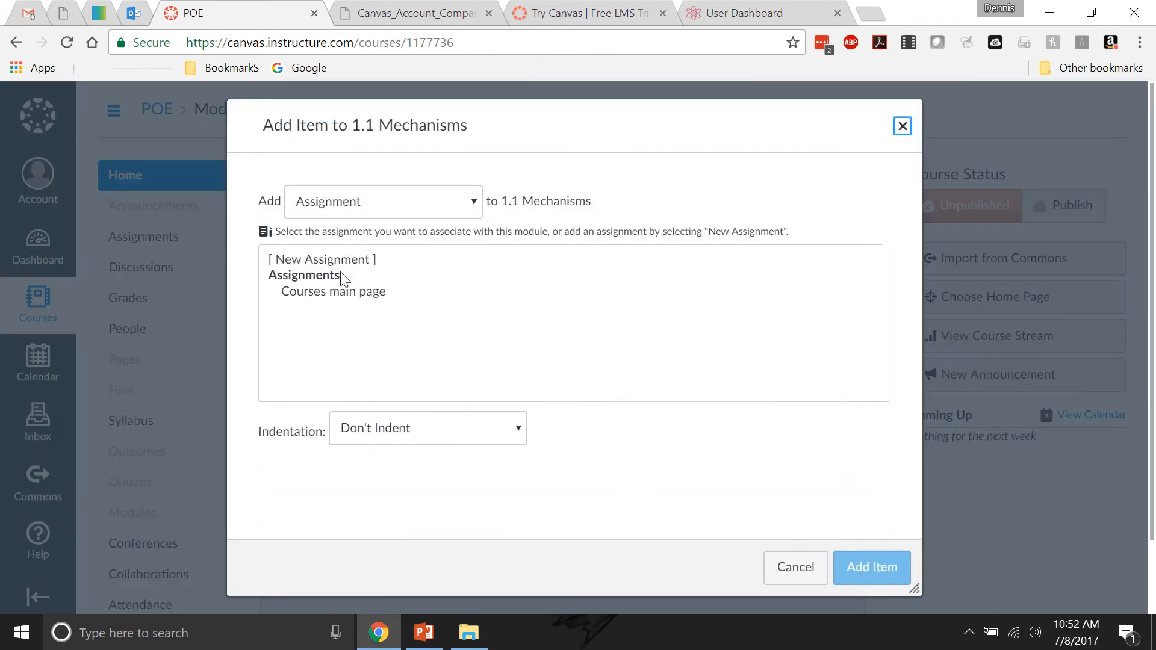
pyautogui.click(96, 13)
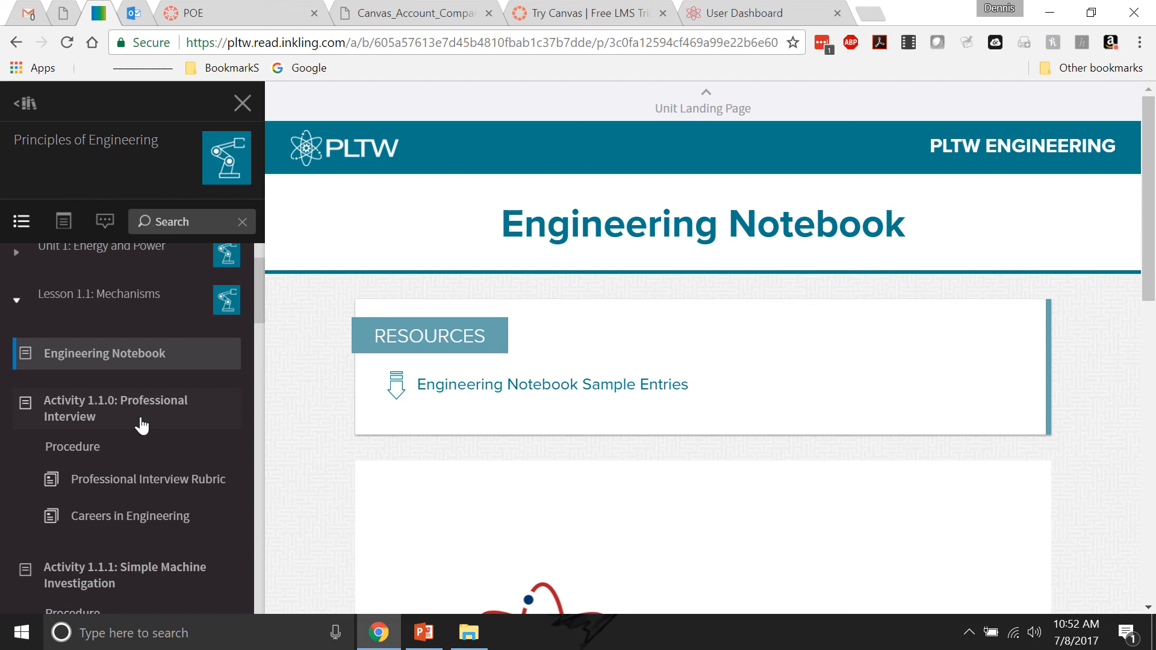
pyautogui.click(115, 408)
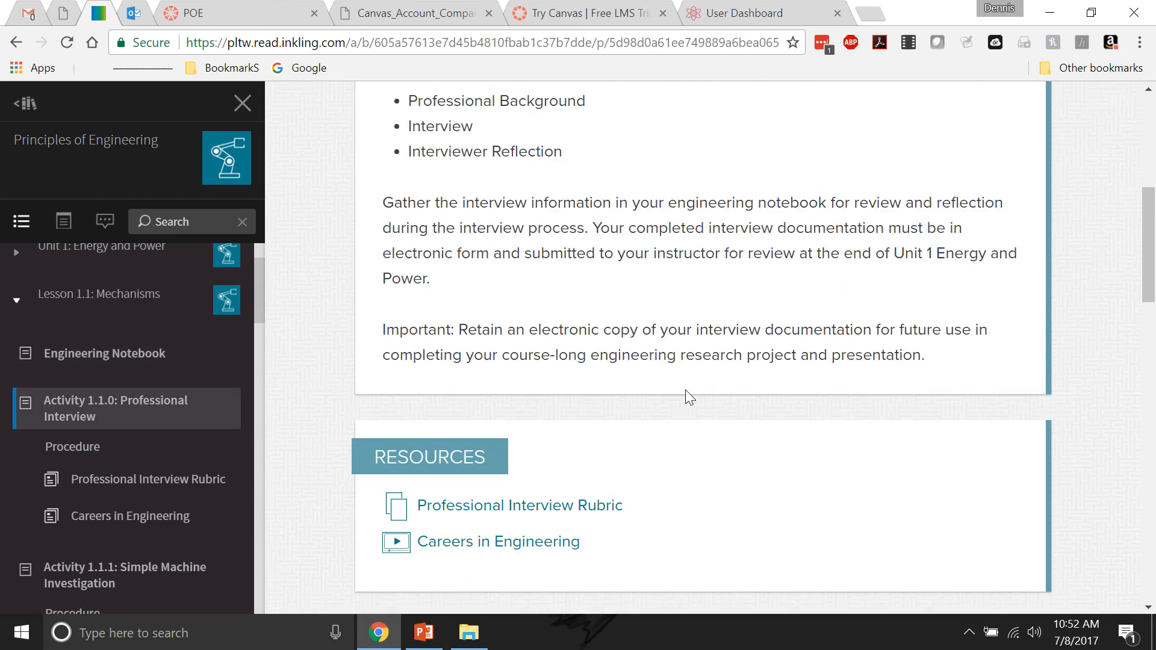
pyautogui.scroll(-3)
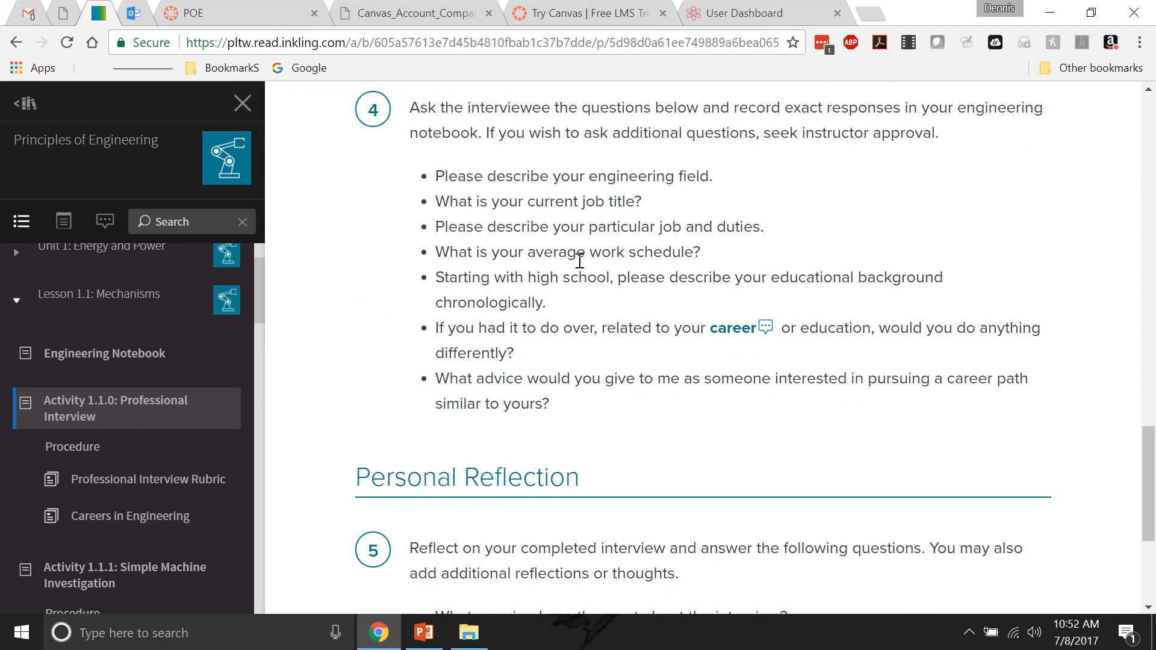
pyautogui.moveTo(540, 310)
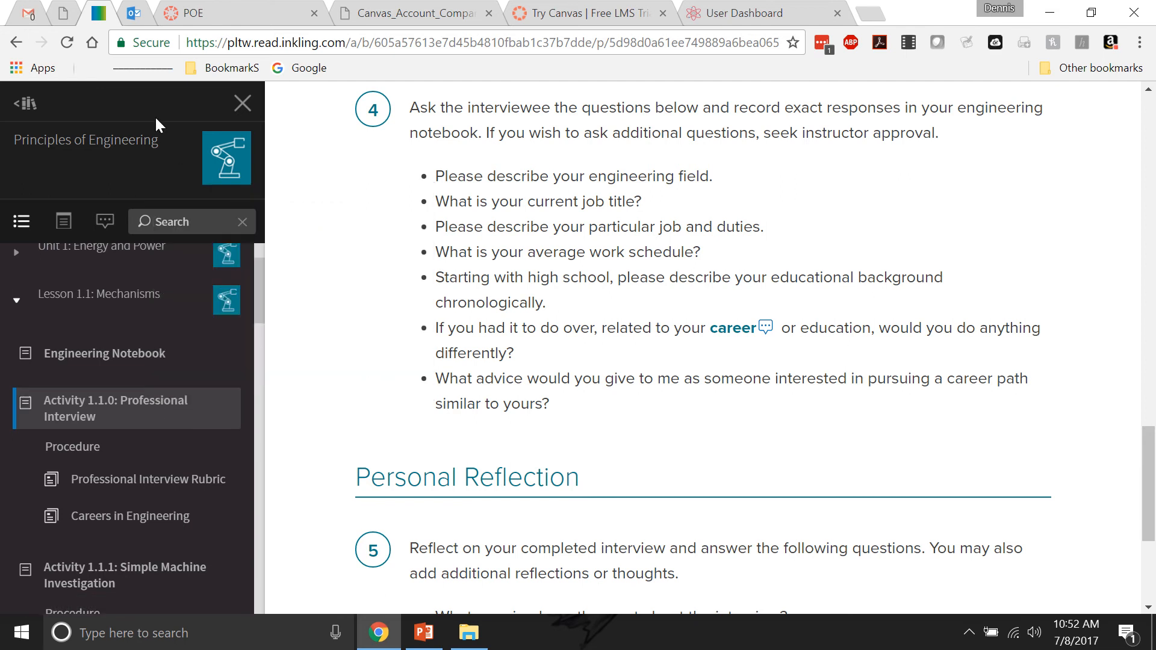
pyautogui.click(239, 13)
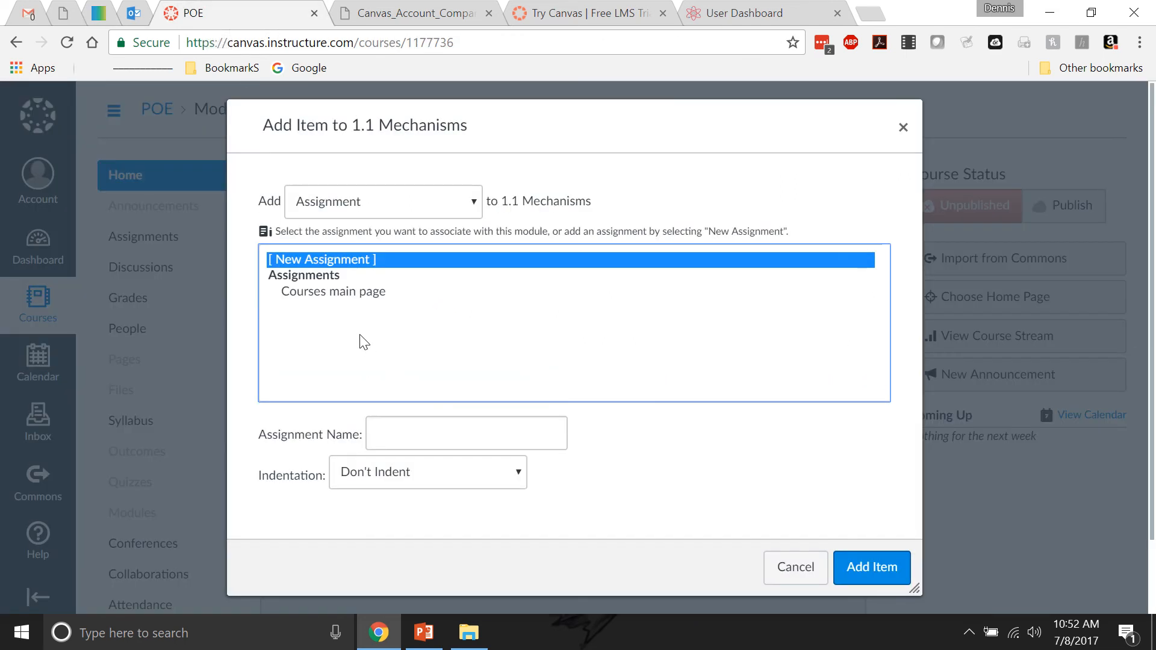
# Step: Name the new assignment 'Professional Interview' and set its indentation to Indent 1 Level
pyautogui.click(466, 432)
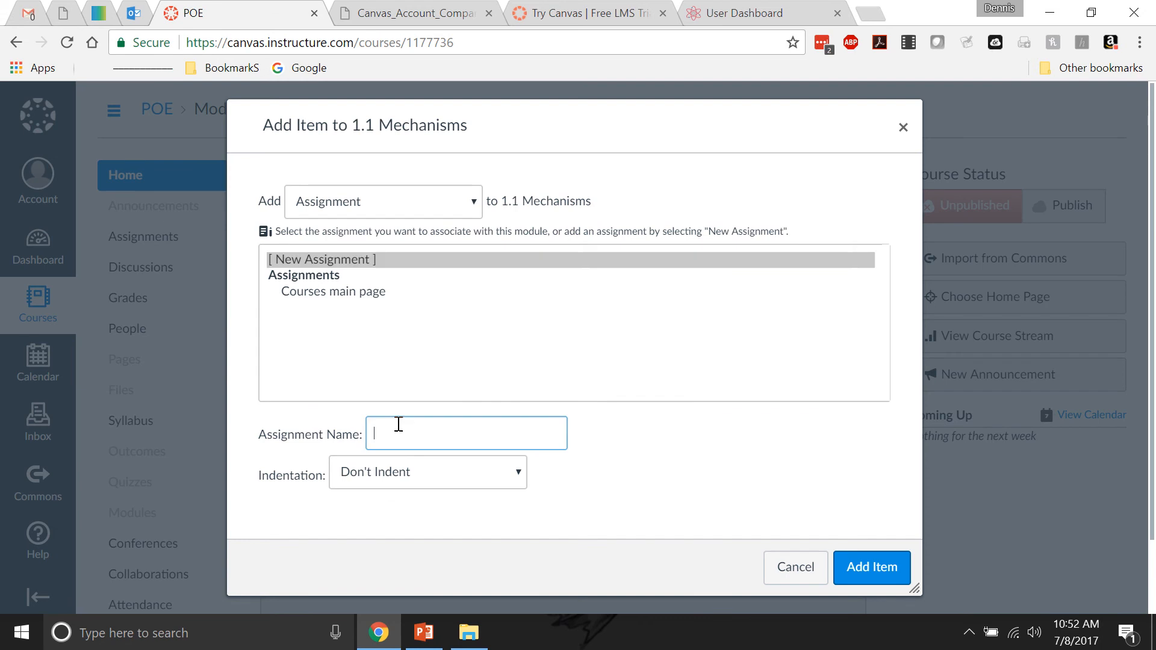
pyautogui.write('Professional')
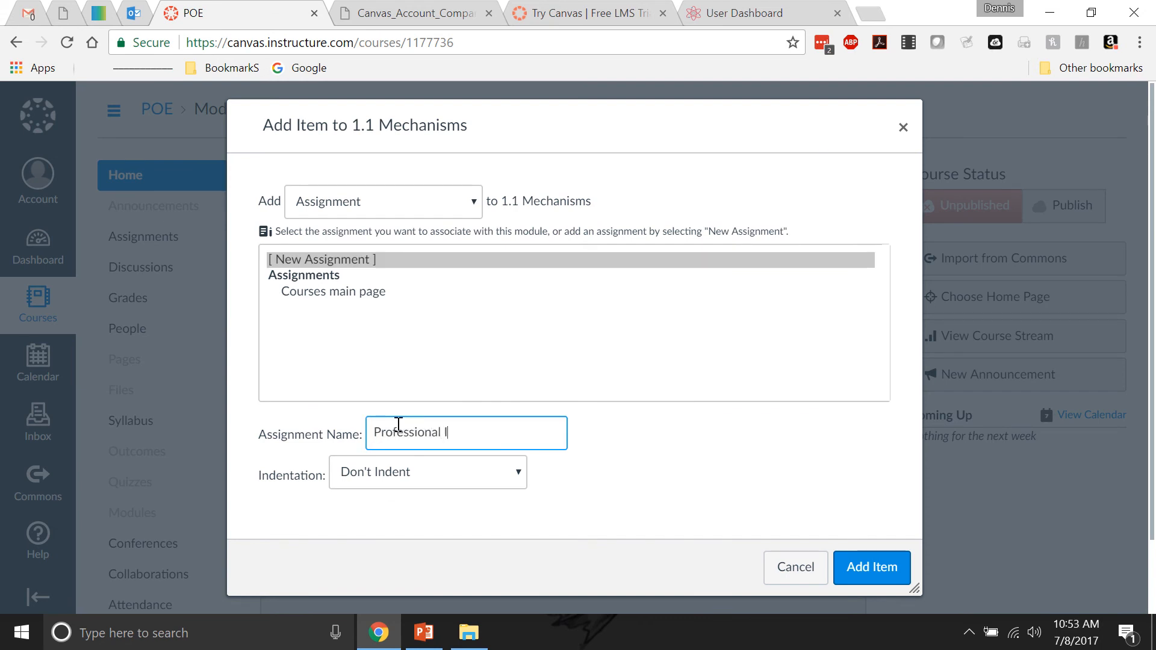
pyautogui.write('Intervi')
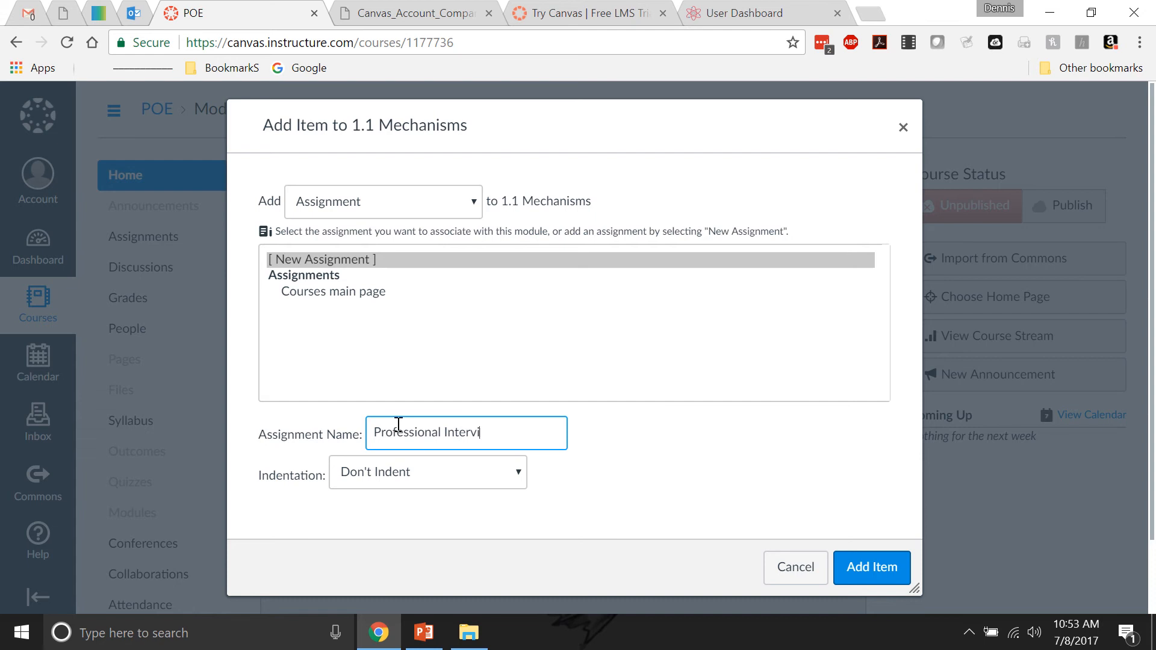
pyautogui.click(428, 472)
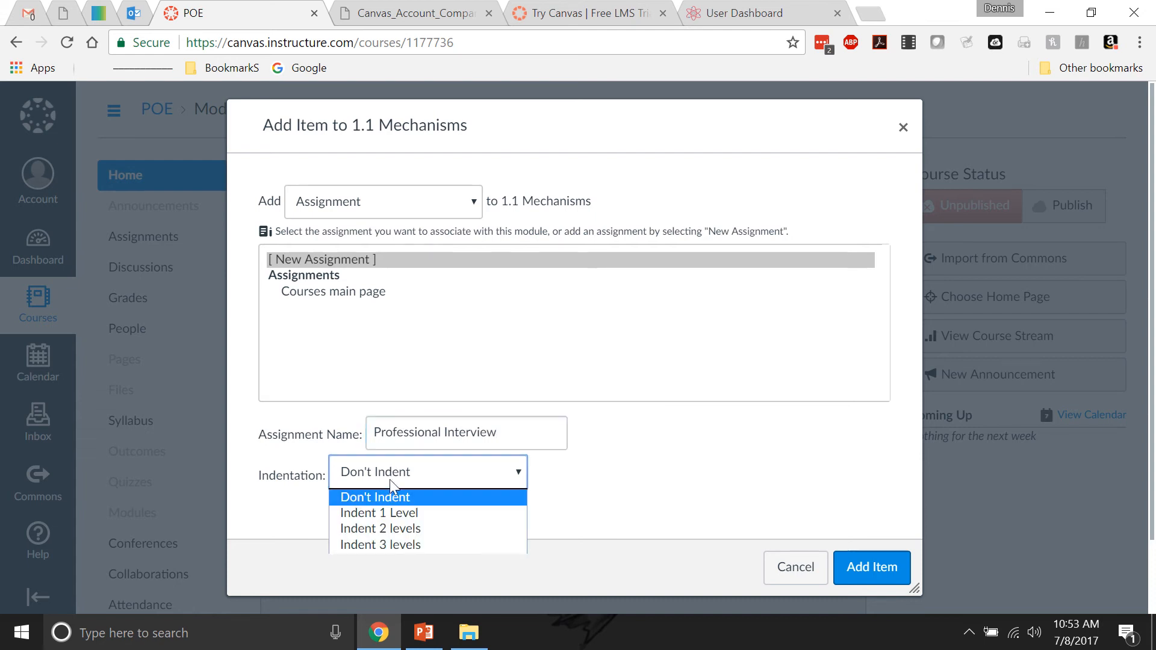
pyautogui.click(379, 513)
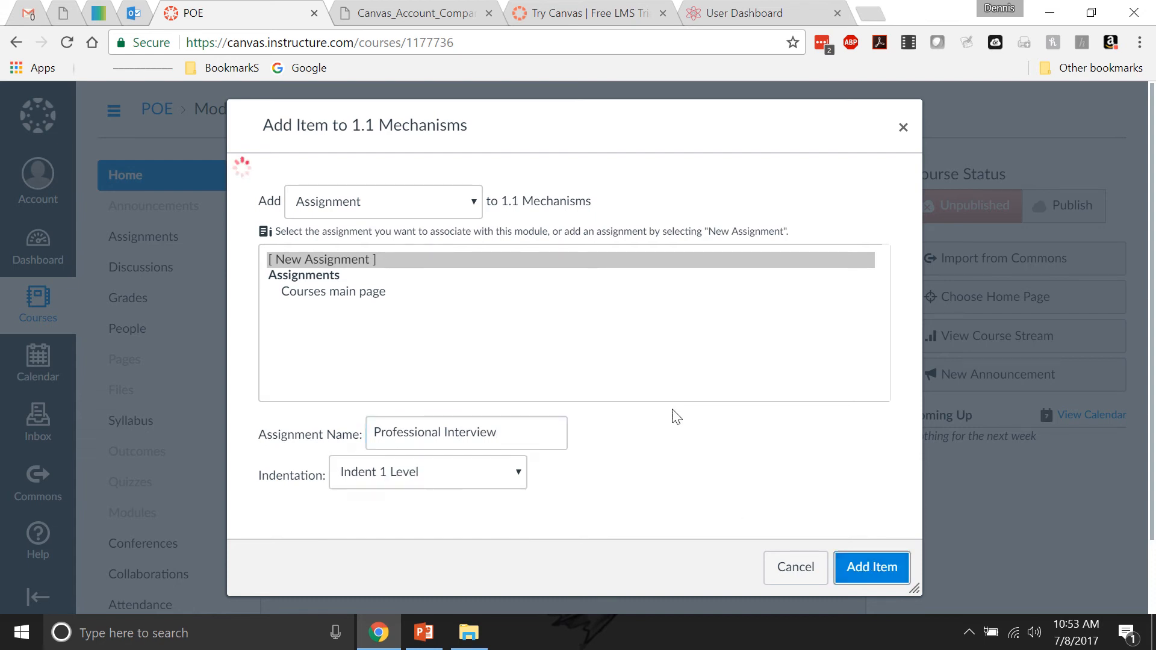
# Step: Add the assignment to the 1.1 Mechanisms module and open its page
pyautogui.click(872, 567)
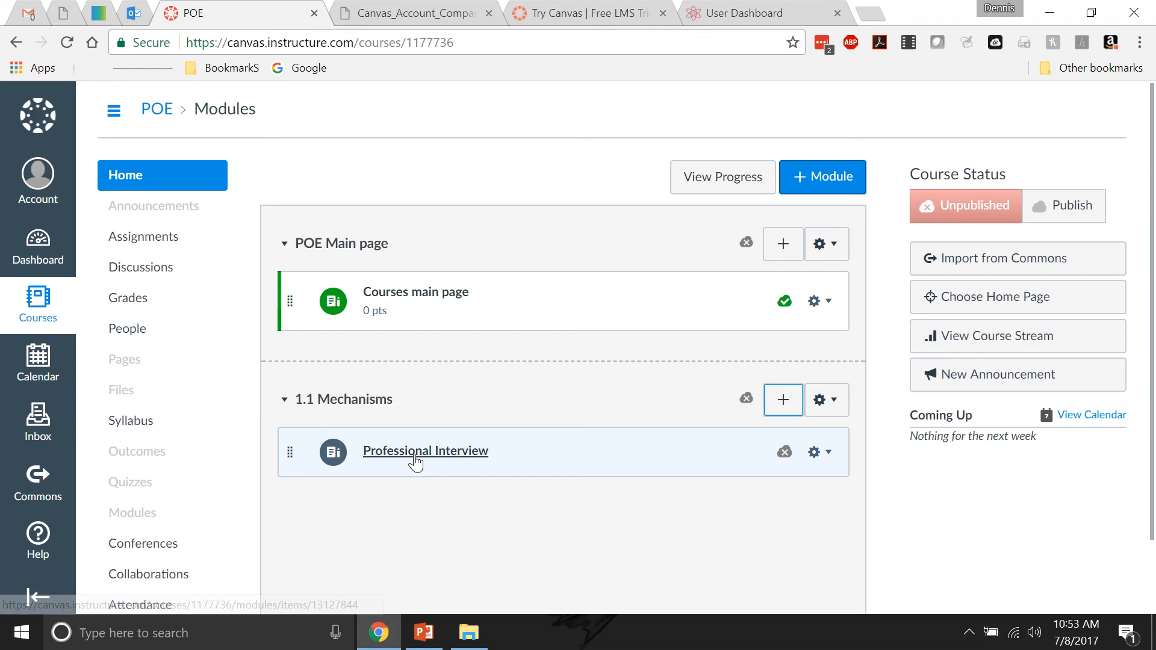
pyautogui.click(425, 450)
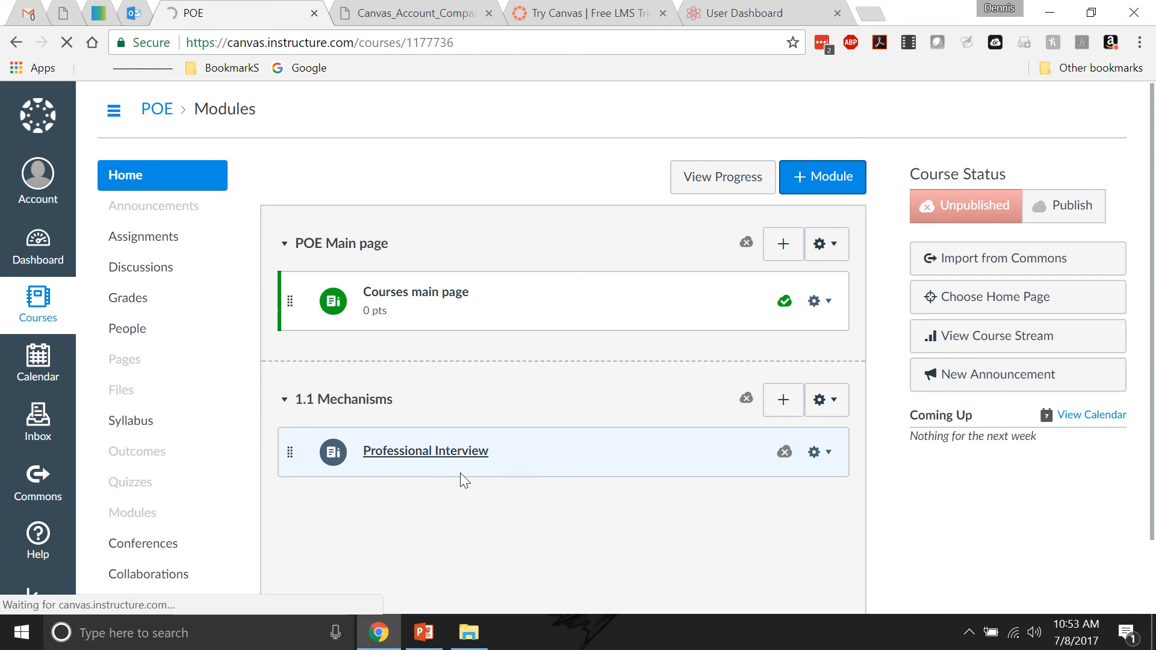
pyautogui.click(425, 451)
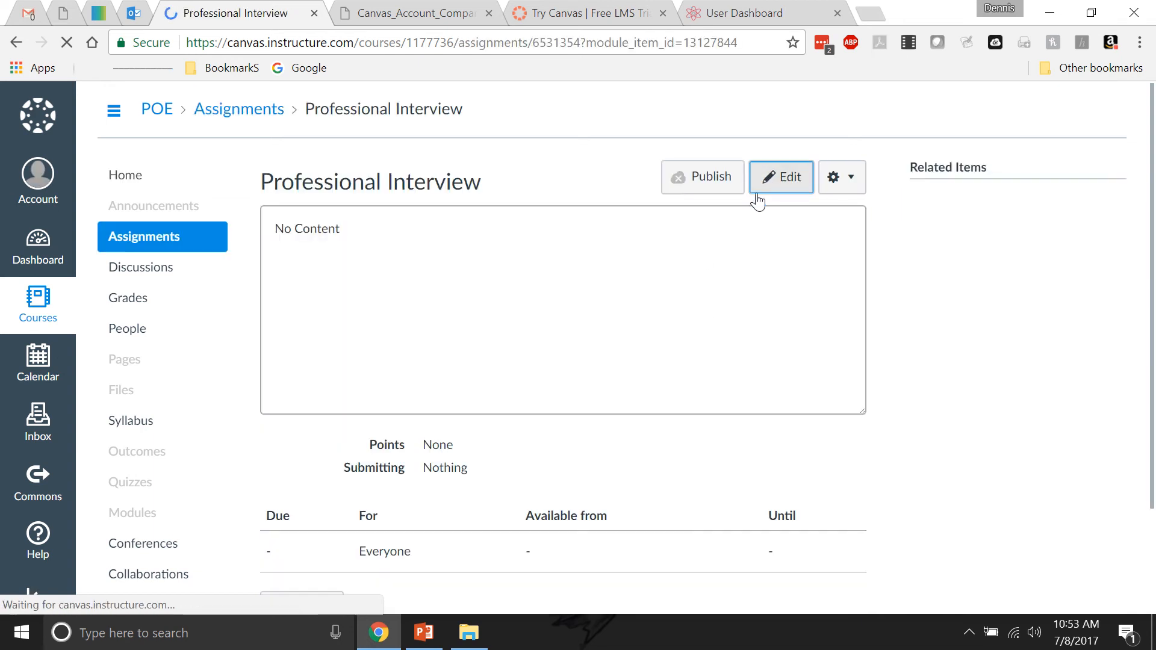
# Step: Enter 'Professional Interview' in the description, link it to the Inkling URL, and start a new line
pyautogui.click(780, 177)
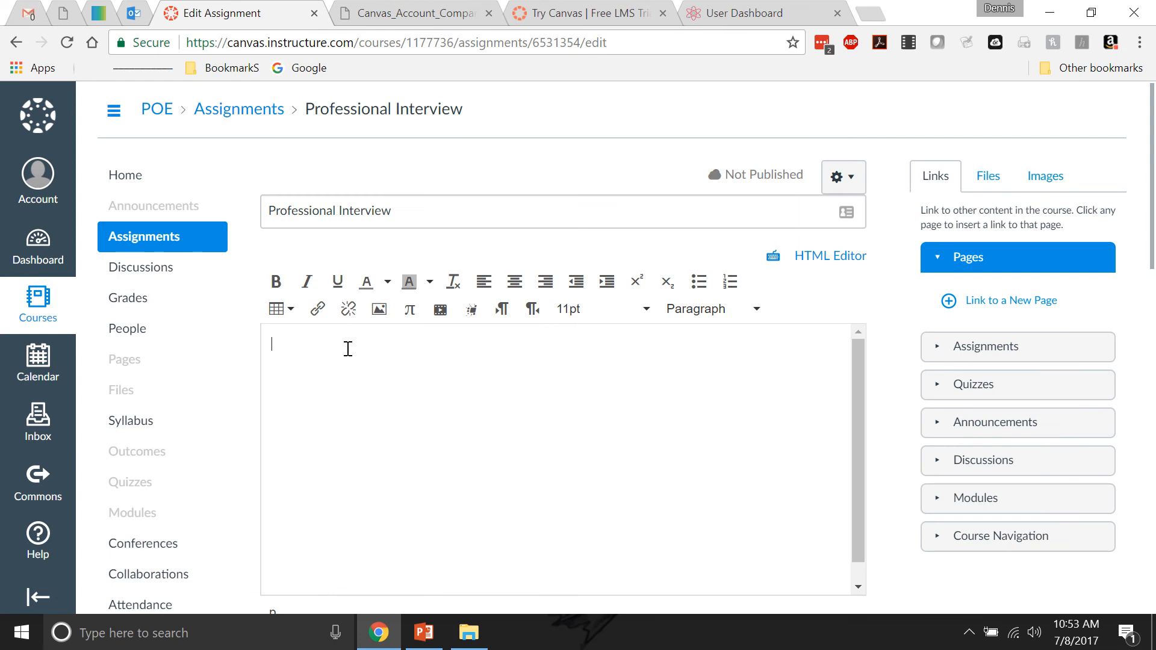
pyautogui.write('Professioo')
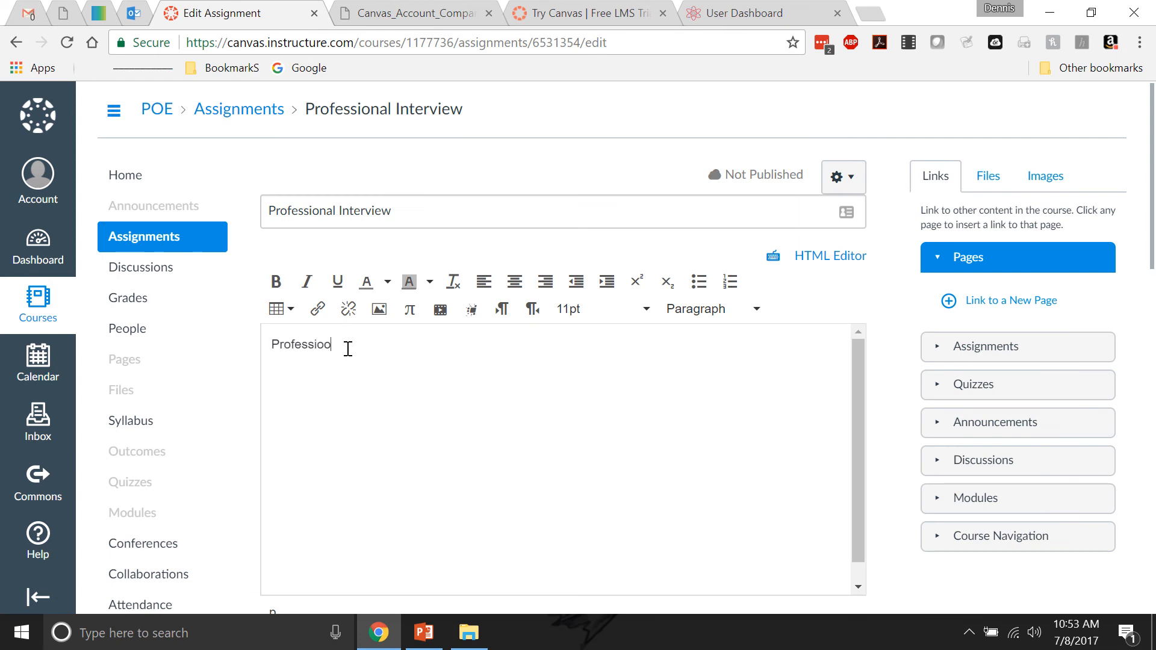
pyautogui.write('nal Inter')
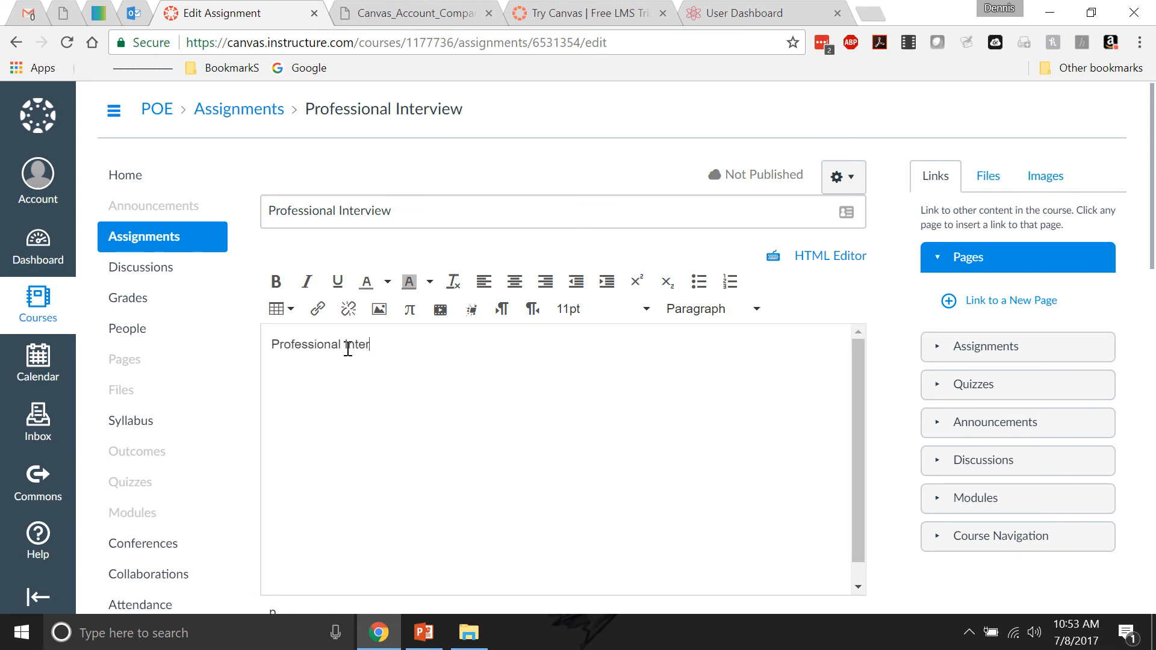
pyautogui.write('view')
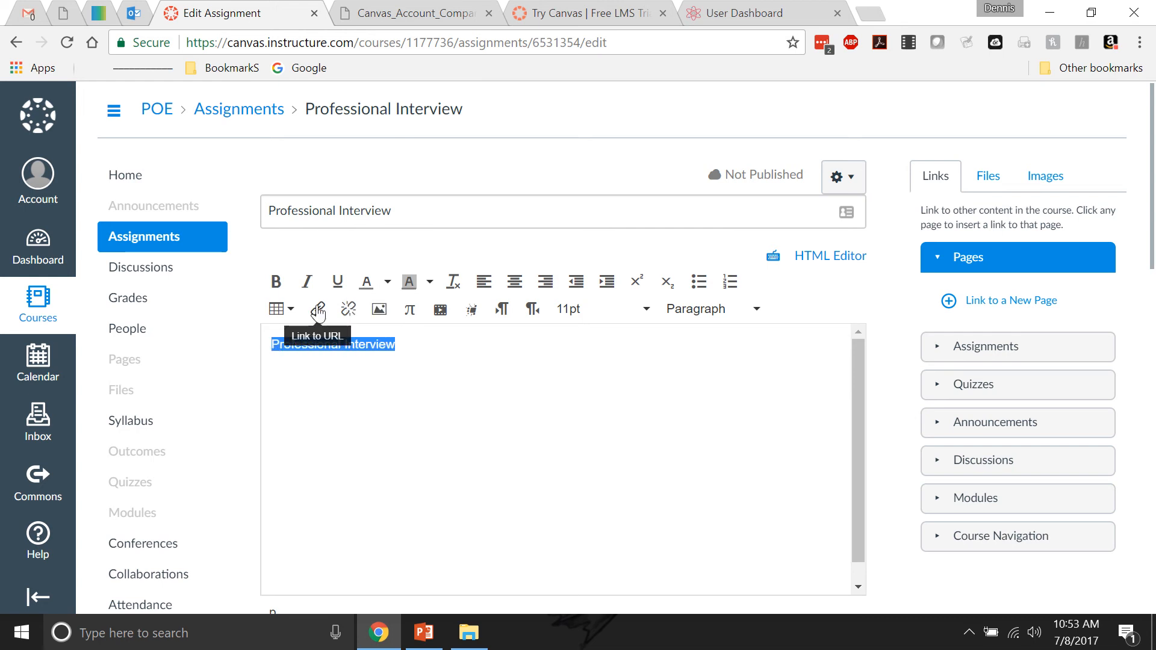
pyautogui.click(317, 308)
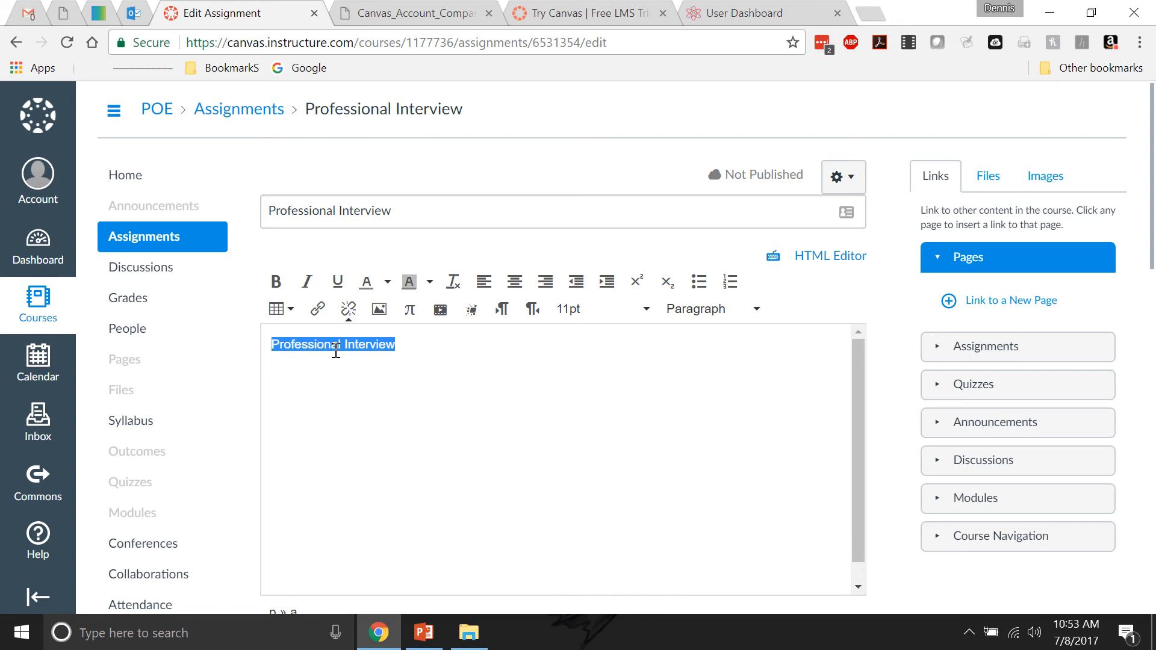
pyautogui.moveTo(476, 343)
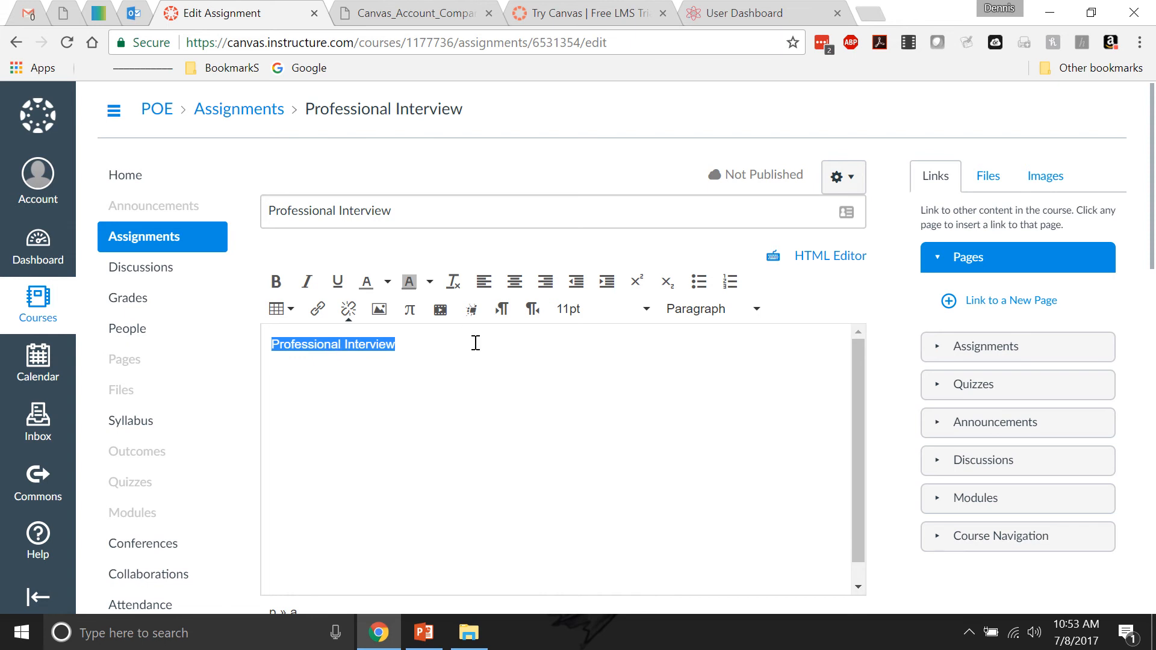
pyautogui.press('Delete')
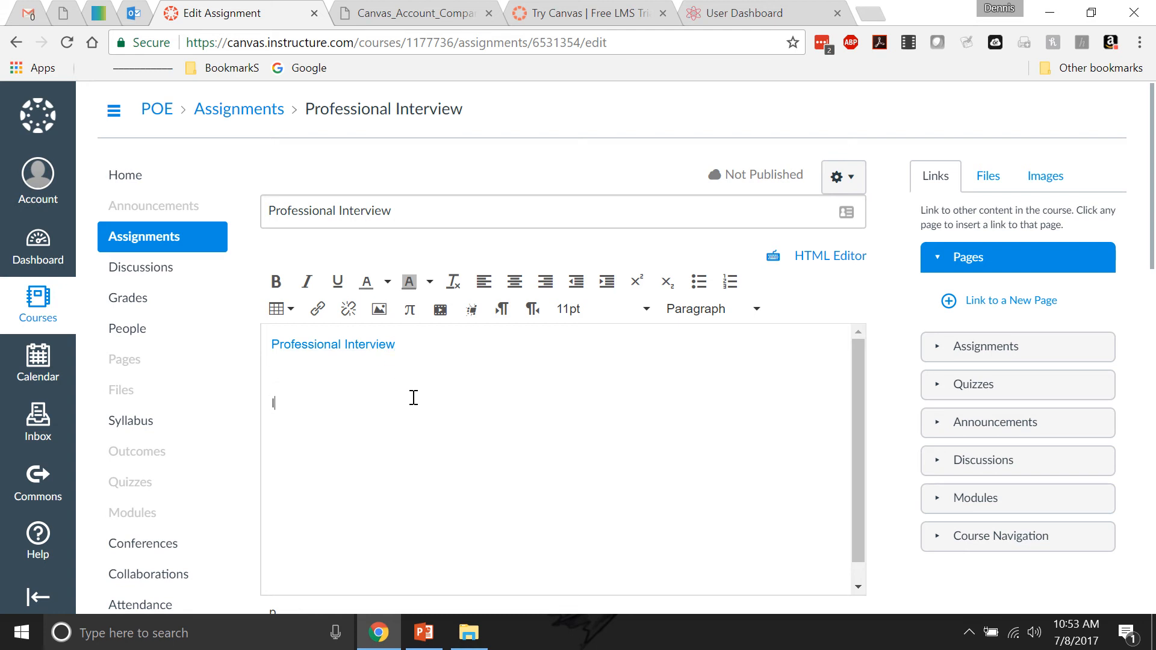
# Step: Write 'Interview an engineer, type up a word doc and upload' beneath the link
pyautogui.write('Interview an')
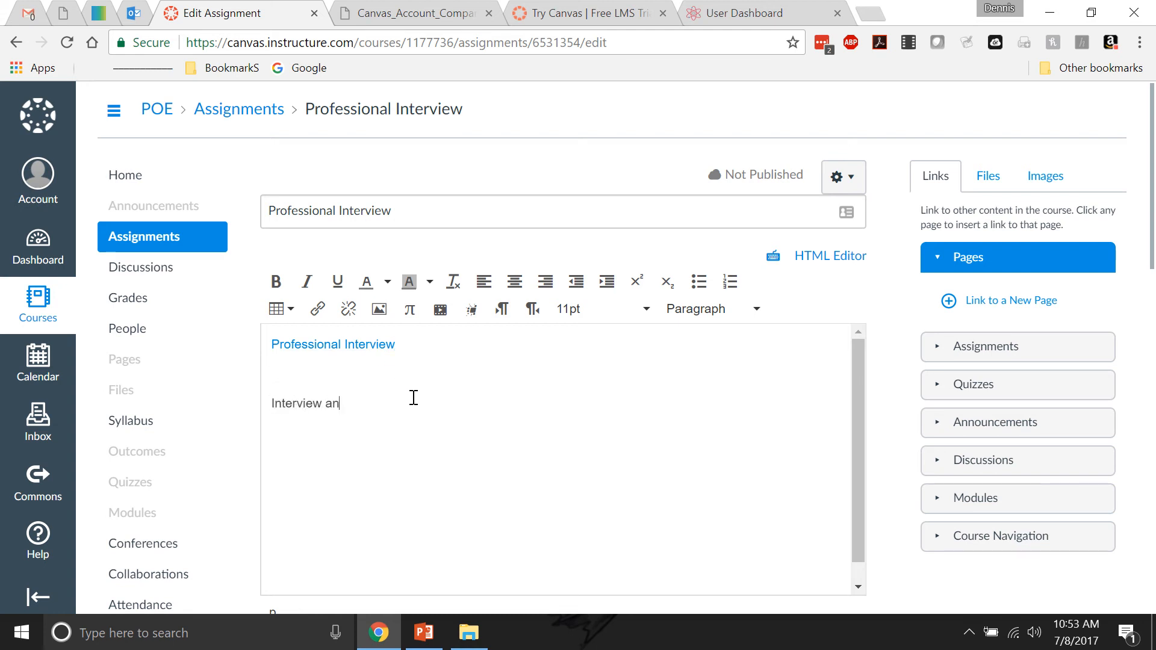
pyautogui.write('engineer')
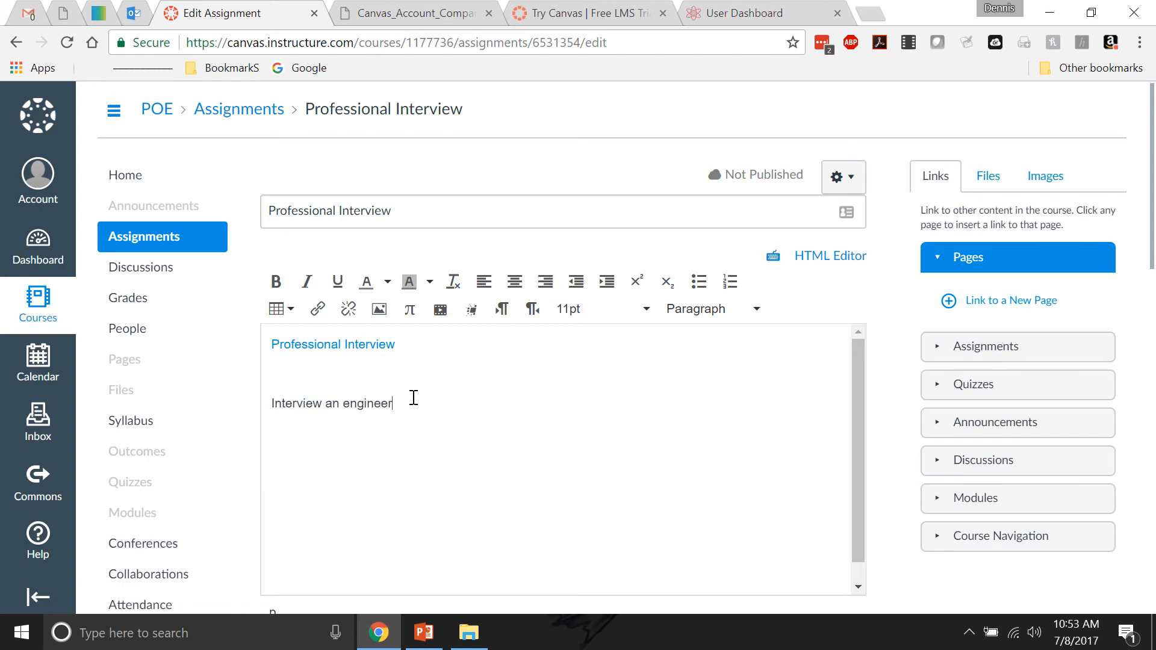
pyautogui.write(', tu')
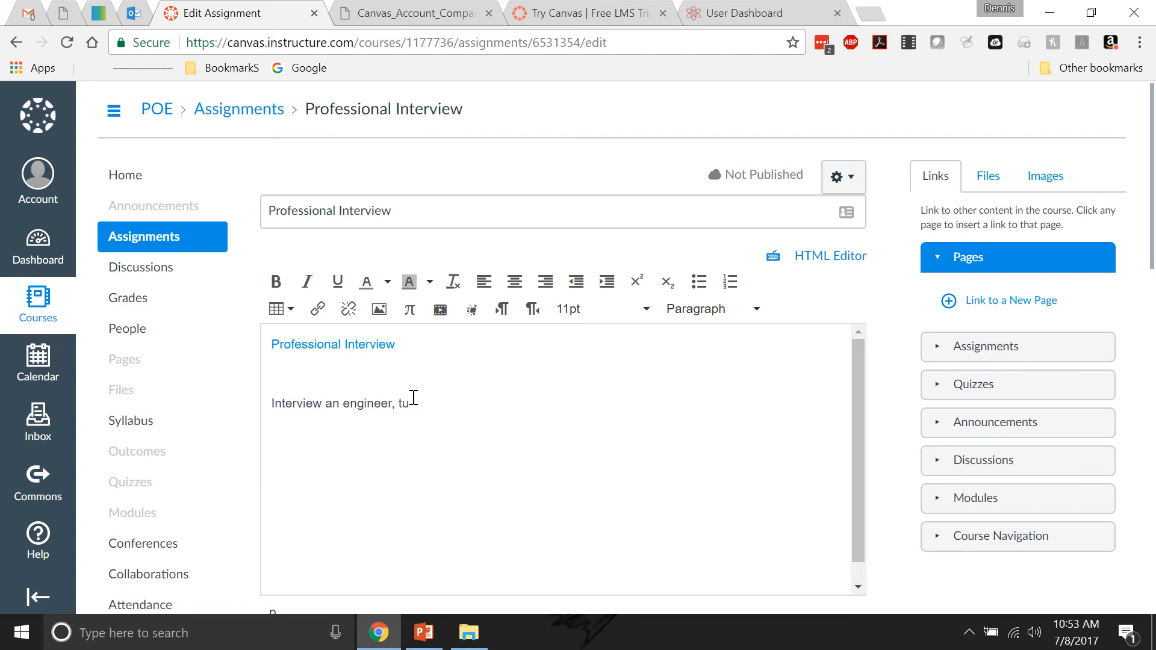
pyautogui.write('pe up a')
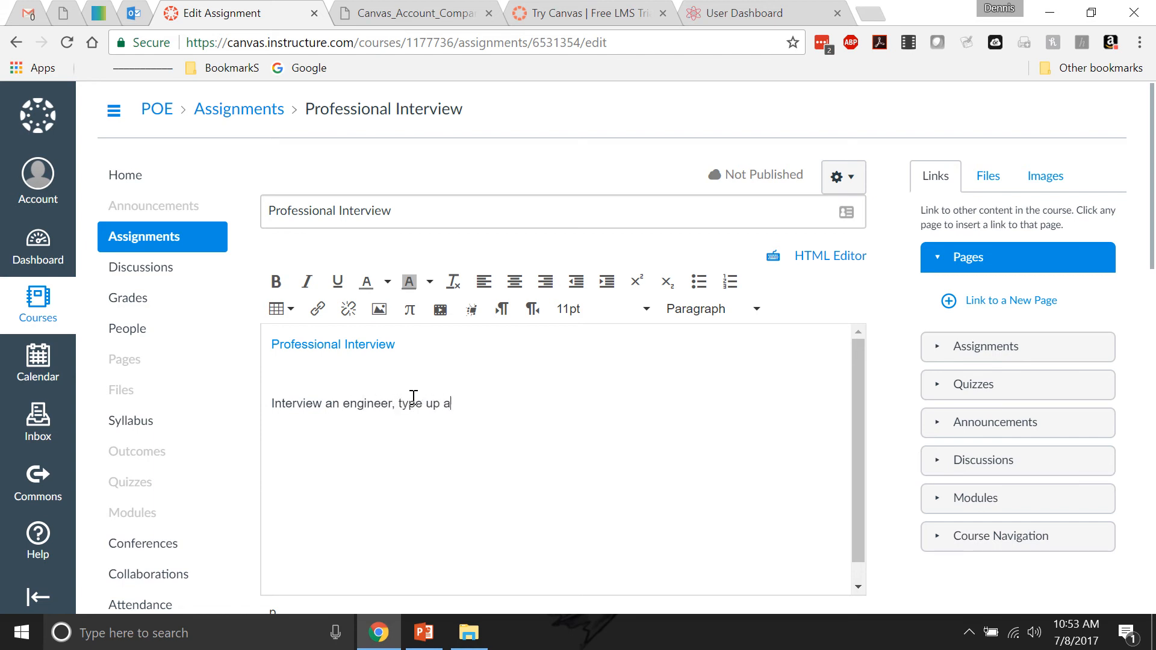
pyautogui.write('word doc and')
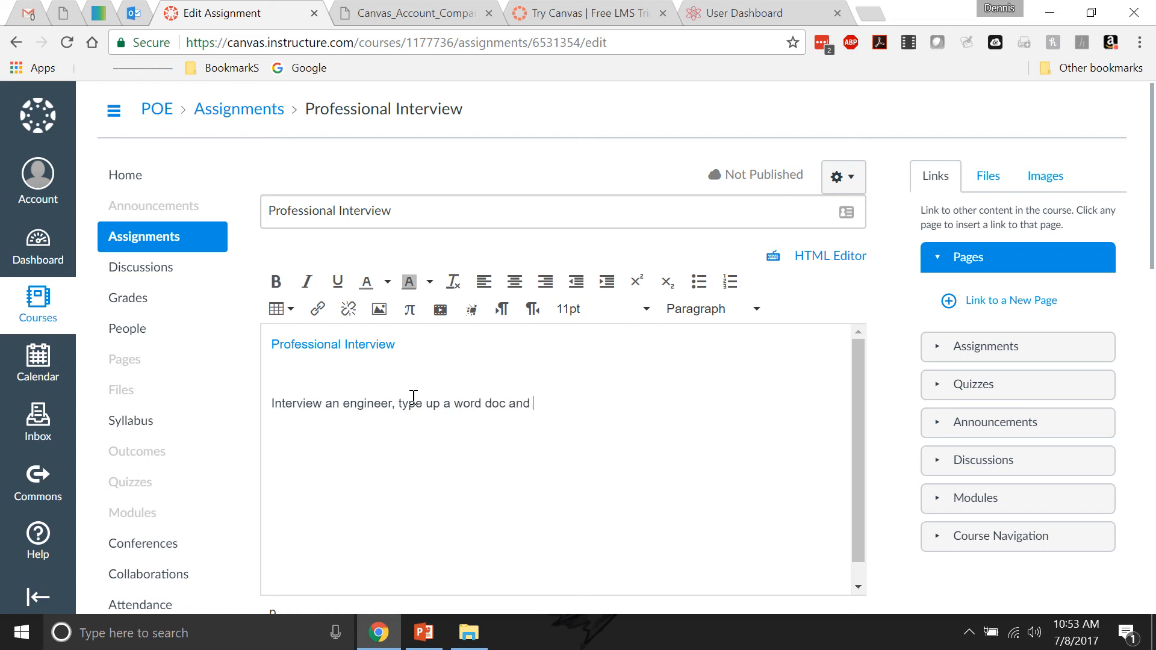
pyautogui.write('upload')
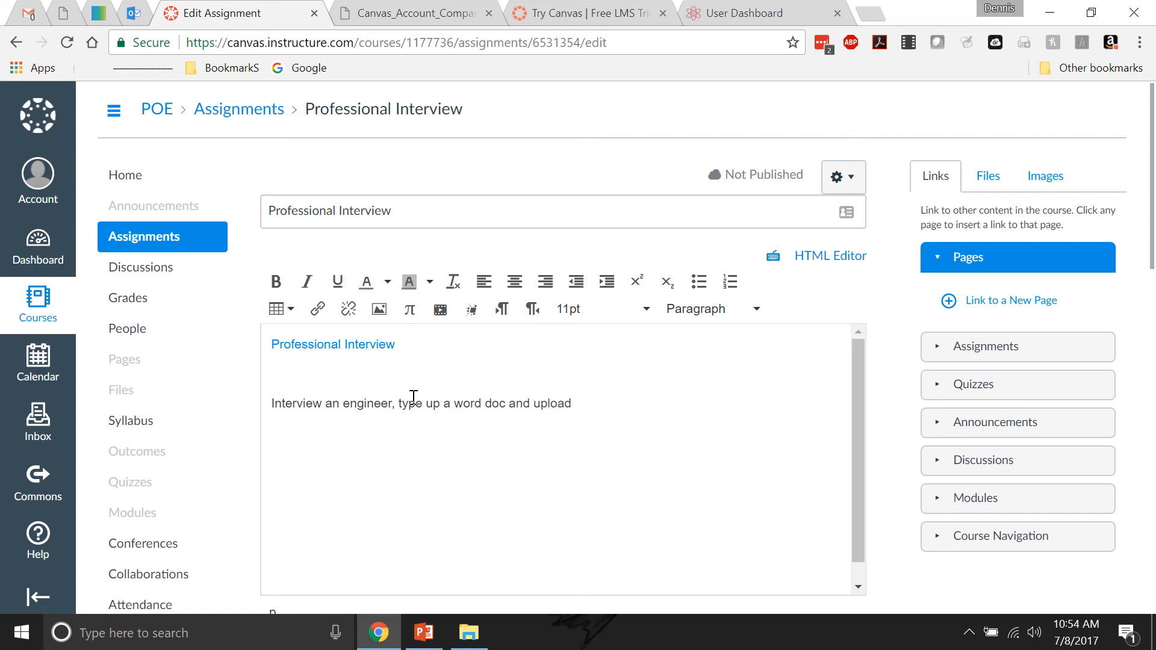
pyautogui.moveTo(423, 443)
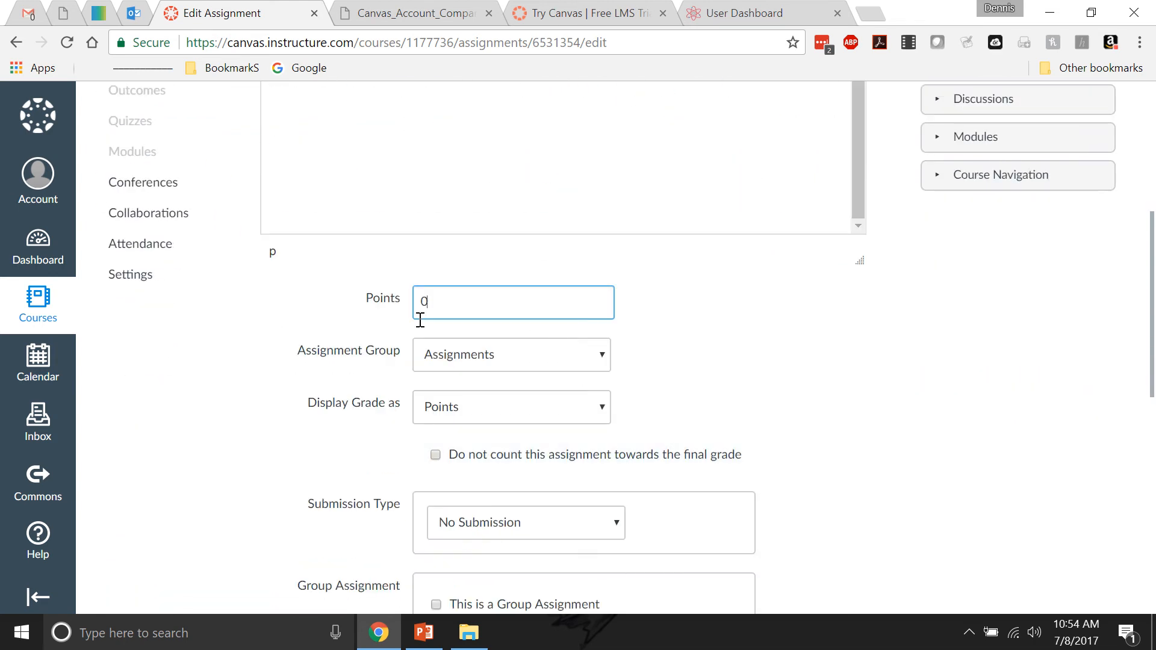
# Step: Make the assignment worth 100 points with the grade displayed as complete/incomplete
pyautogui.write('100')
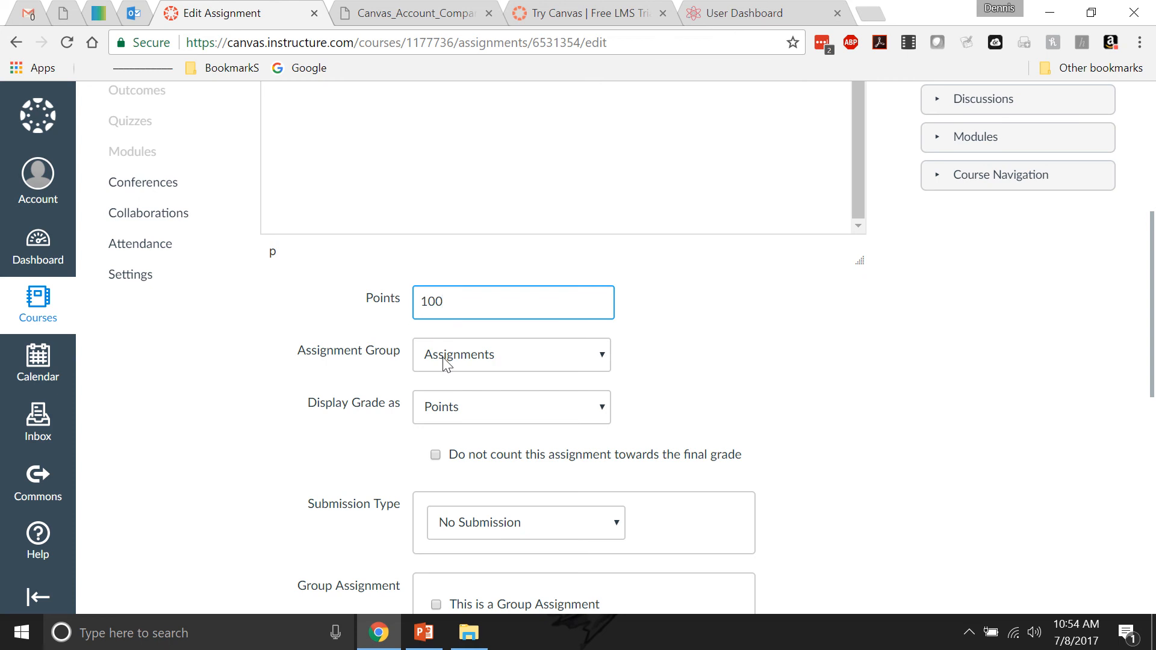
pyautogui.click(510, 406)
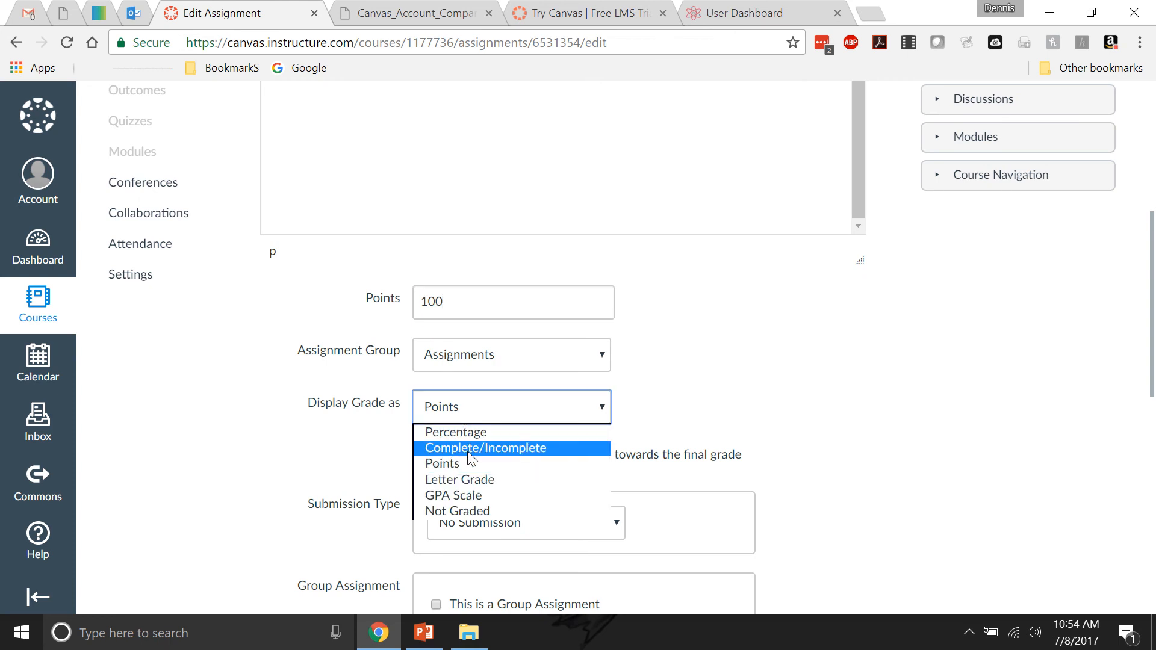
pyautogui.click(485, 448)
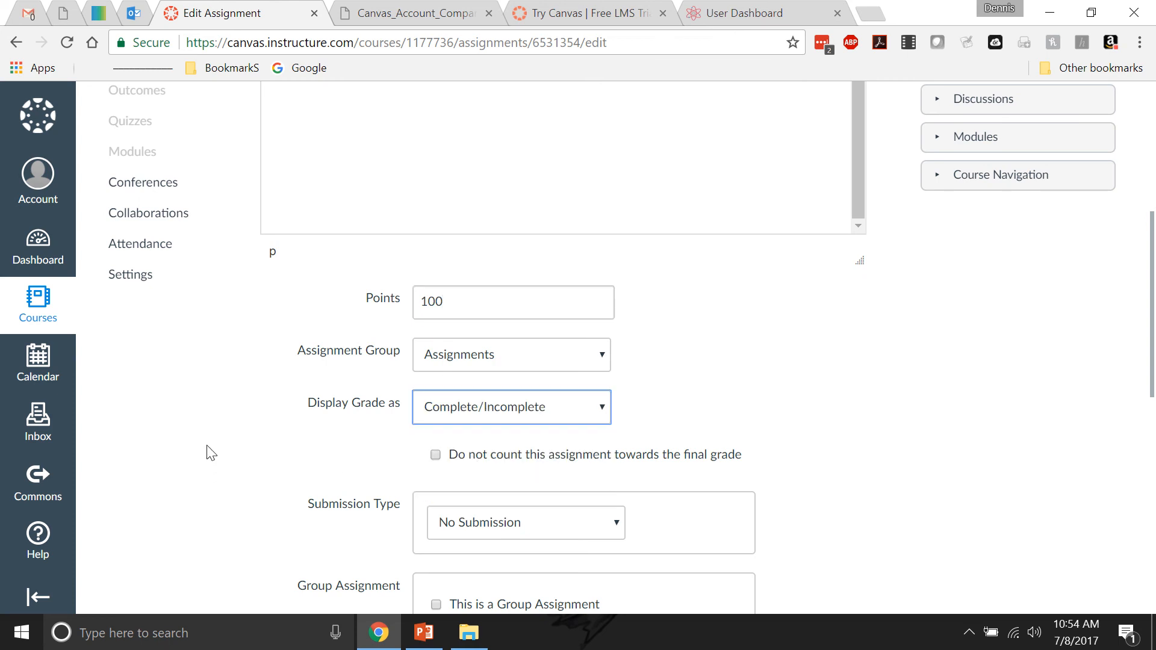
pyautogui.scroll(-3)
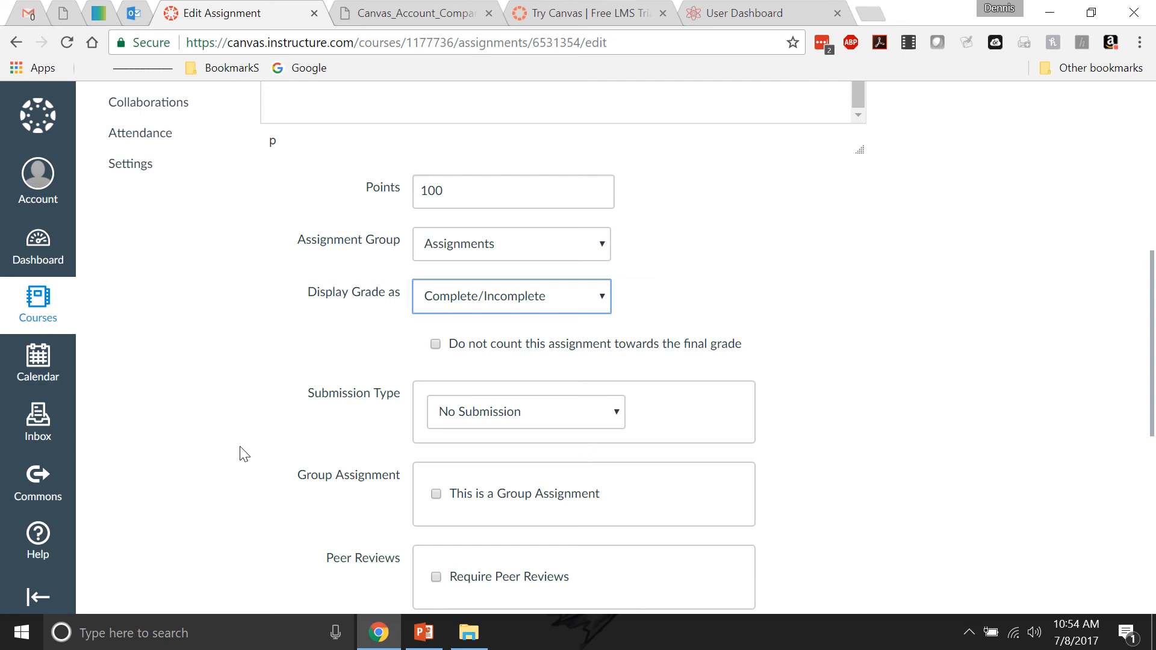
pyautogui.scroll(-3)
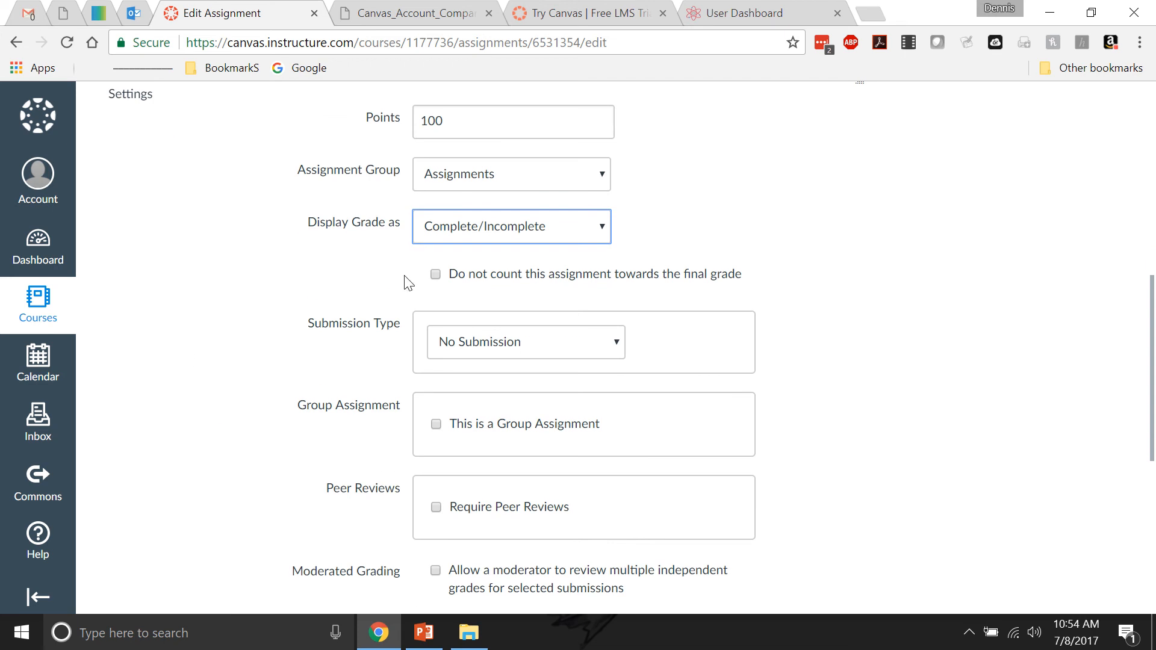
# Step: Set online file-upload submission, due Jul 11, available Jul 8 to Jul 14, and save & publish
pyautogui.click(525, 340)
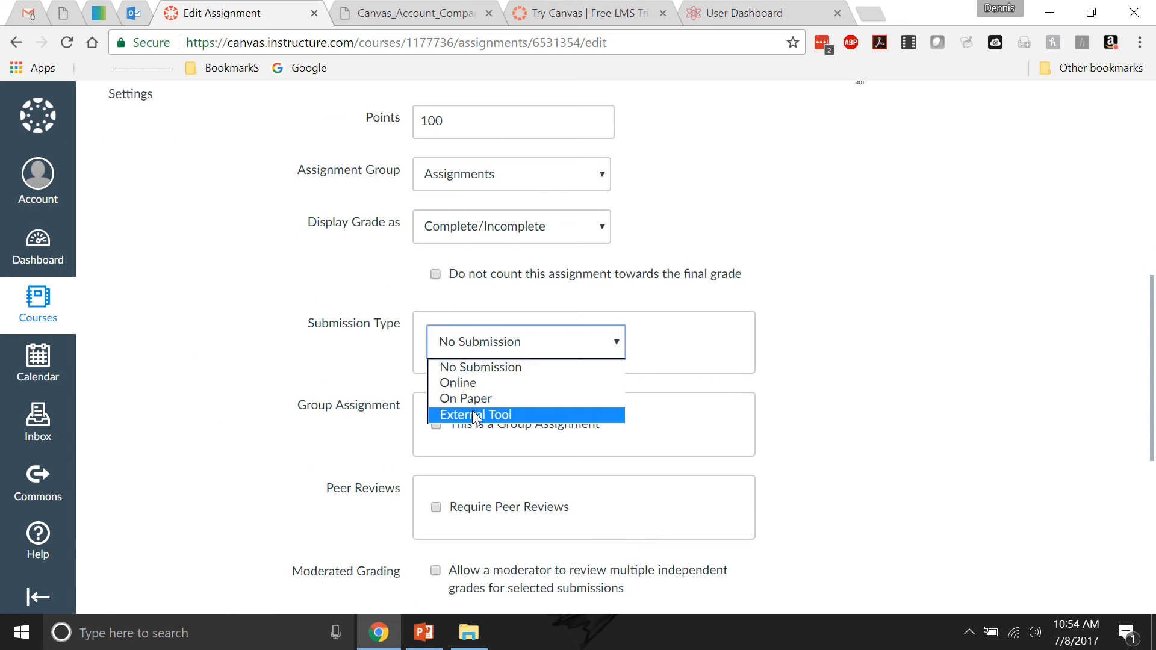
pyautogui.click(457, 382)
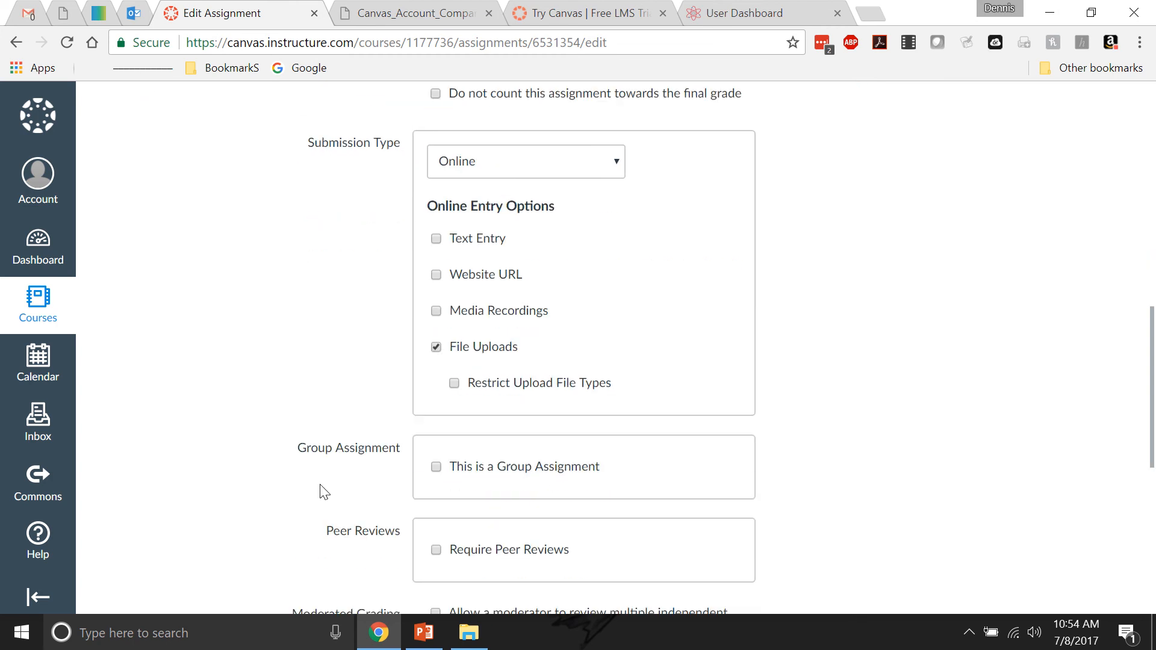
pyautogui.scroll(-3)
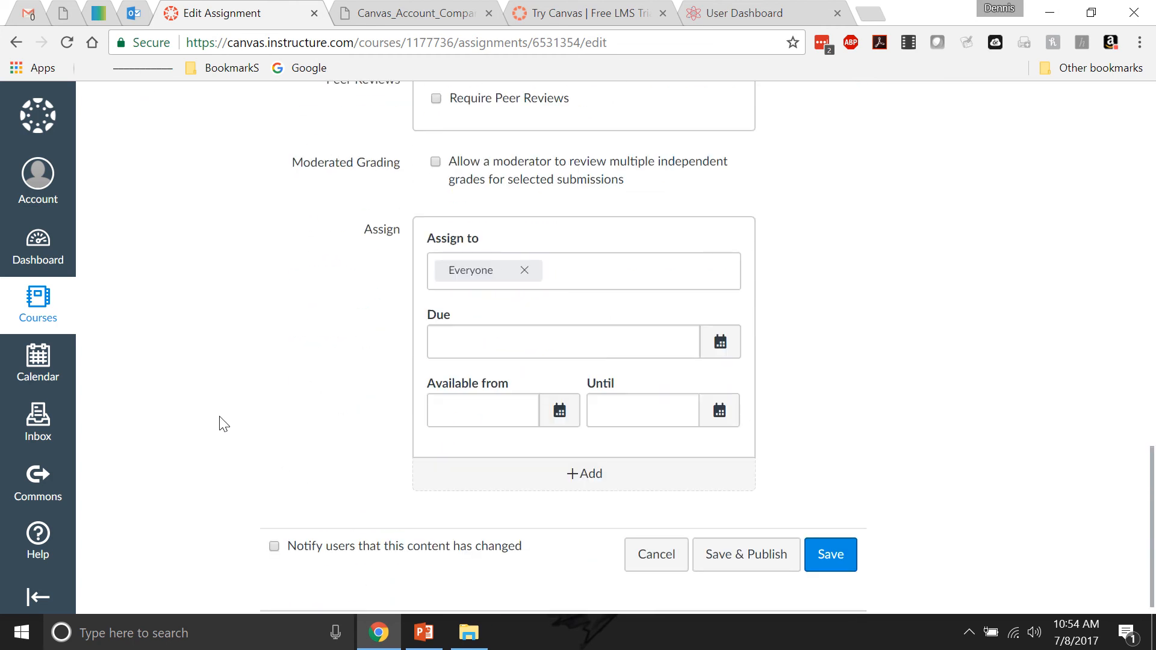
pyautogui.click(563, 341)
pyautogui.write('Jul 11 at 11:59pm')
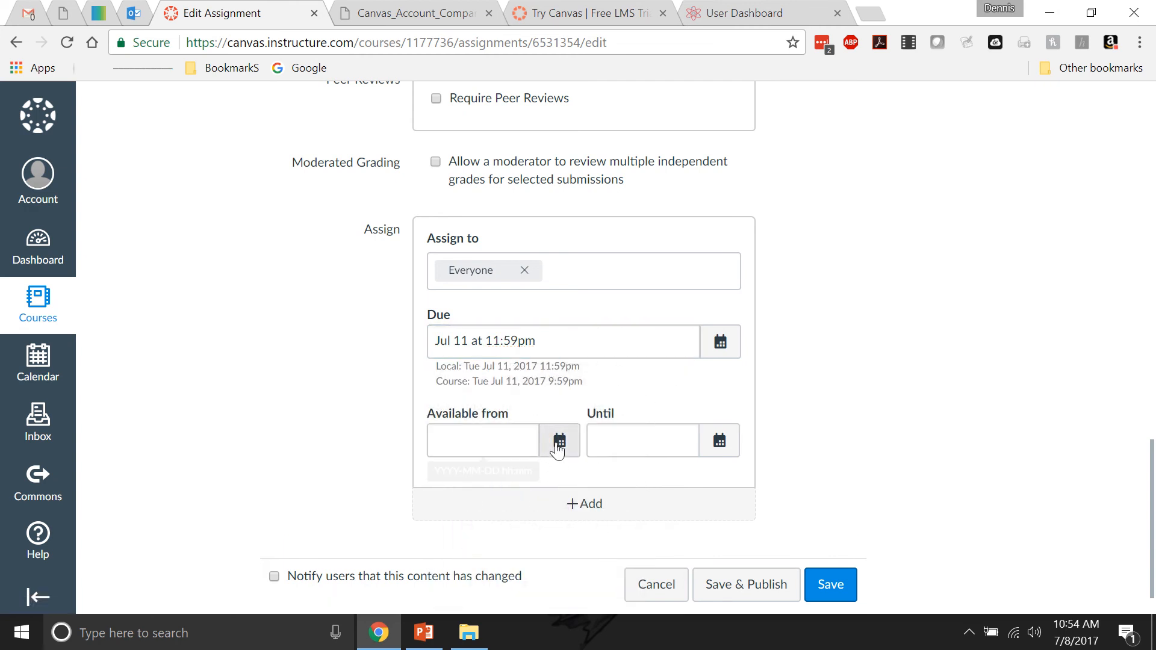
pyautogui.click(559, 440)
pyautogui.write('ul 14 at 11:59pm')
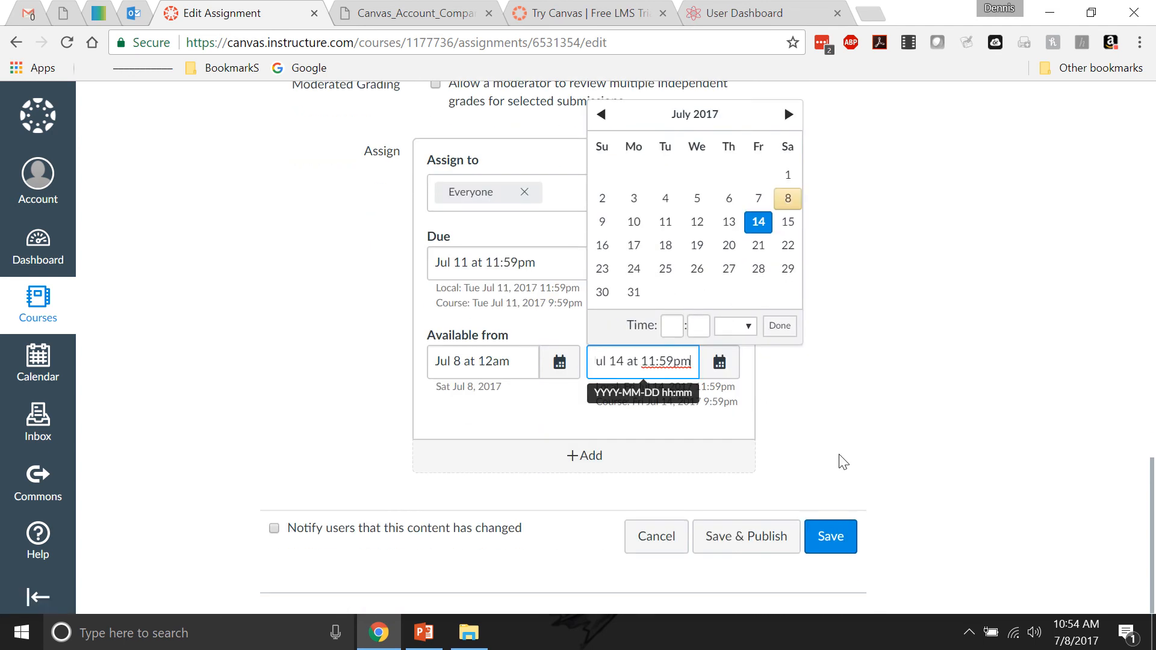
pyautogui.click(829, 536)
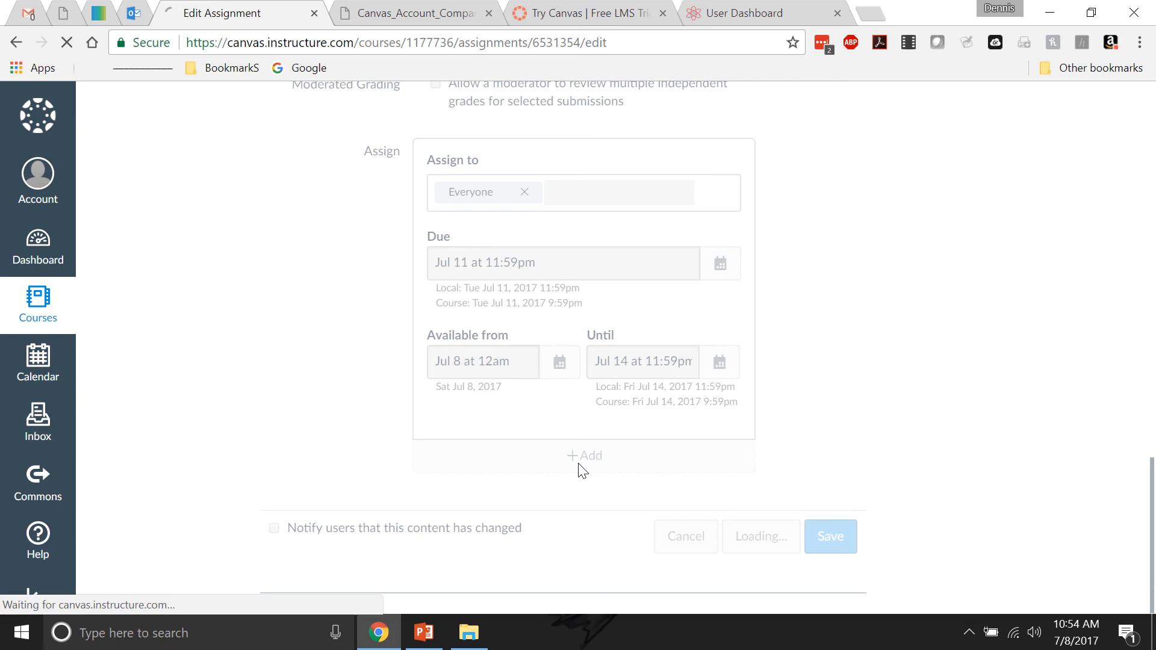
pyautogui.click(829, 537)
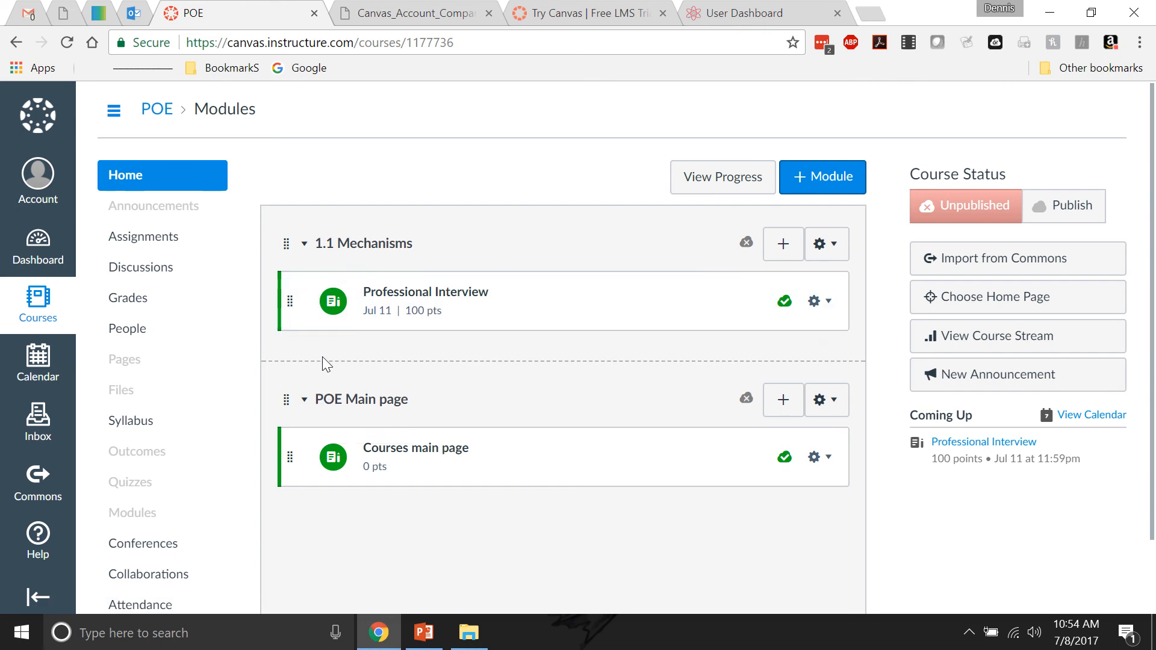
pyautogui.moveTo(286, 403)
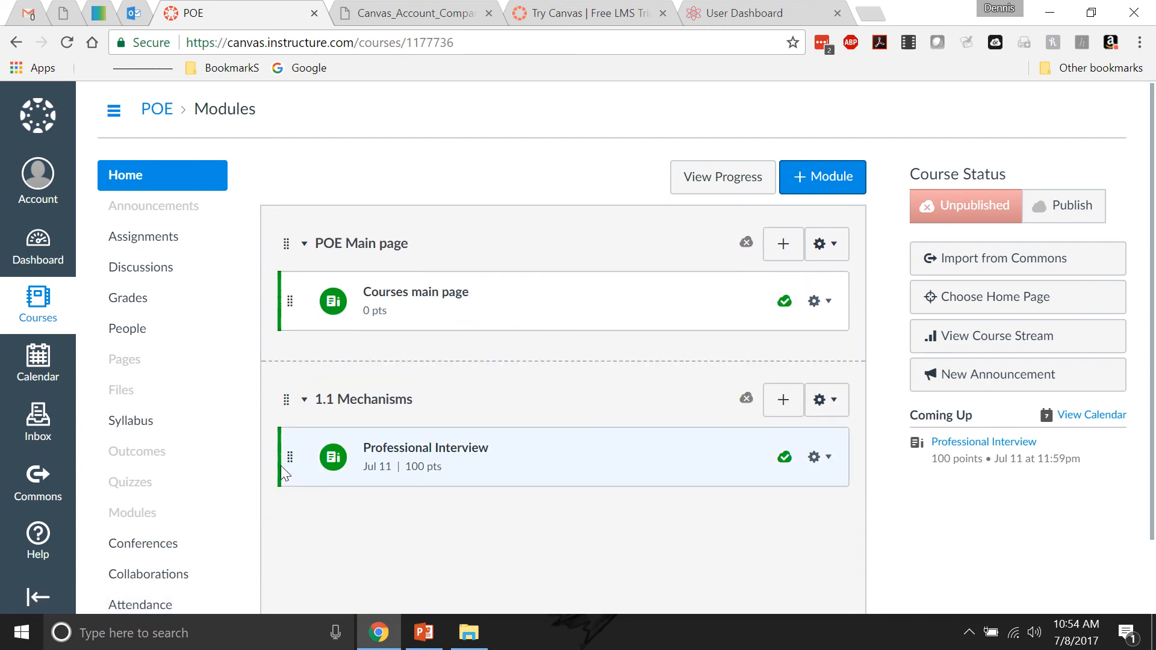
# Step: Open Professional Interview from the module and follow its Inkling link to review the details
pyautogui.scroll(-3)
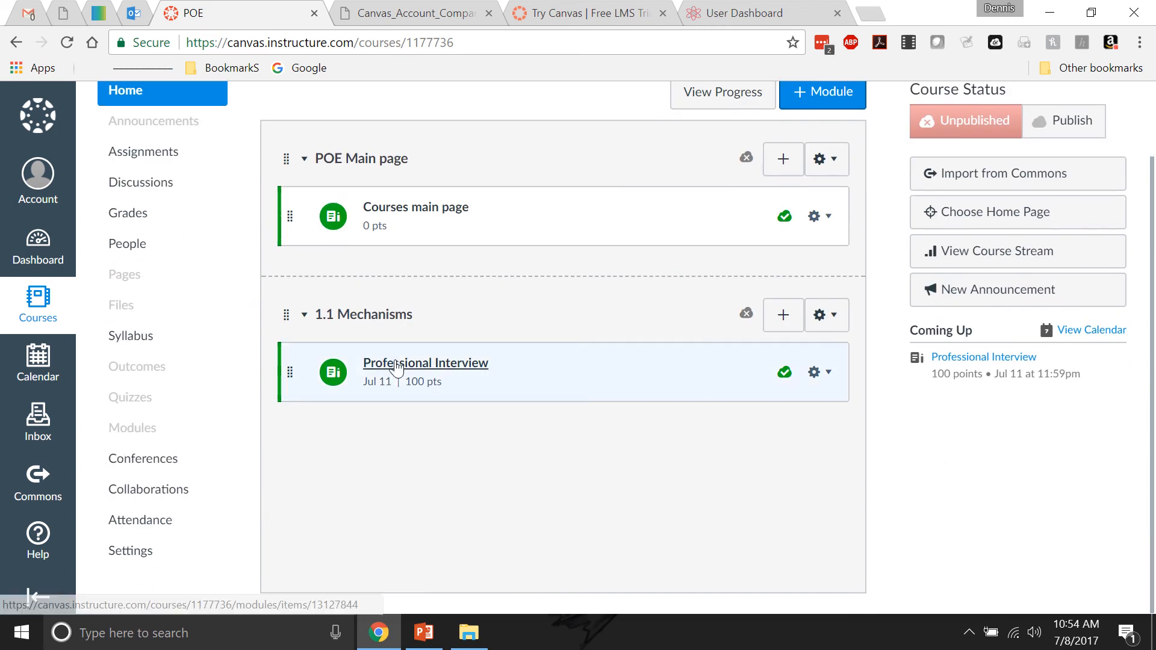
pyautogui.click(425, 362)
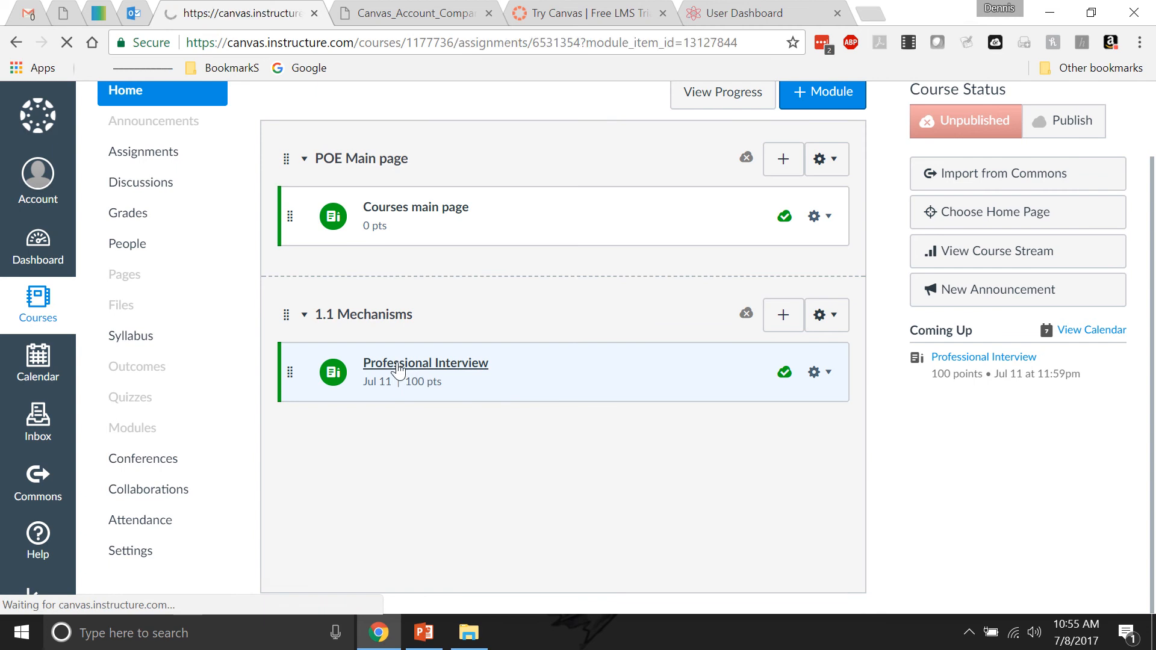
pyautogui.click(425, 363)
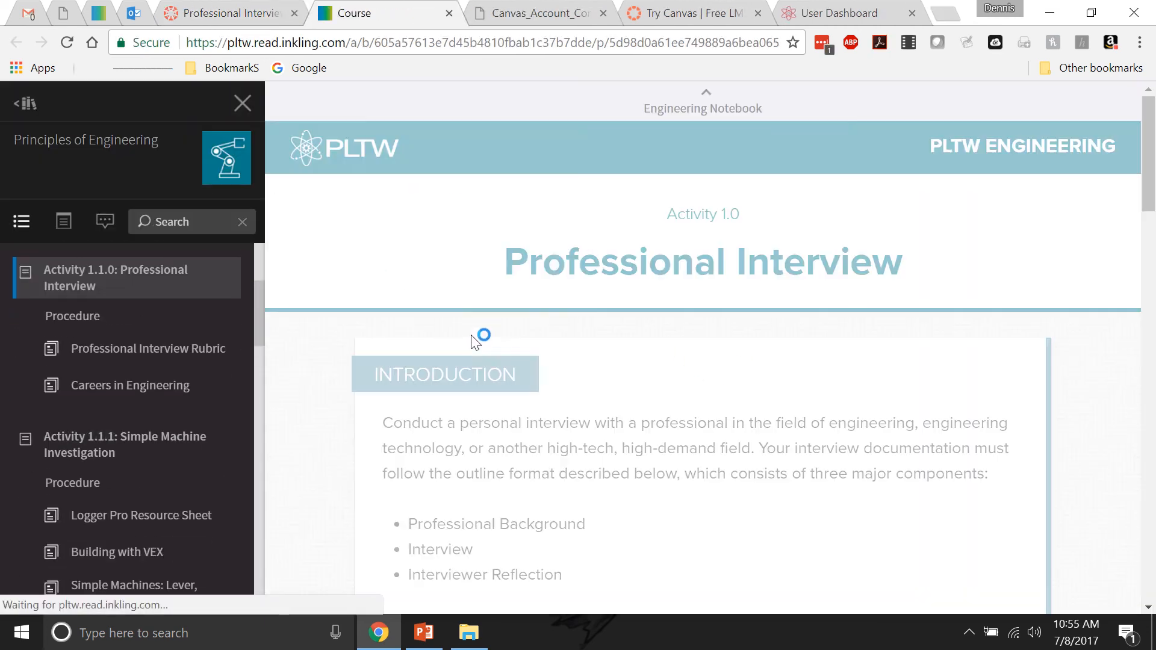
pyautogui.scroll(-3)
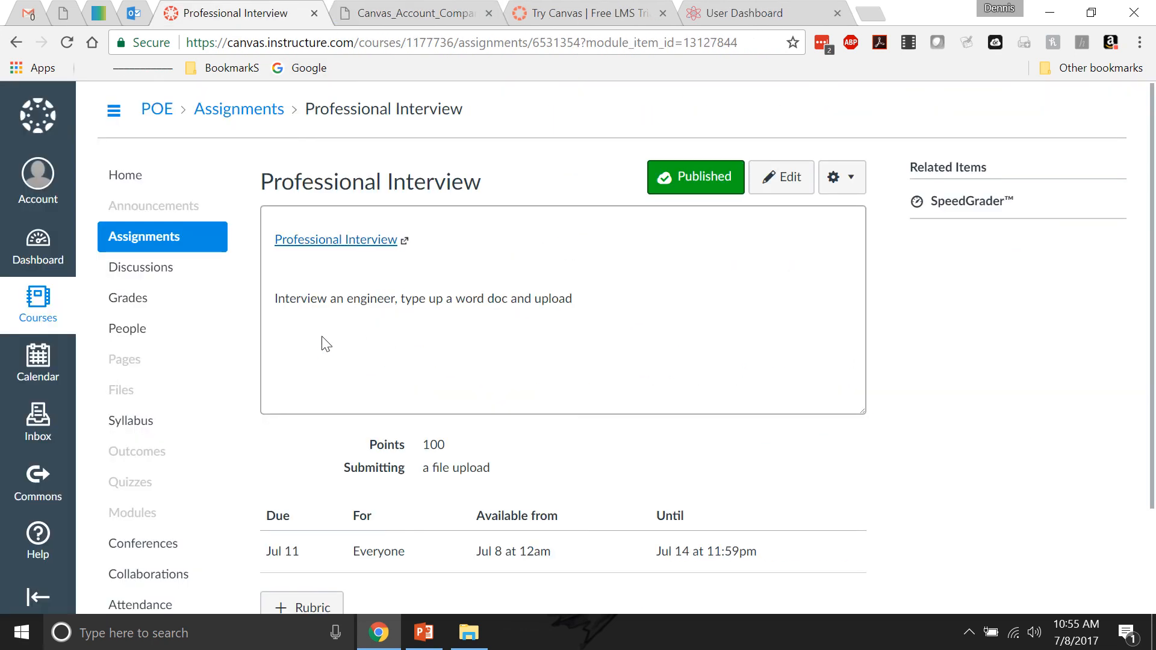
pyautogui.moveTo(126, 175)
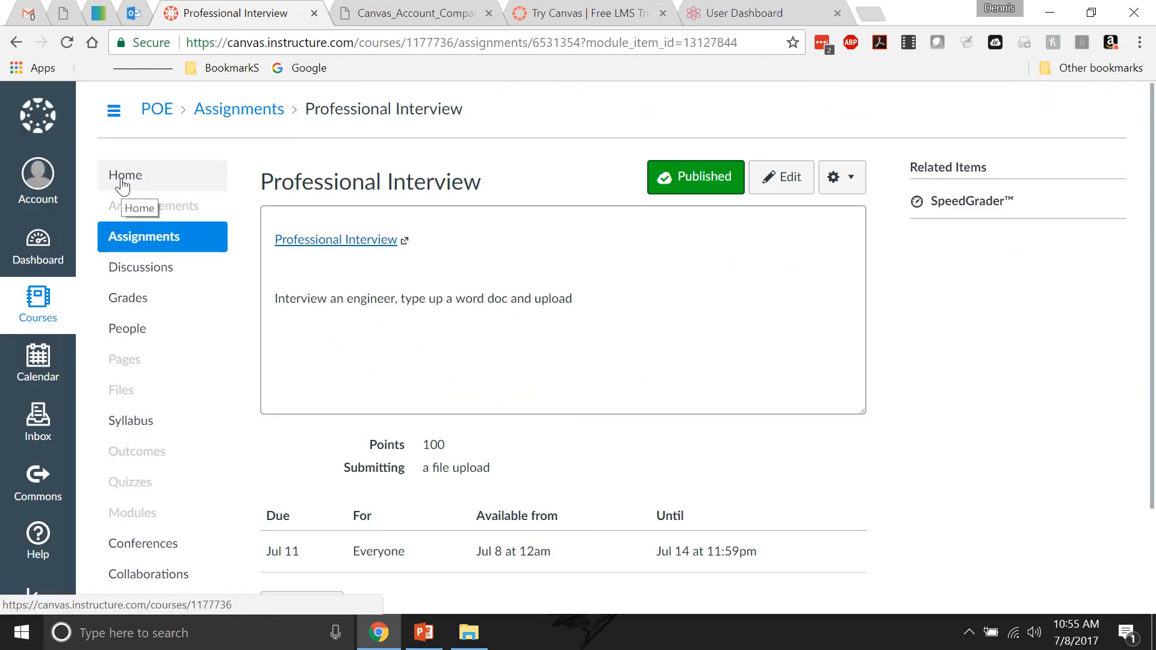
# Step: Return to Modules and start a new assignment item in the 1.1 Mechanisms module
pyautogui.click(125, 176)
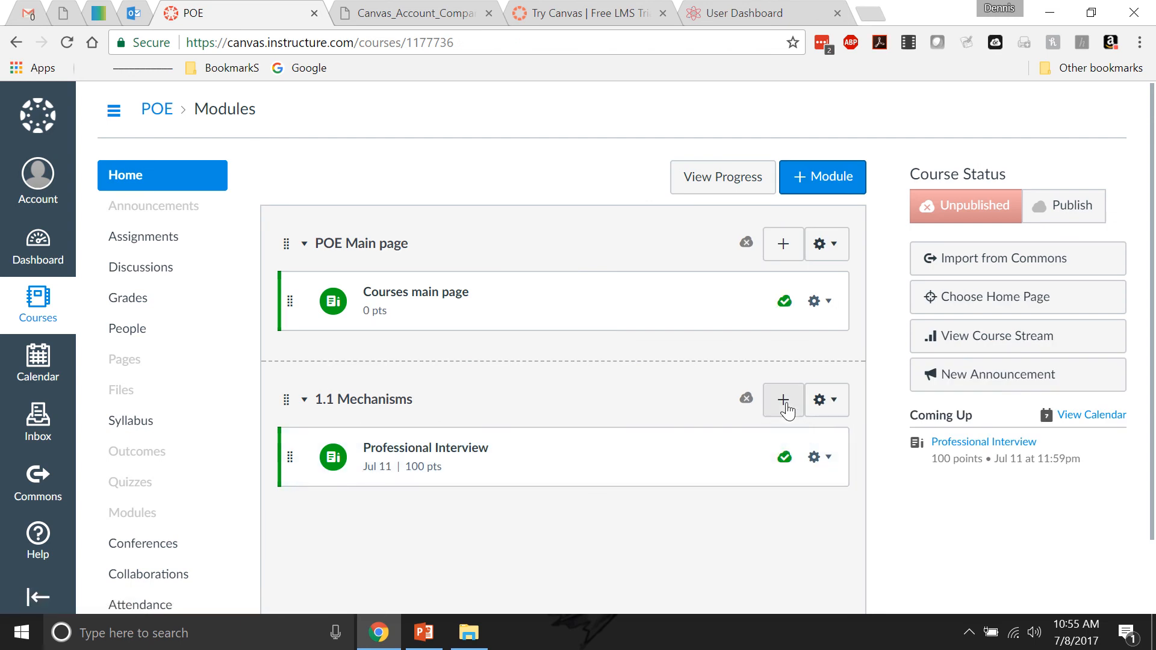
pyautogui.click(782, 399)
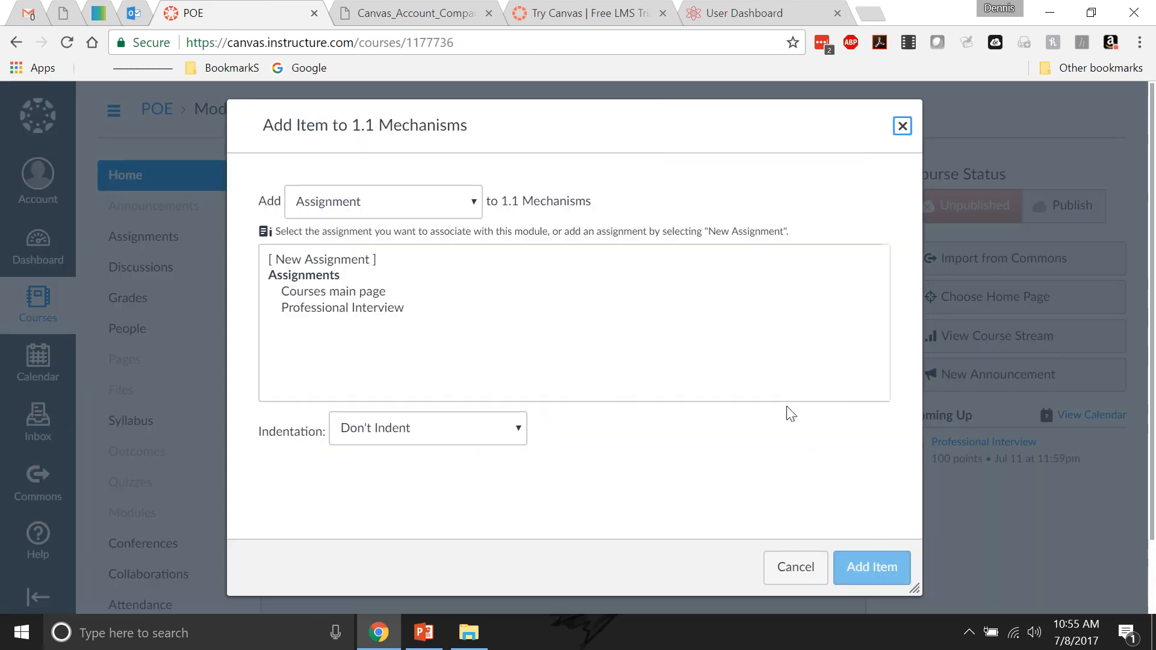
pyautogui.click(322, 259)
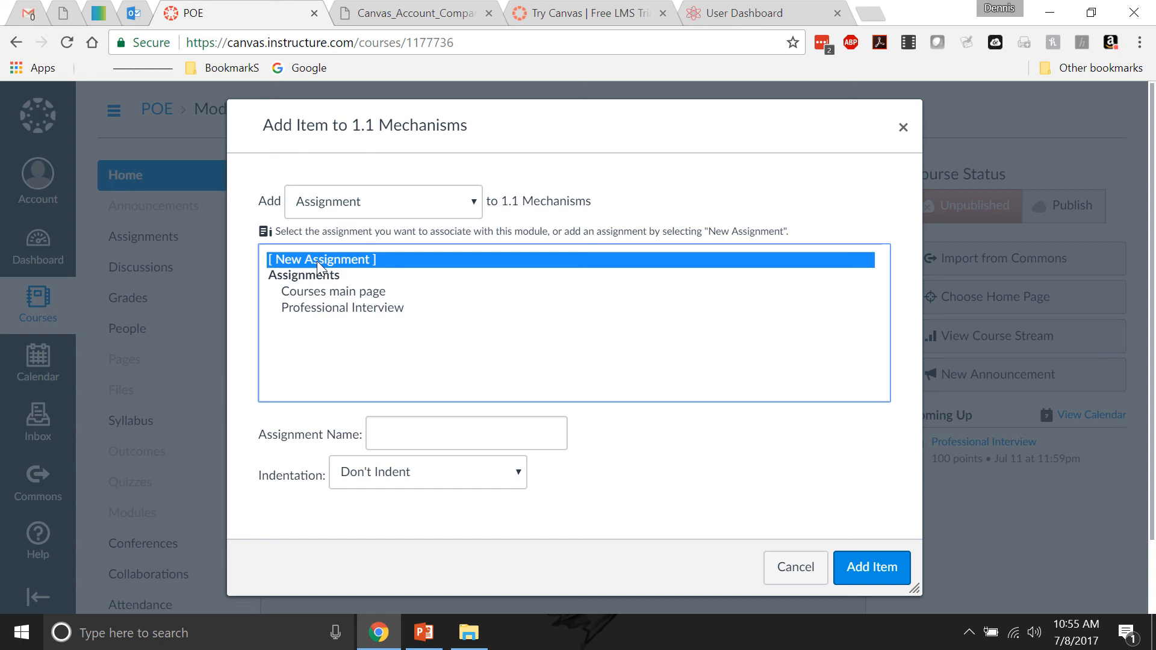
# Step: Name it '1.1 simple machines investigation', leave Don't Indent, add it and open it
pyautogui.click(466, 432)
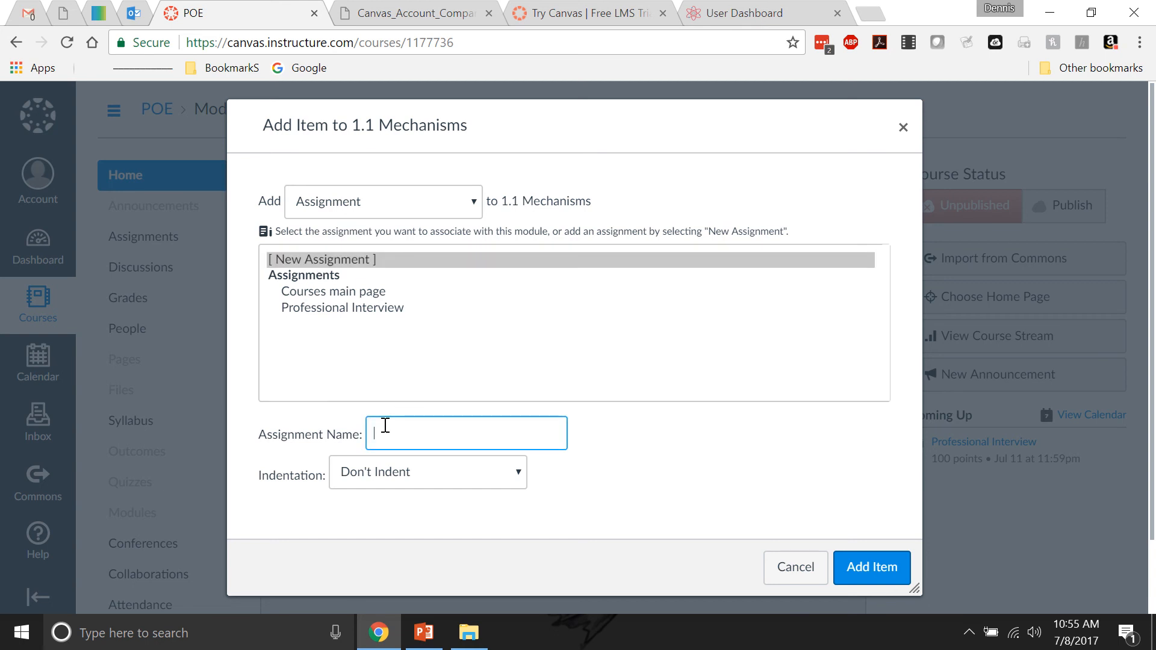
pyautogui.write('1.1')
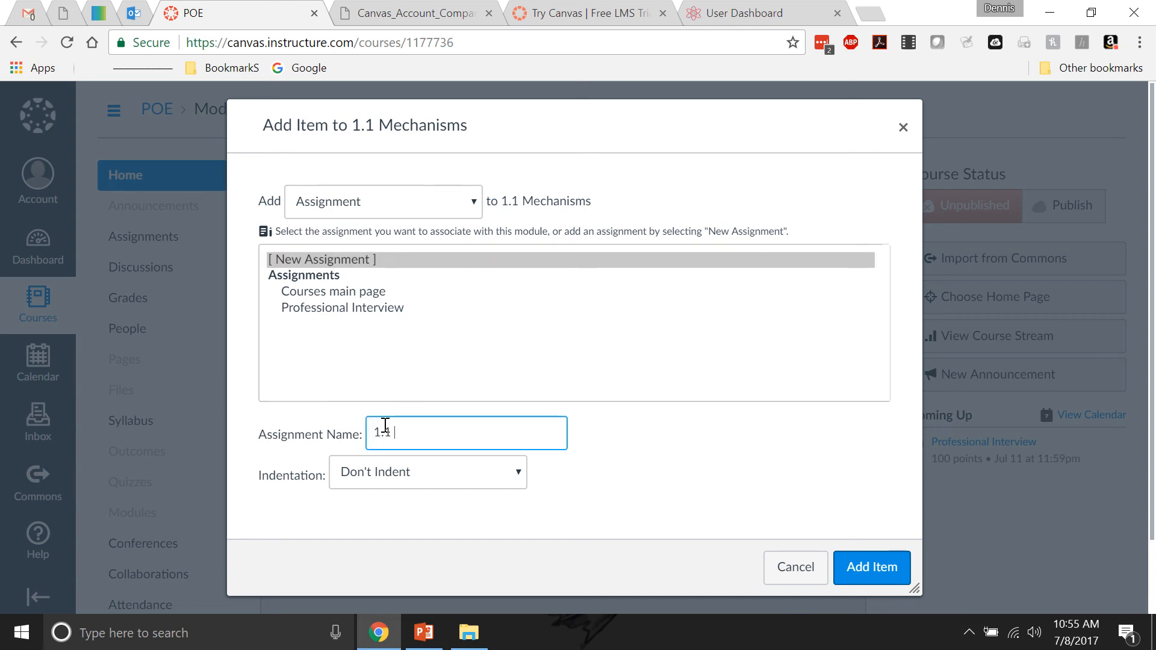
pyautogui.write('simple')
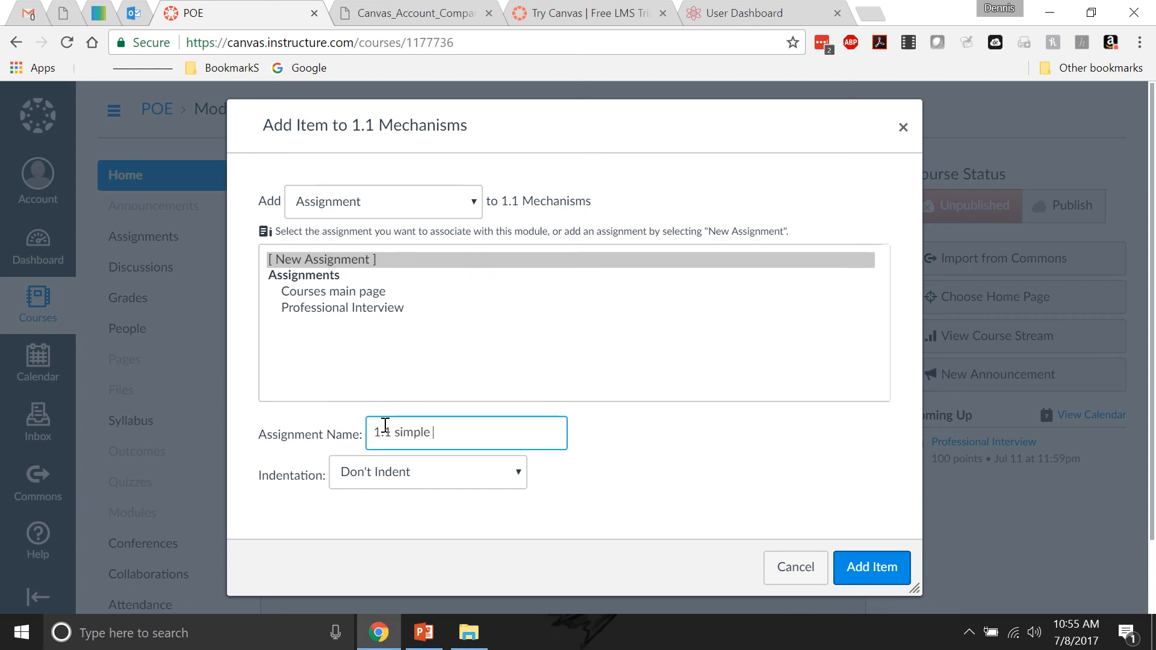
pyautogui.write('machines inve')
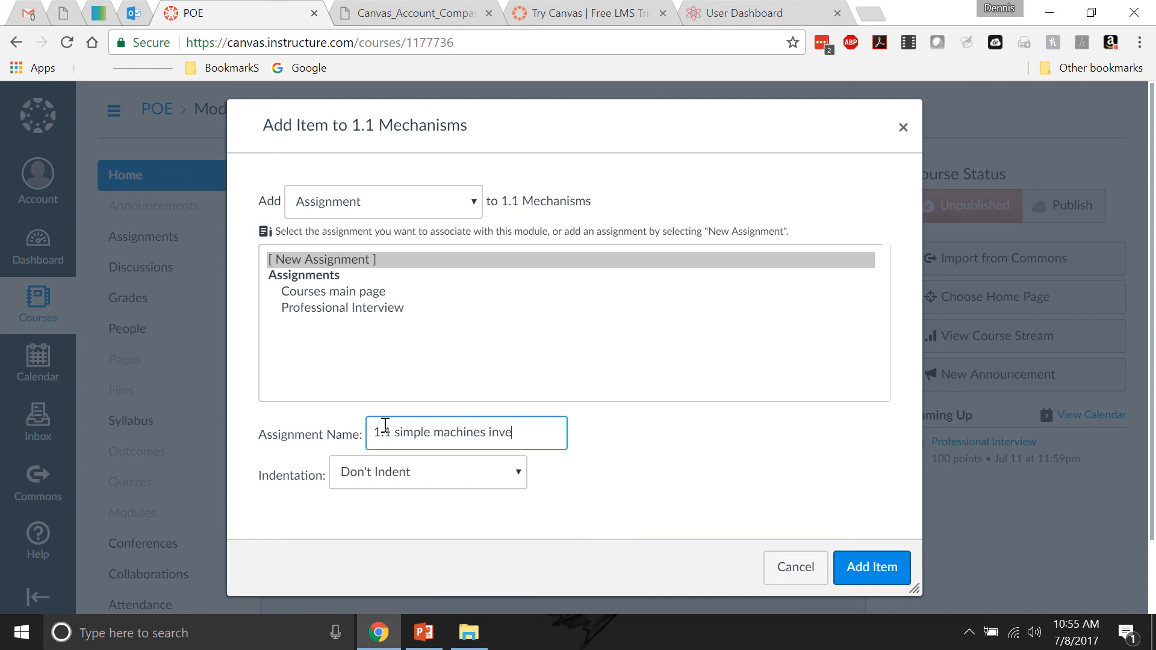
pyautogui.write('stigation')
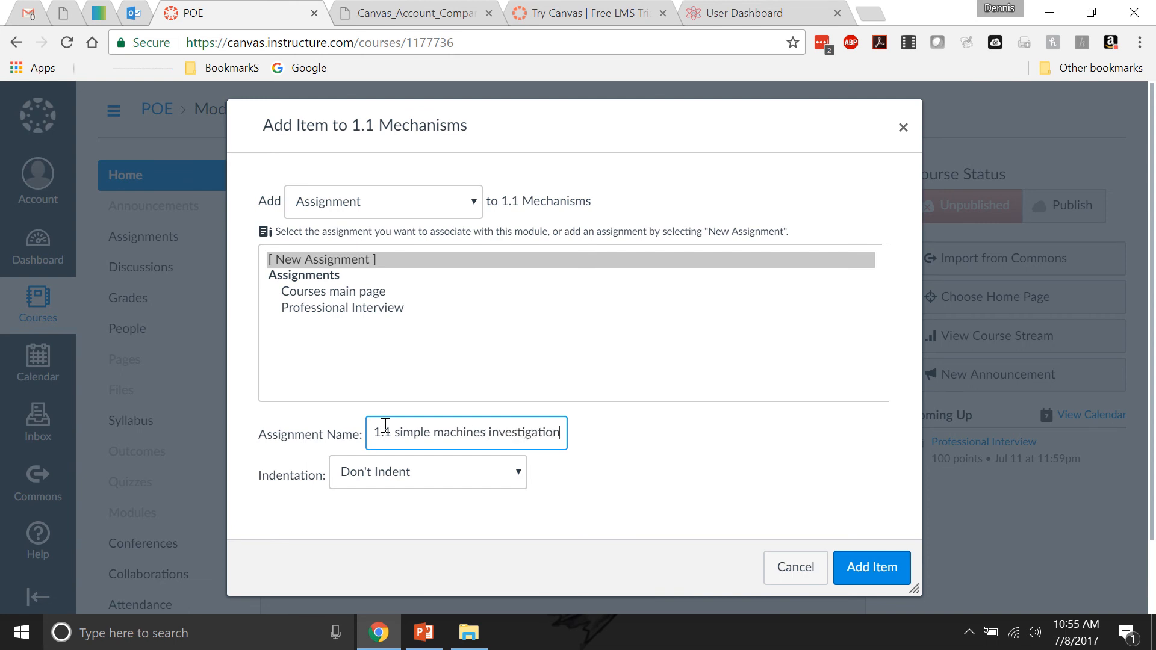
pyautogui.click(427, 472)
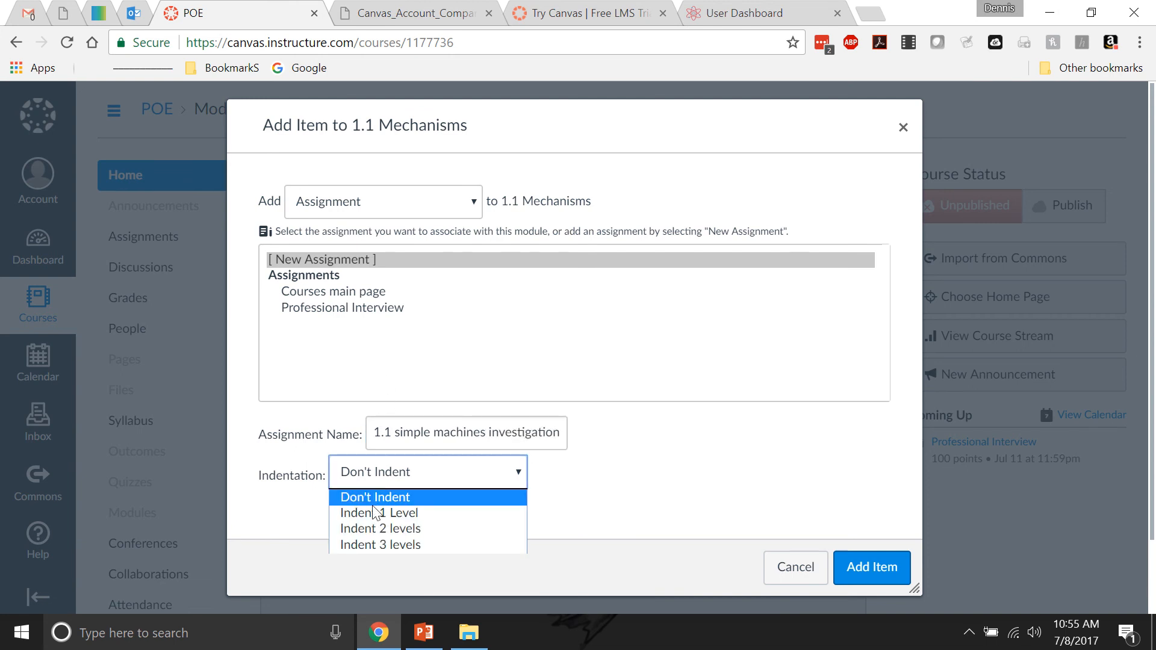
pyautogui.click(872, 567)
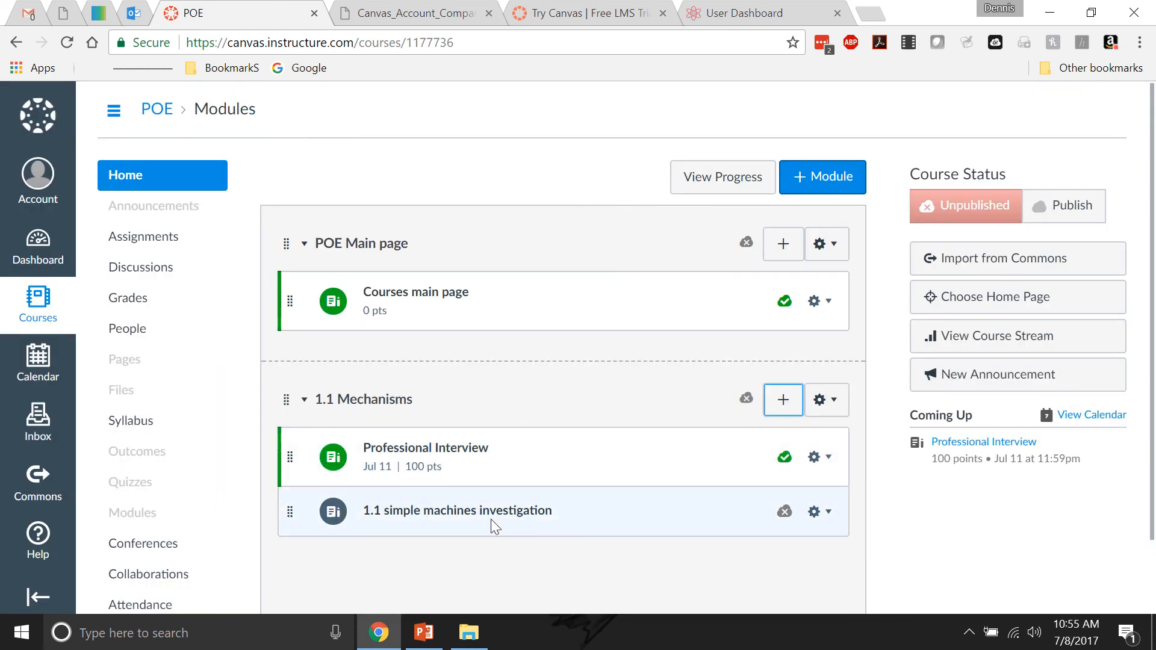
pyautogui.click(456, 510)
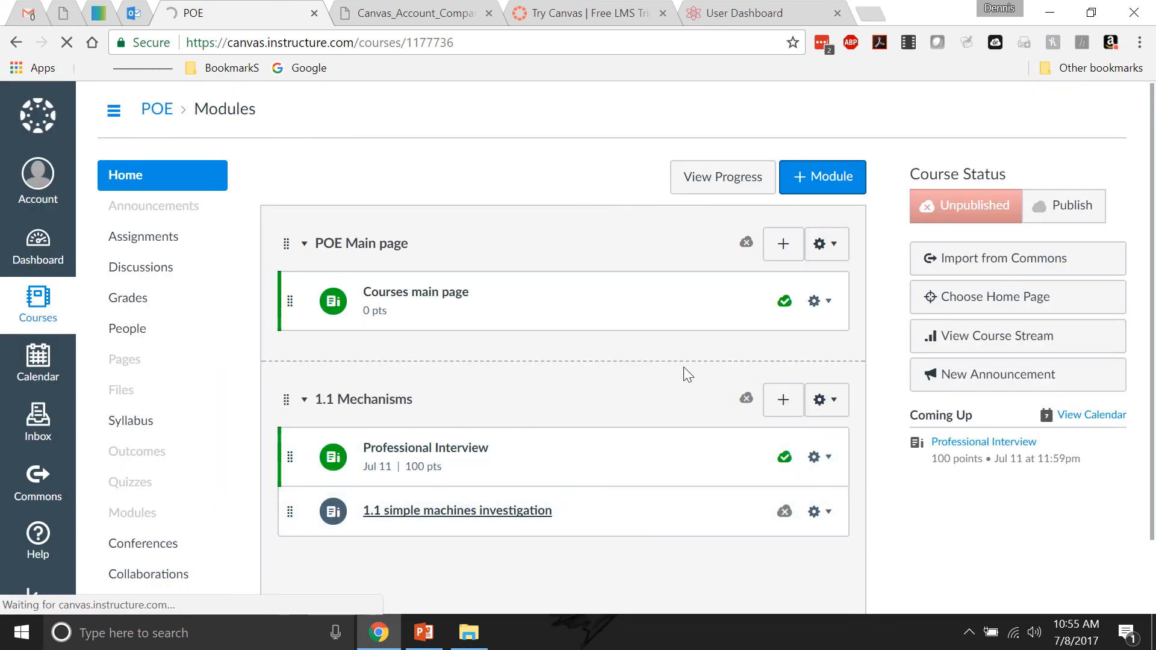
# Step: Edit the new assignment and write 'simple machines' in its description
pyautogui.click(457, 510)
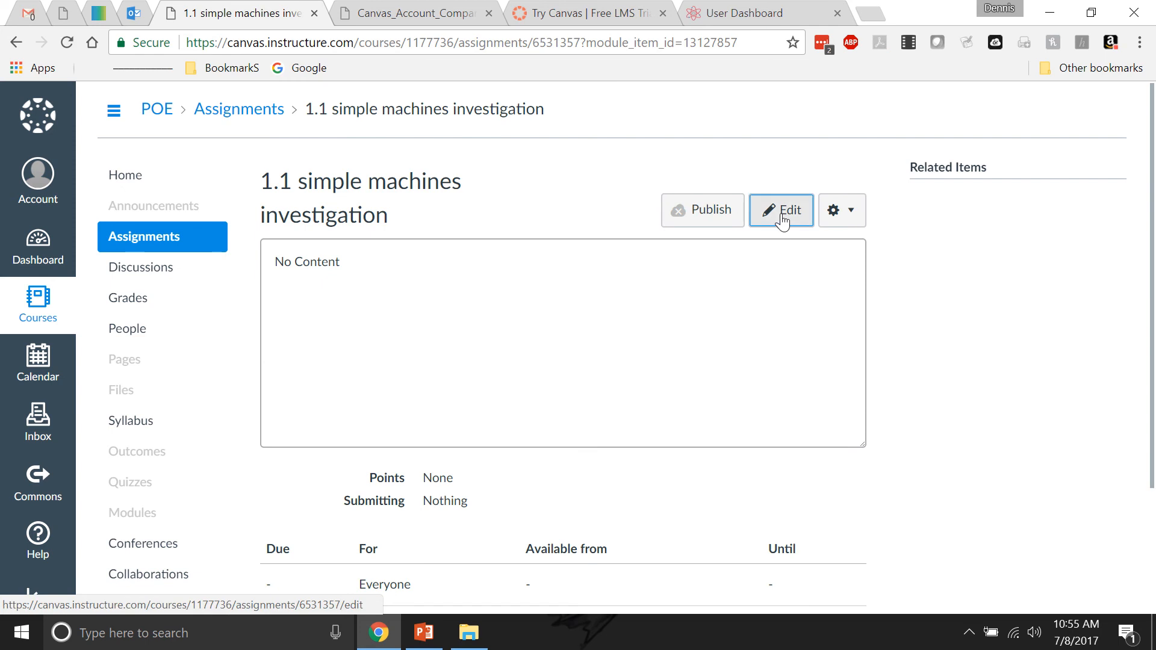
pyautogui.click(780, 209)
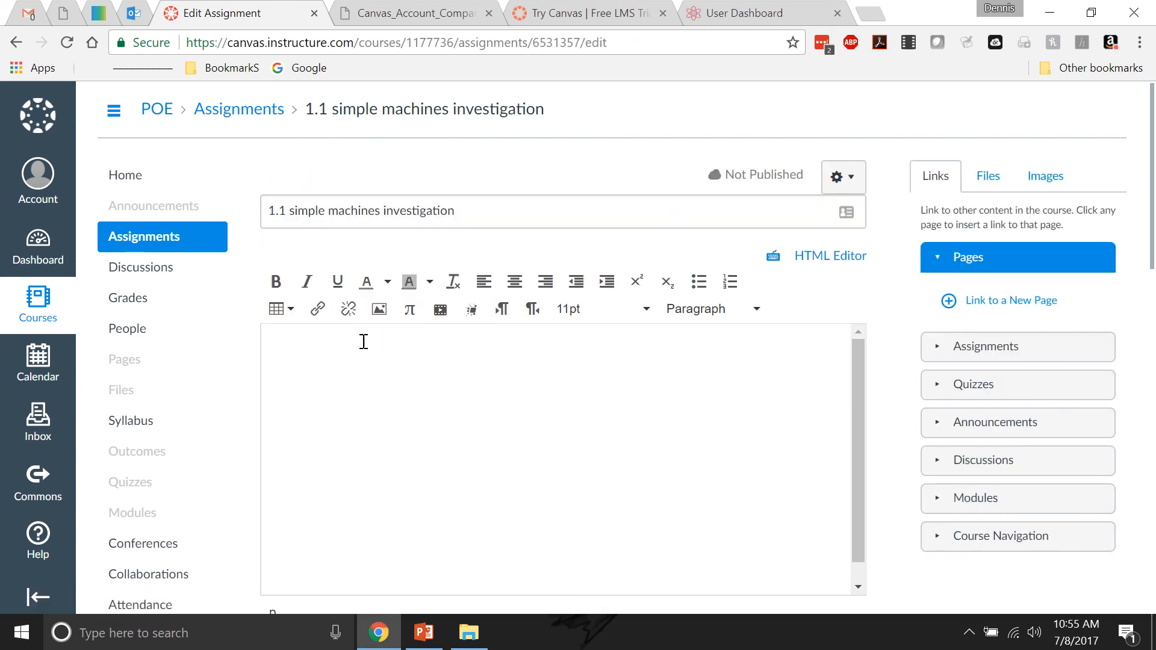
pyautogui.write('simple ma')
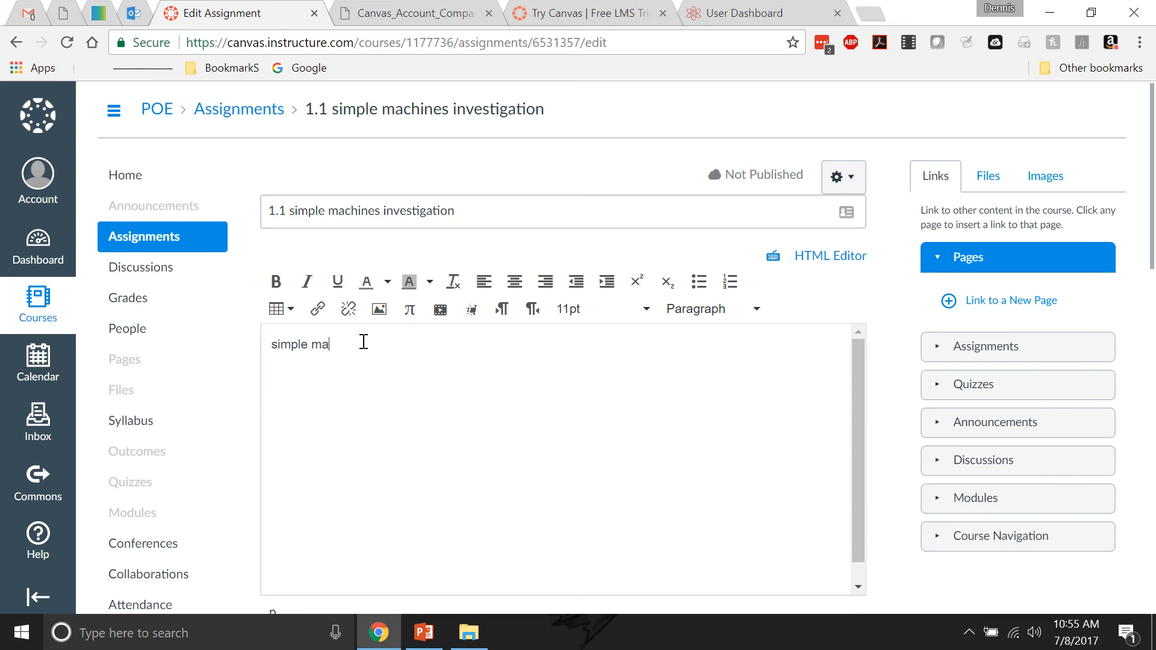
pyautogui.write('chines')
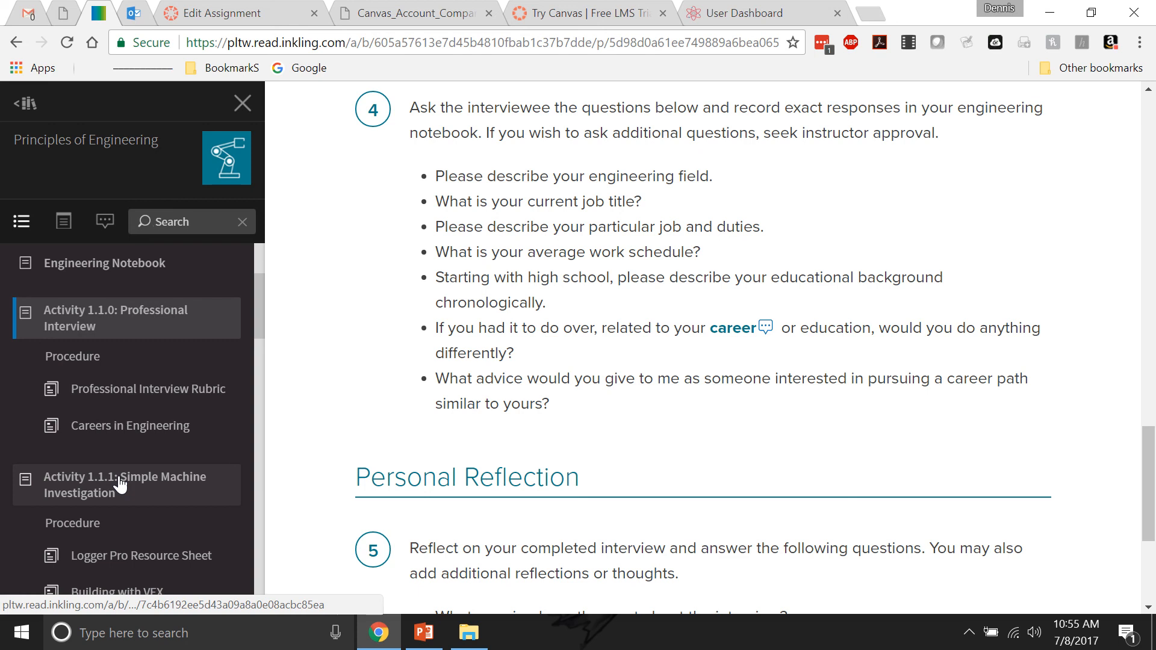
# Step: Open the Simple Machine Investigation activity and enter 132lb in the formula box
pyautogui.click(125, 484)
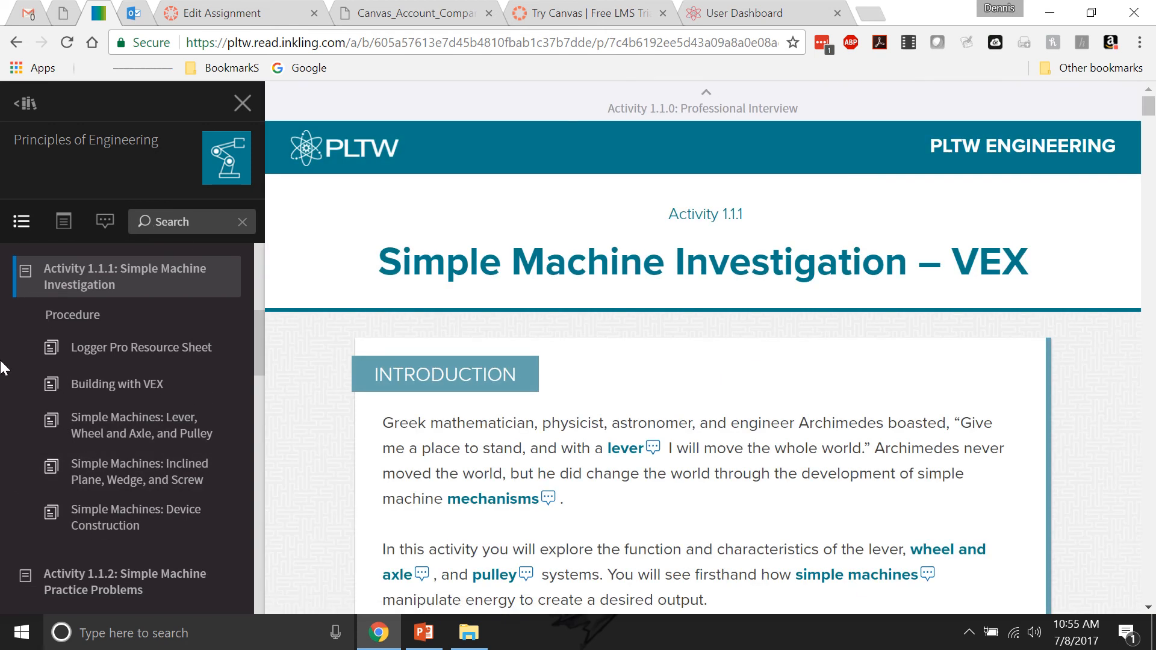
pyautogui.moveTo(131, 428)
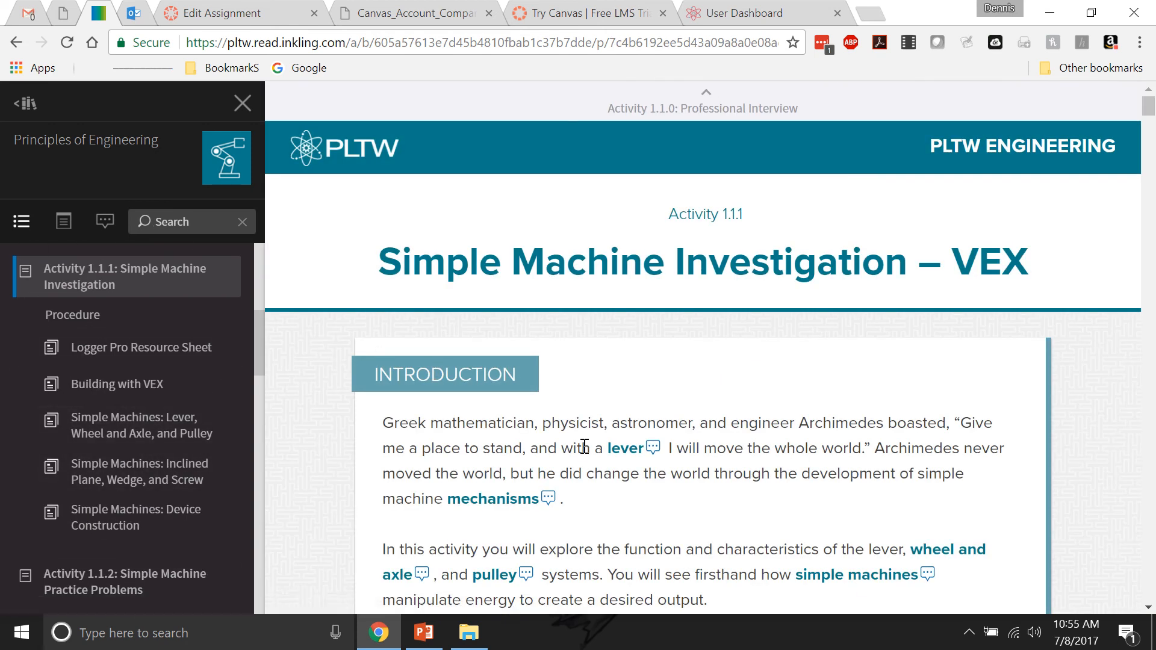
pyautogui.scroll(-3)
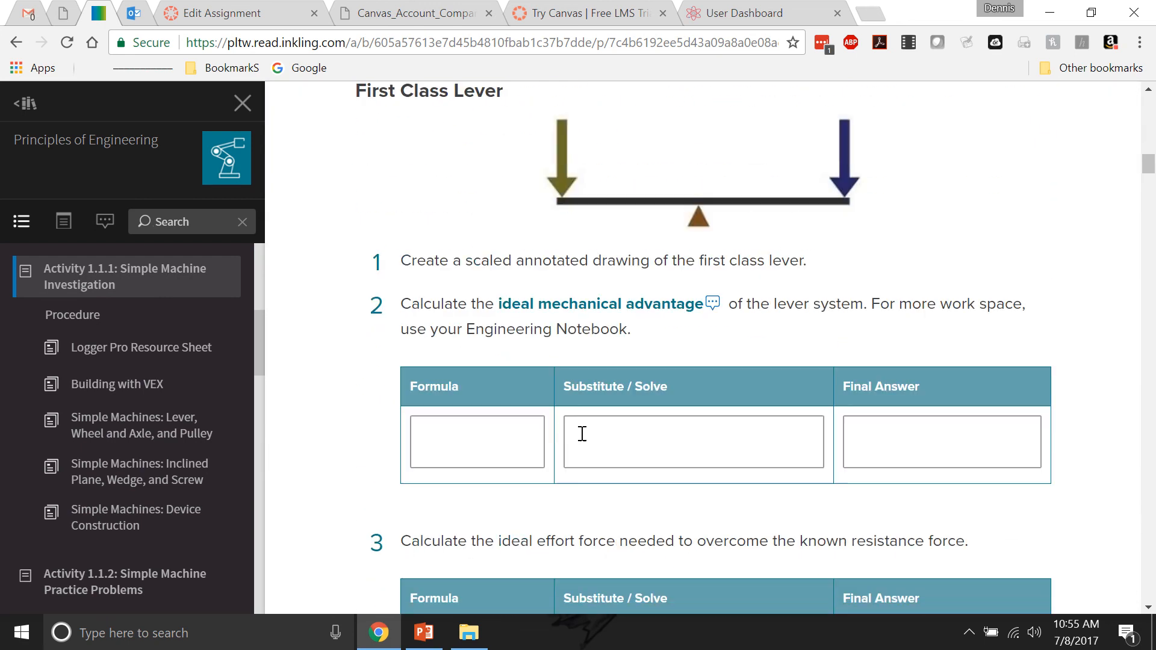
pyautogui.scroll(-3)
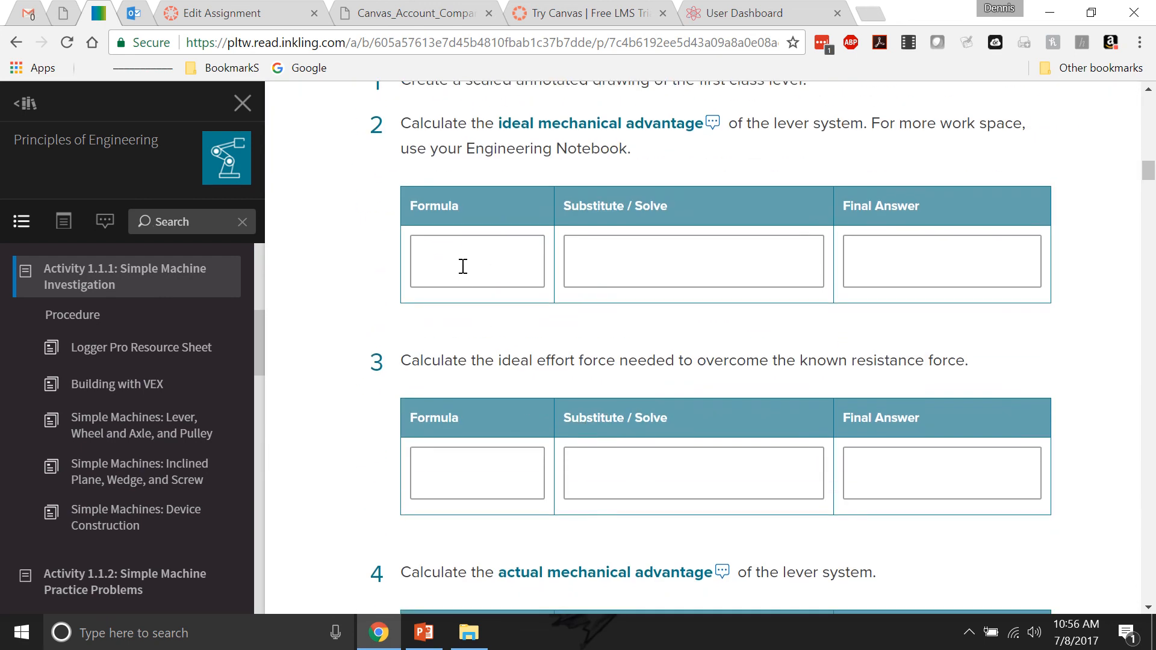
pyautogui.write('1')
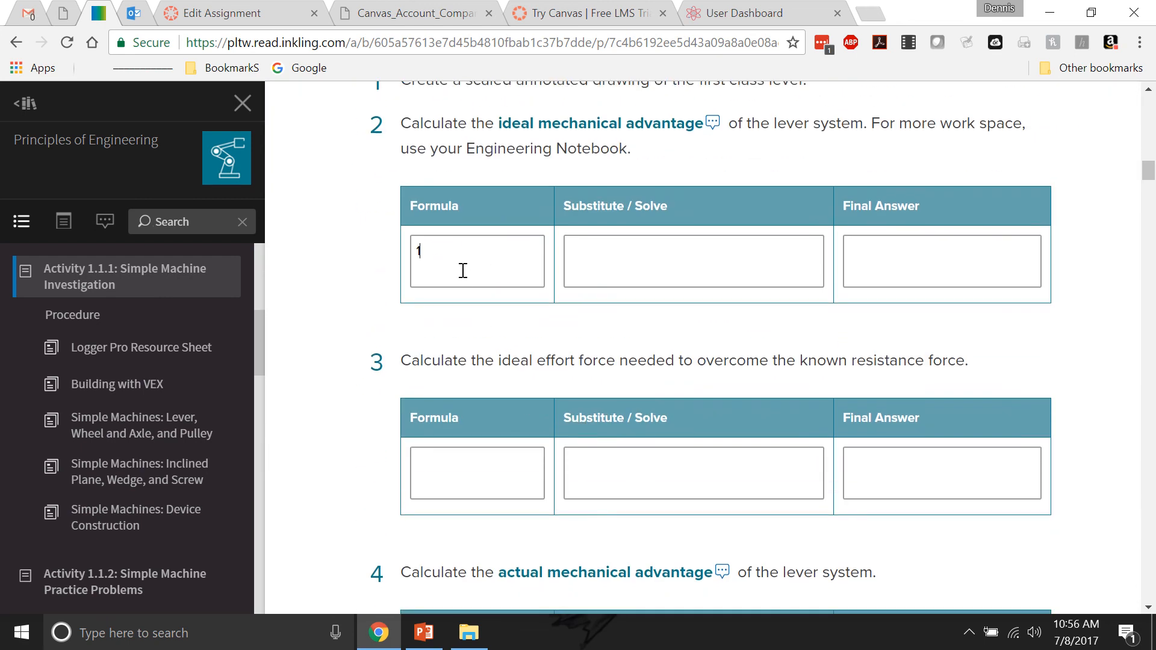
pyautogui.write('32lb')
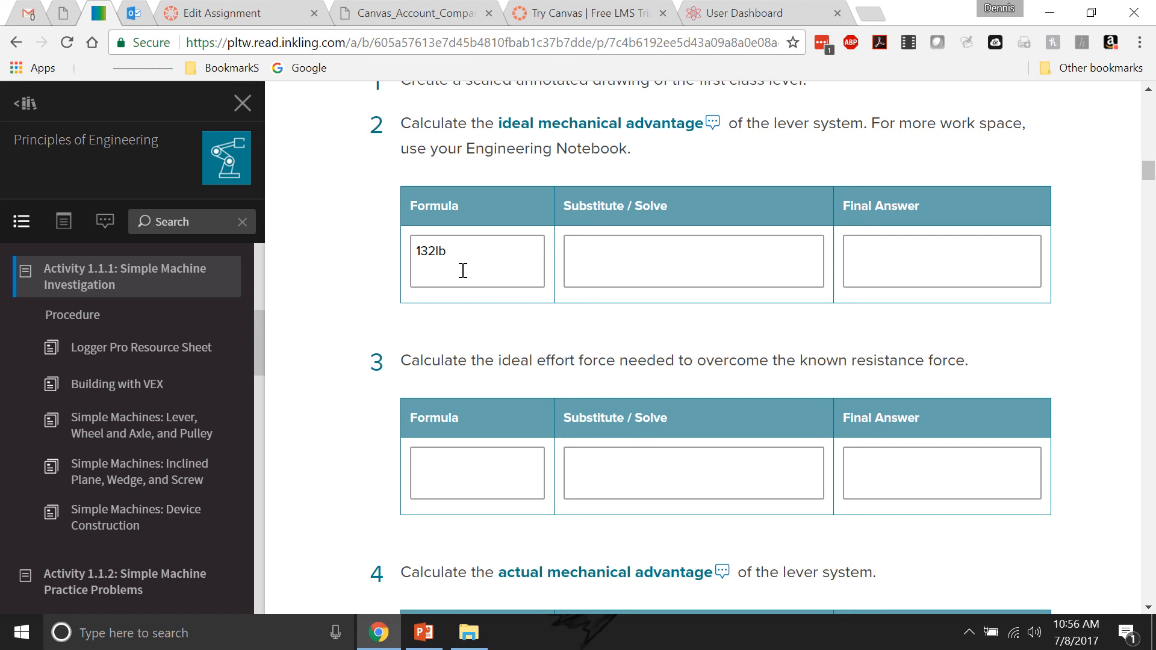
# Step: Review the rest of the procedure and copy the link to Activity 1.1.1 from the sidebar
pyautogui.scroll(-3)
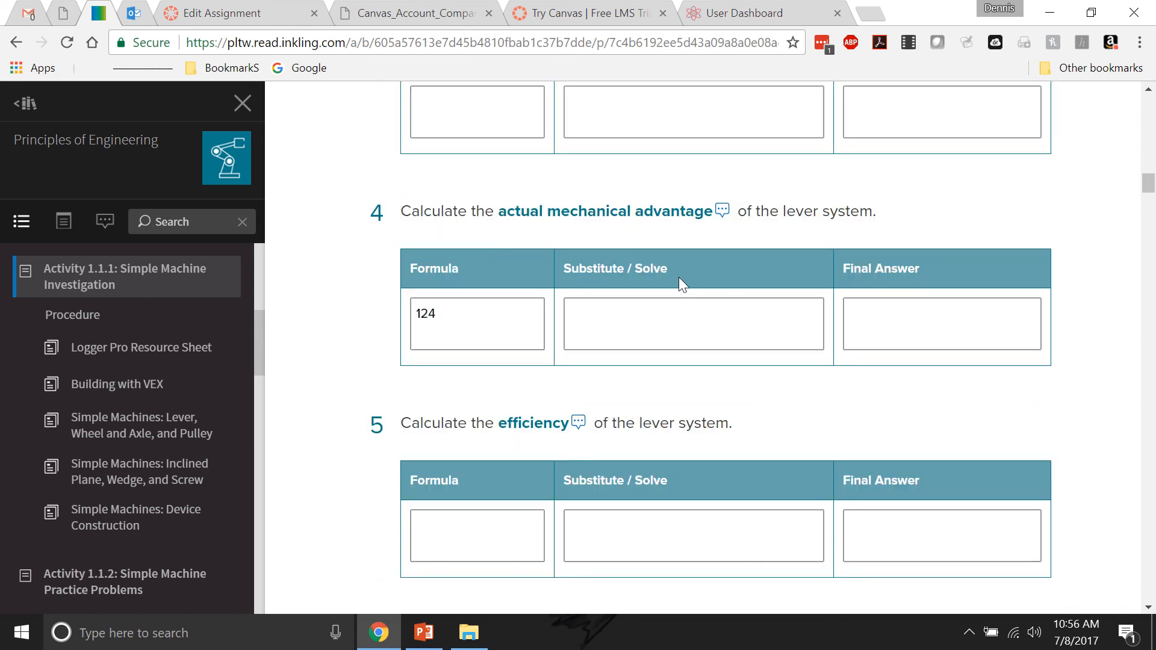
pyautogui.scroll(-3)
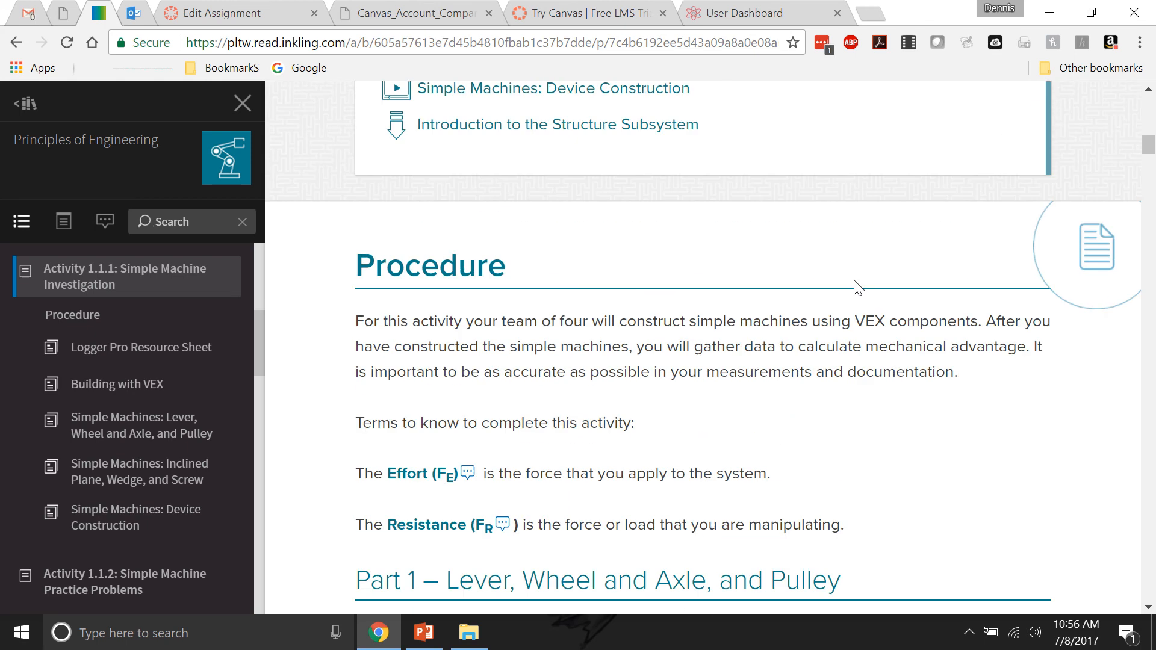
pyautogui.moveTo(390, 392)
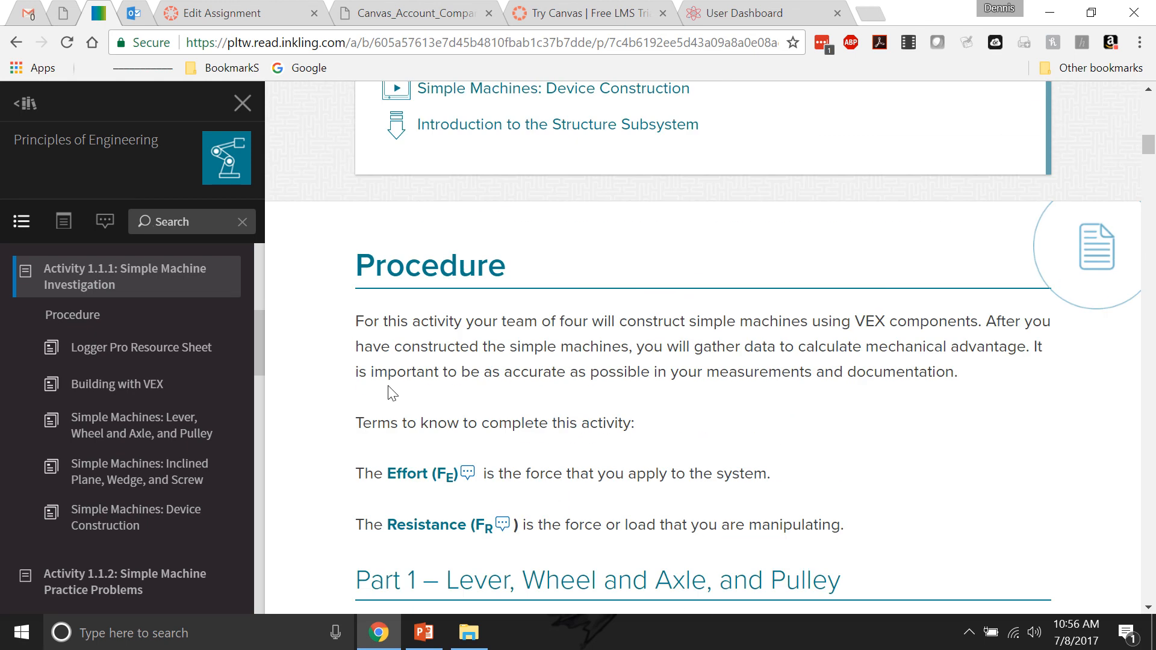
pyautogui.scroll(-3)
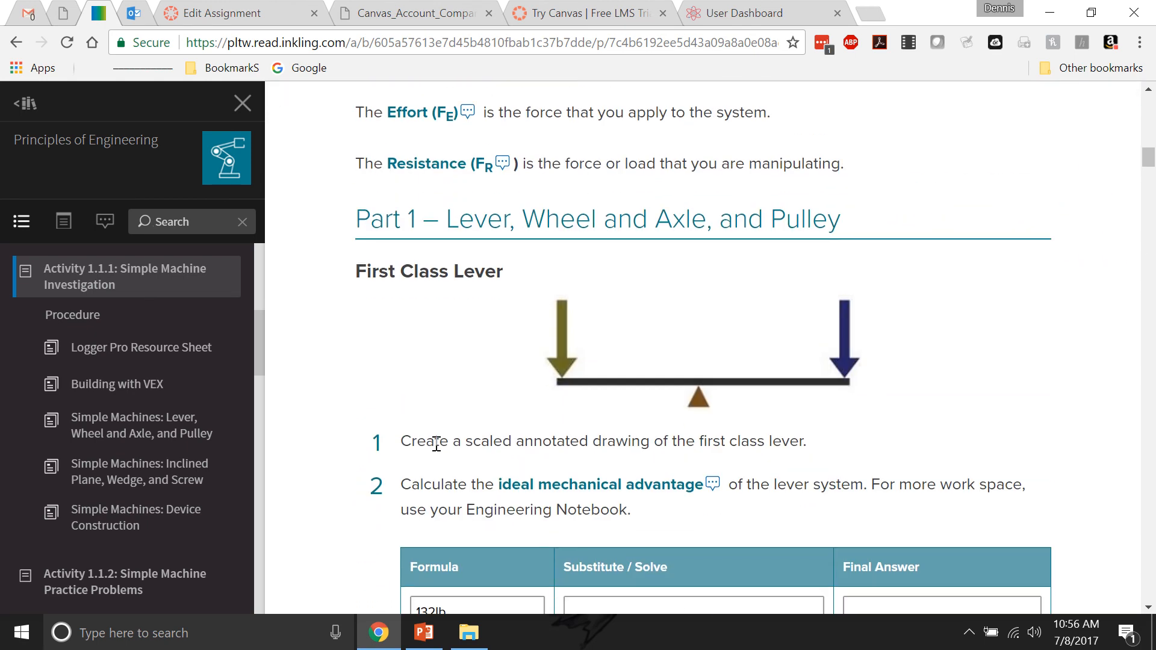
pyautogui.scroll(-3)
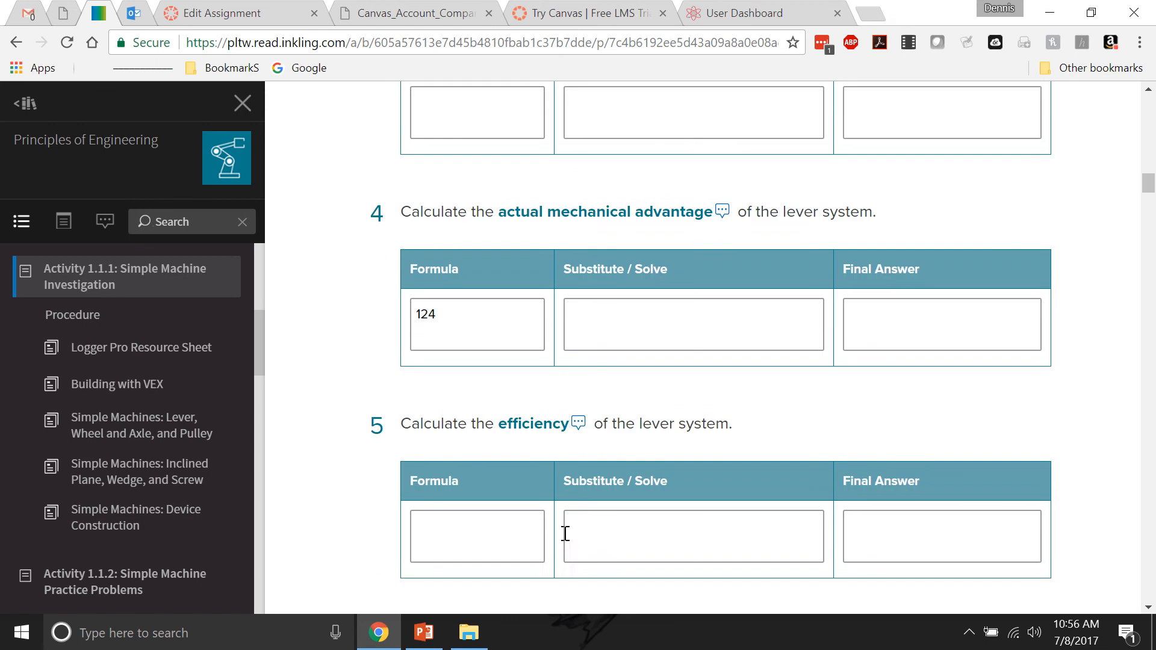
pyautogui.click(476, 324)
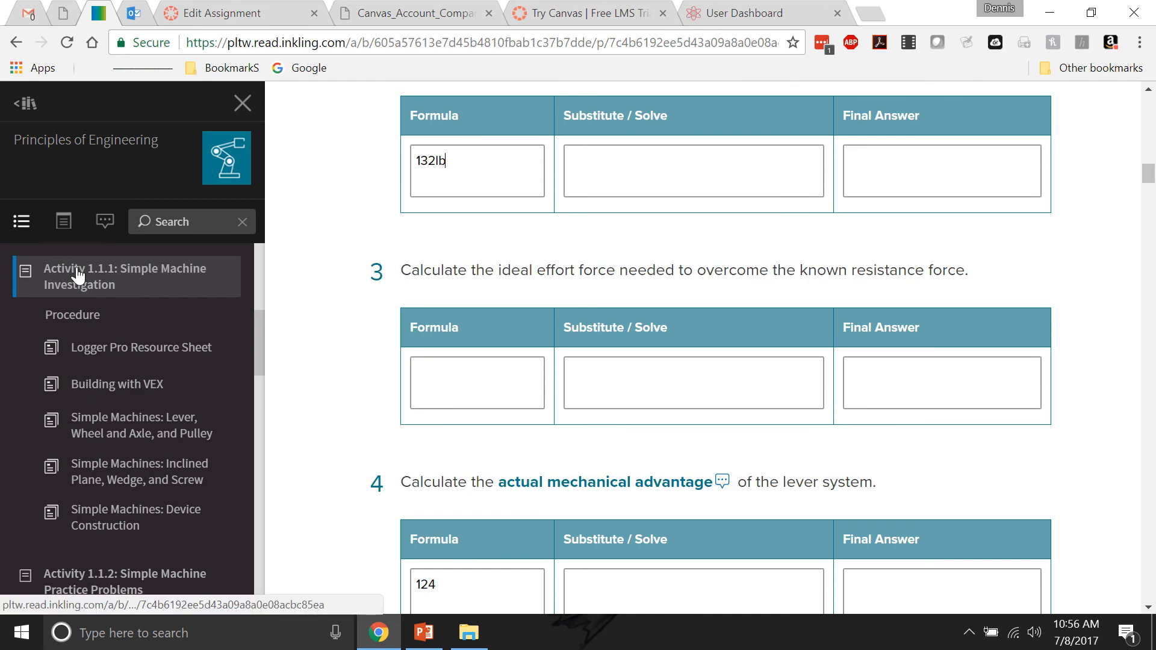
pyautogui.rightClick(77, 275)
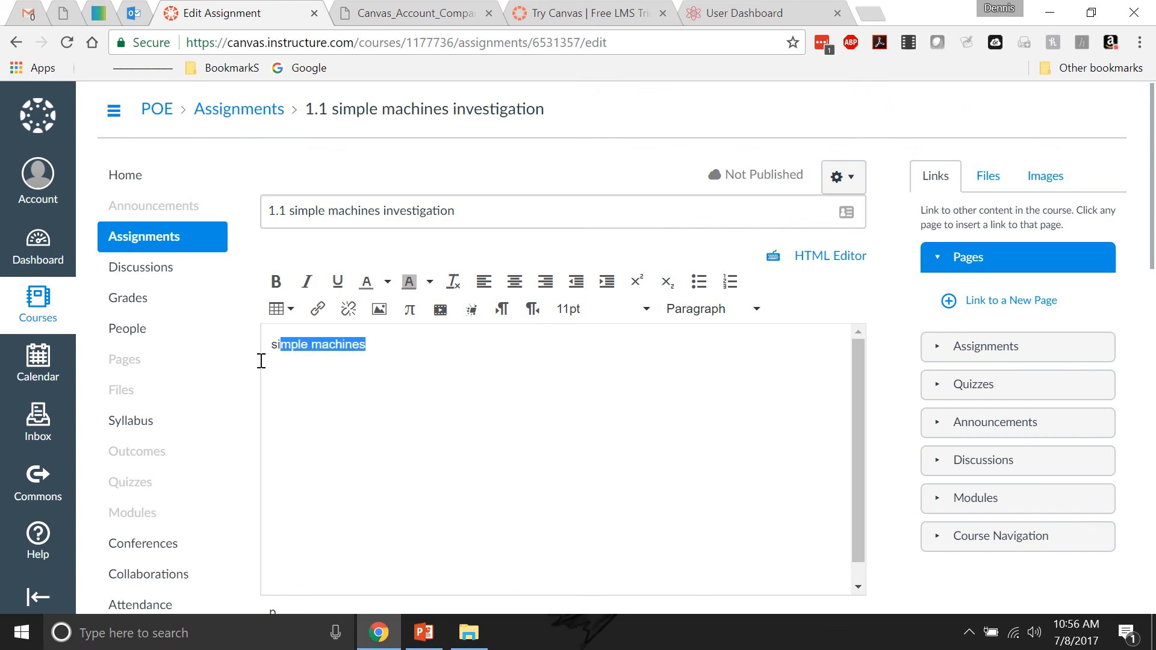
# Step: Link 'simple machines' to the pasted Inkling activity URL and begin 'record your information in'
pyautogui.click(317, 308)
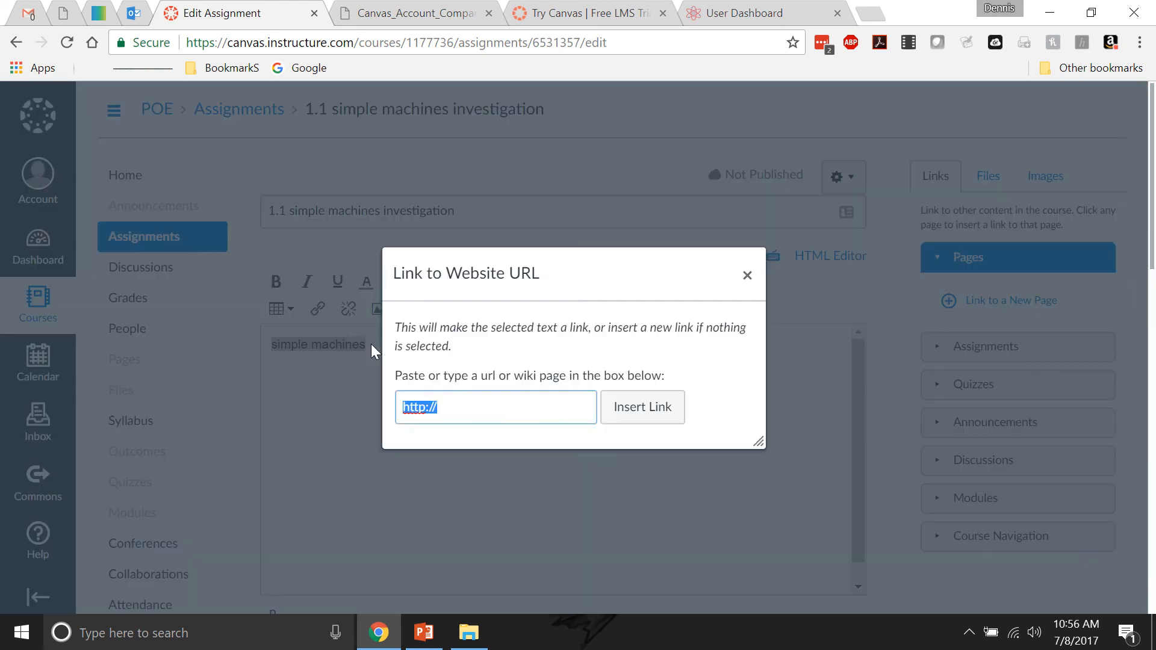
pyautogui.rightClick(479, 408)
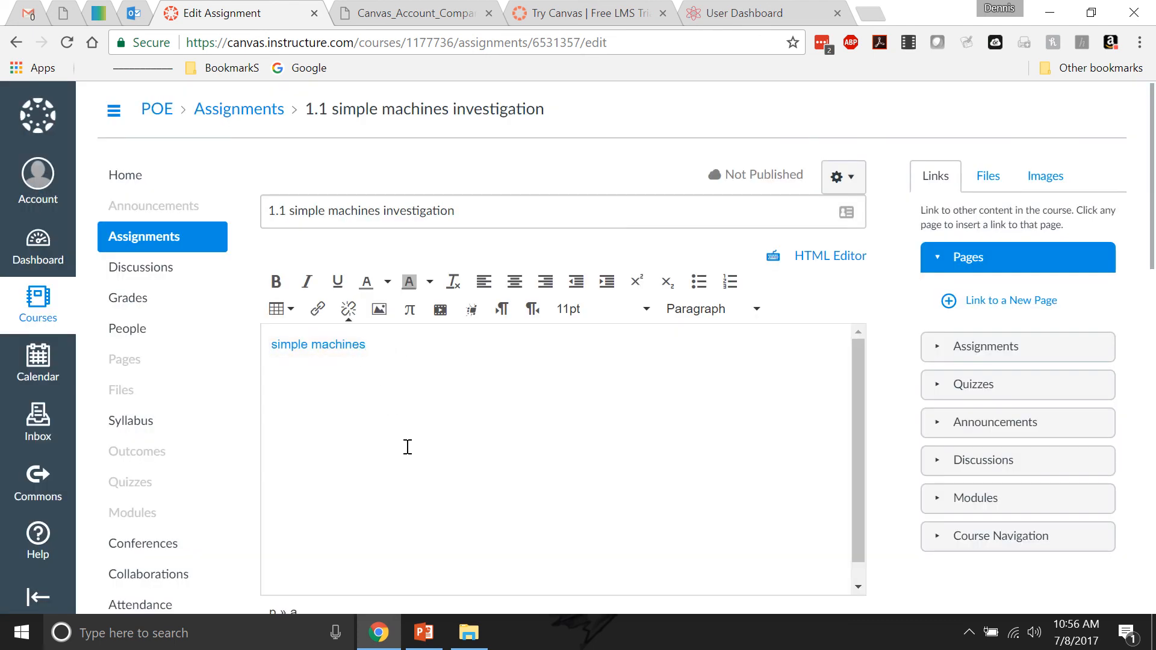
pyautogui.write('record your inf')
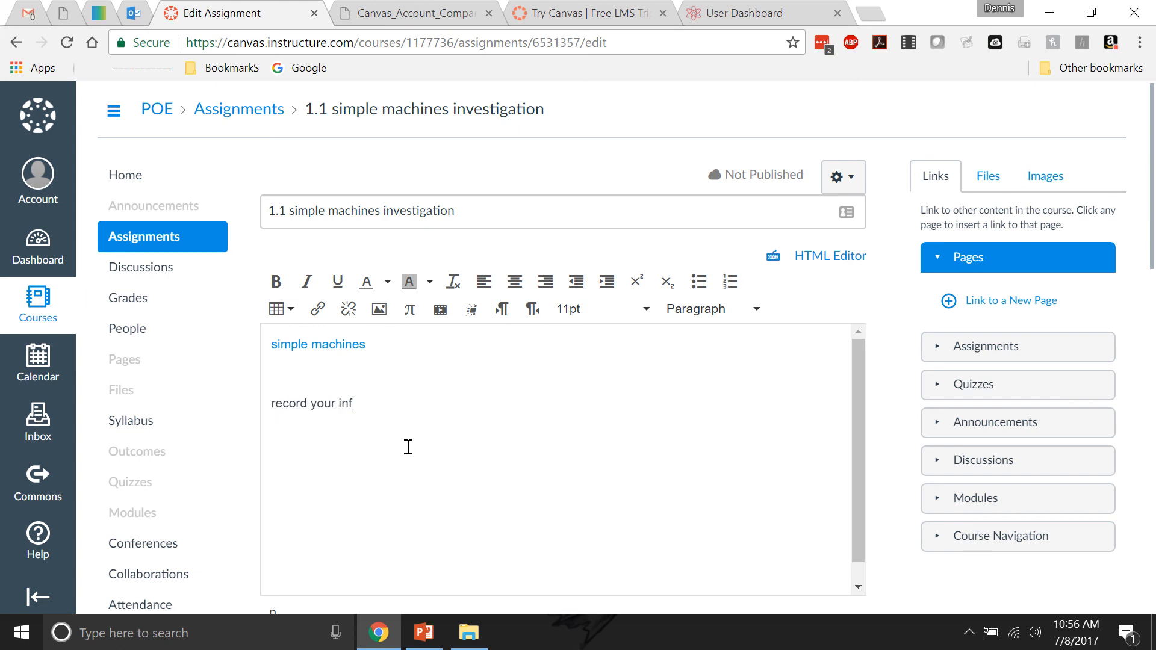
pyautogui.write('ormation in')
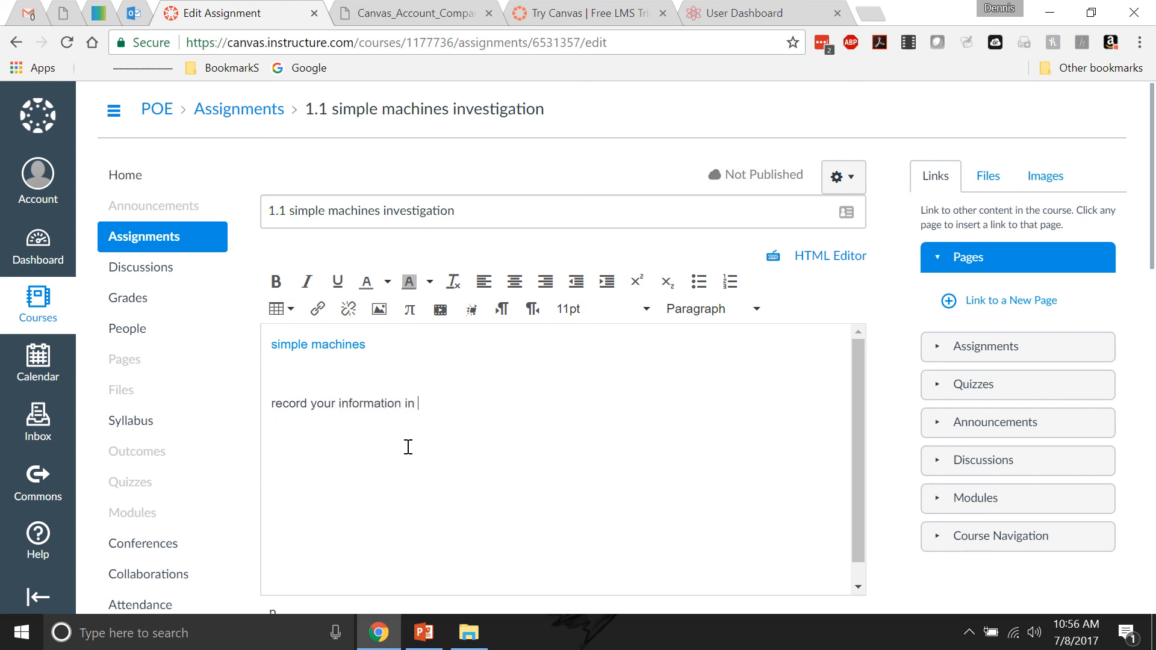
# Step: Finish the line 'your notebook, scan it and upload to Canvas.'
pyautogui.write('your notevb')
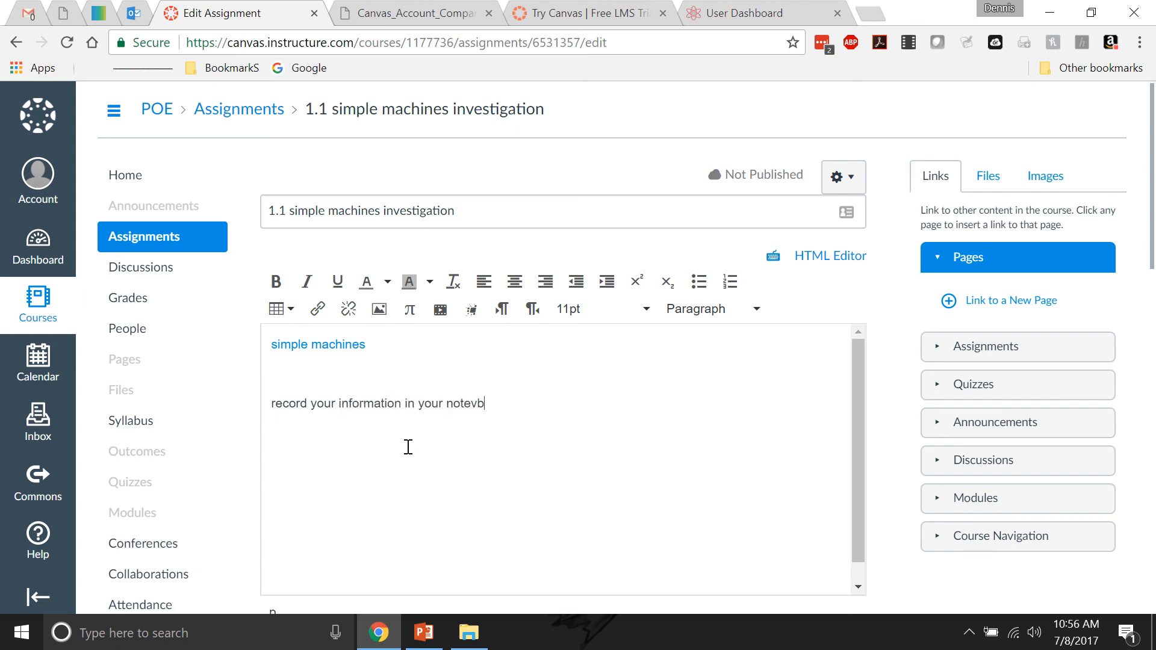
pyautogui.write('ook,')
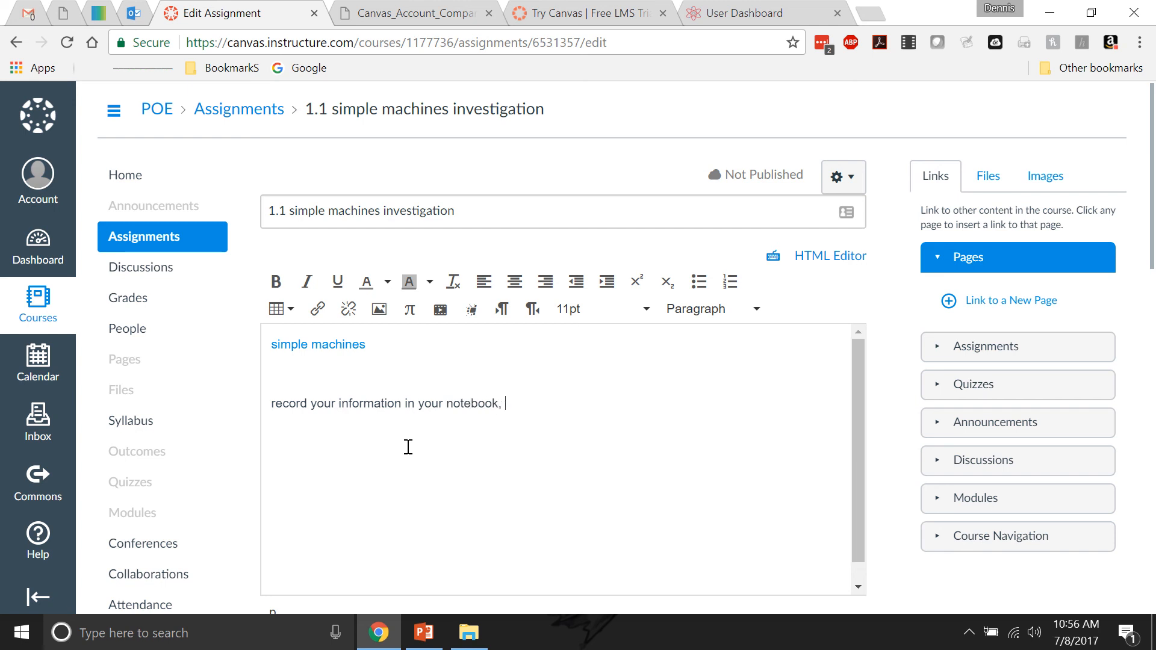
pyautogui.write('scan it')
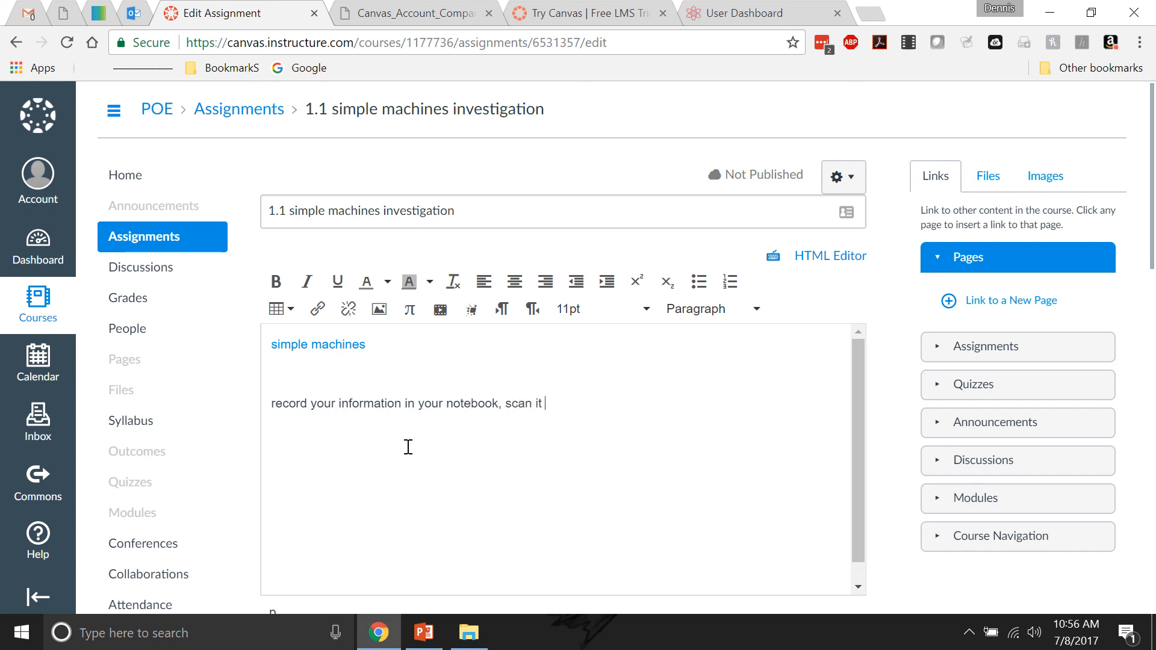
pyautogui.write('and upload to Canvas')
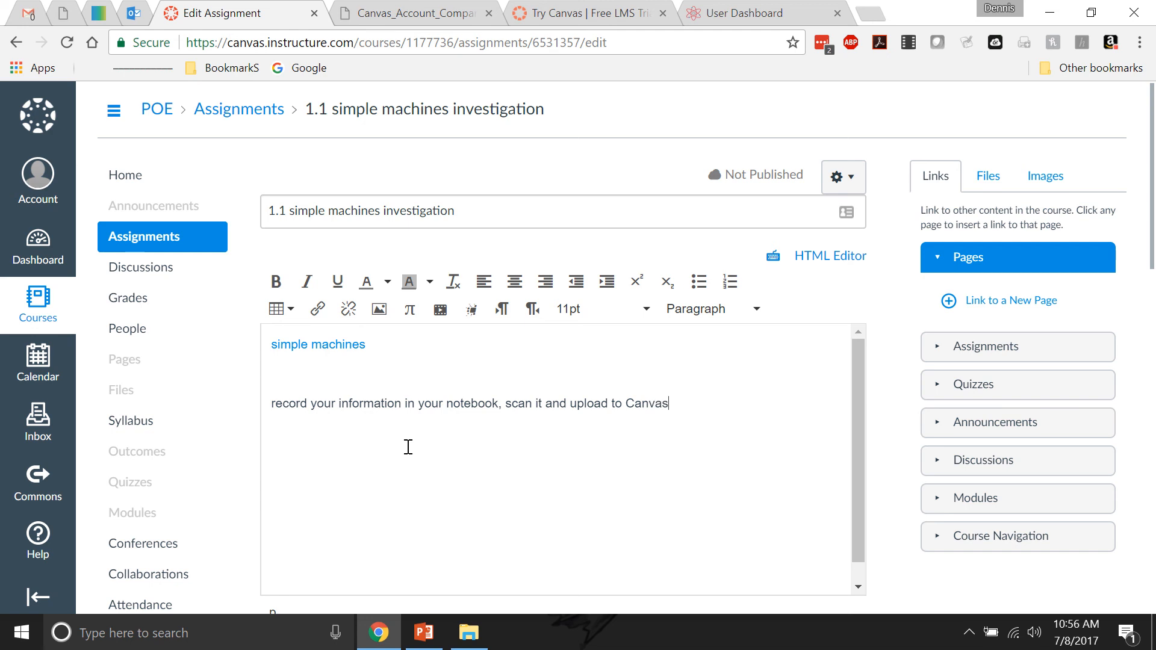
pyautogui.write('.')
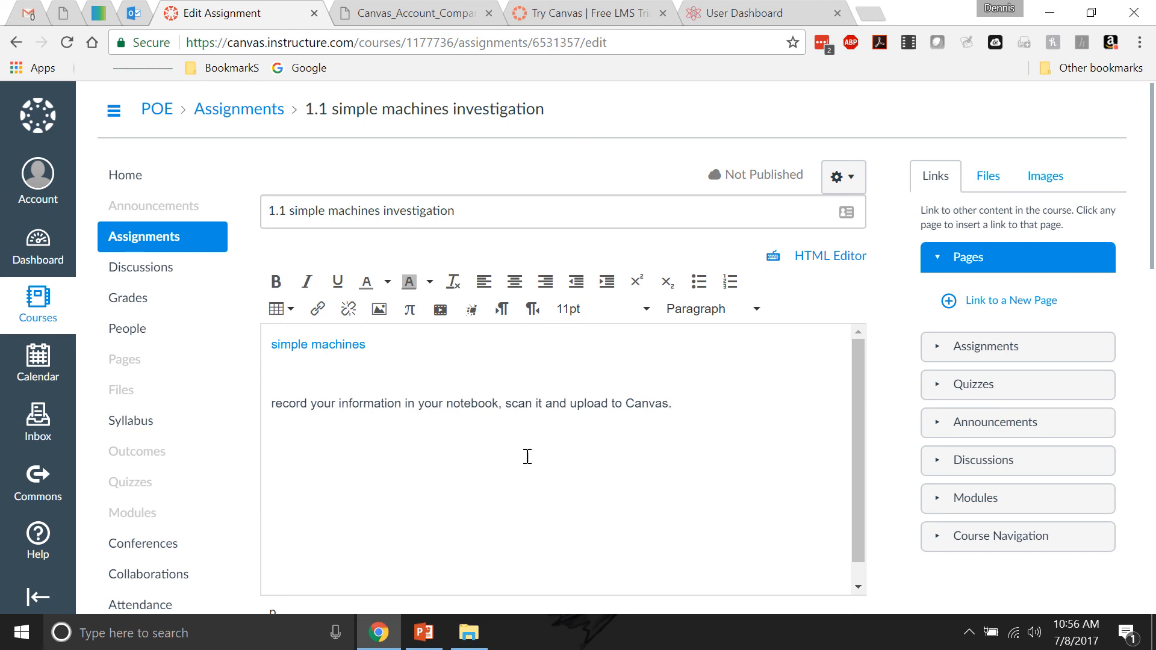
pyautogui.moveTo(353, 462)
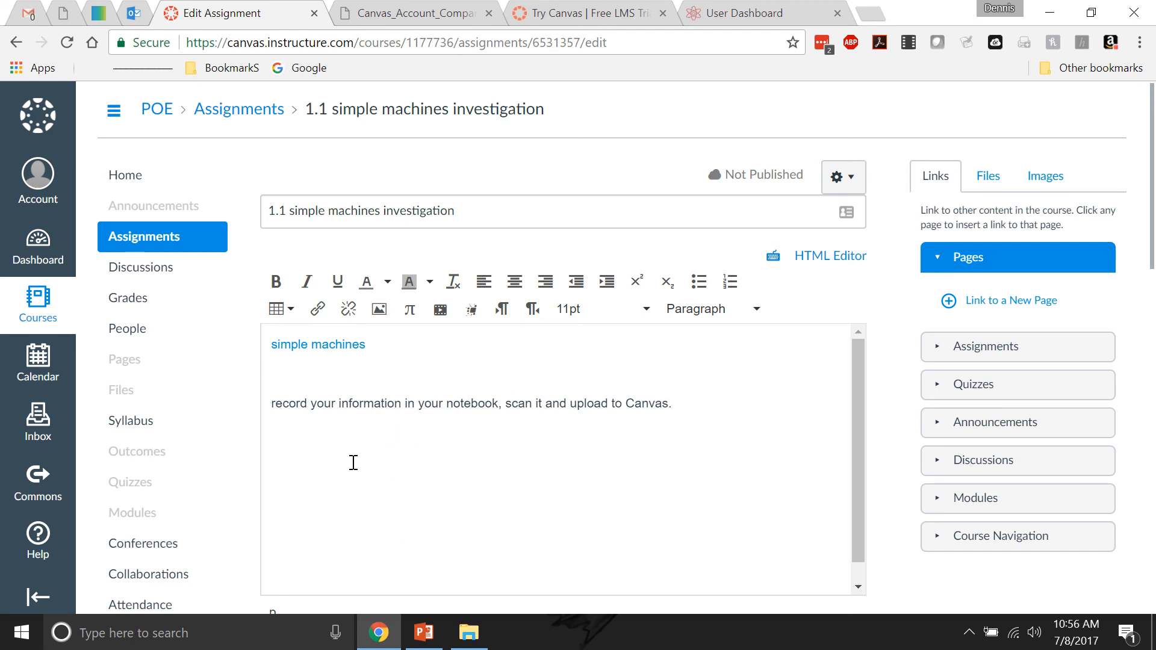
pyautogui.moveTo(393, 449)
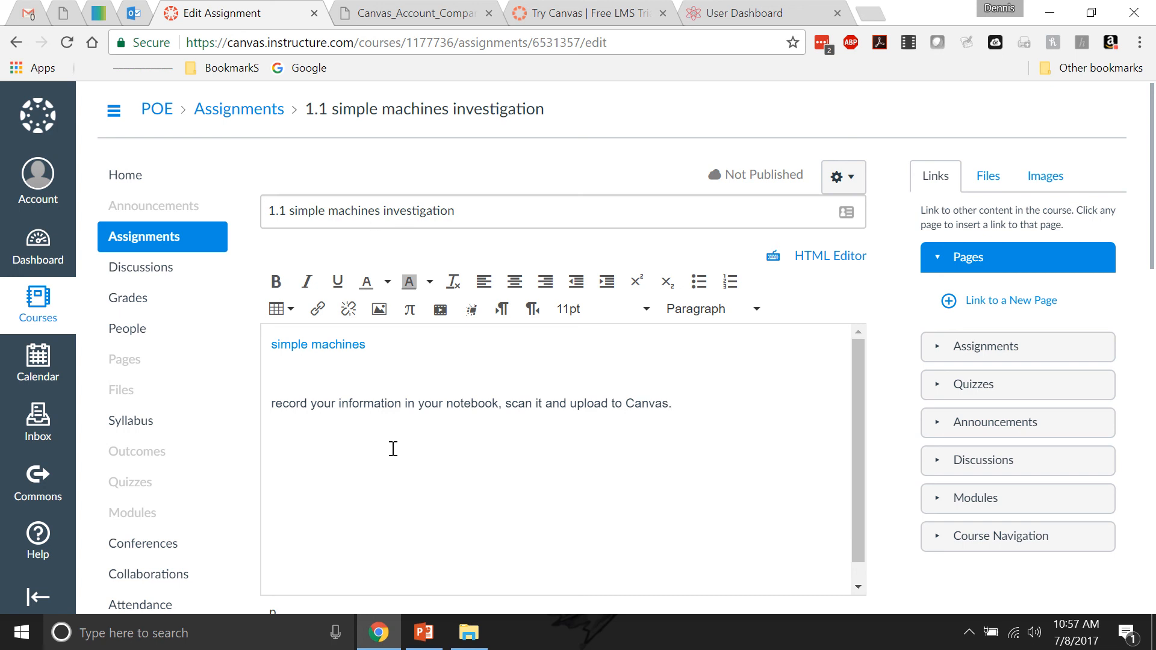
pyautogui.moveTo(398, 456)
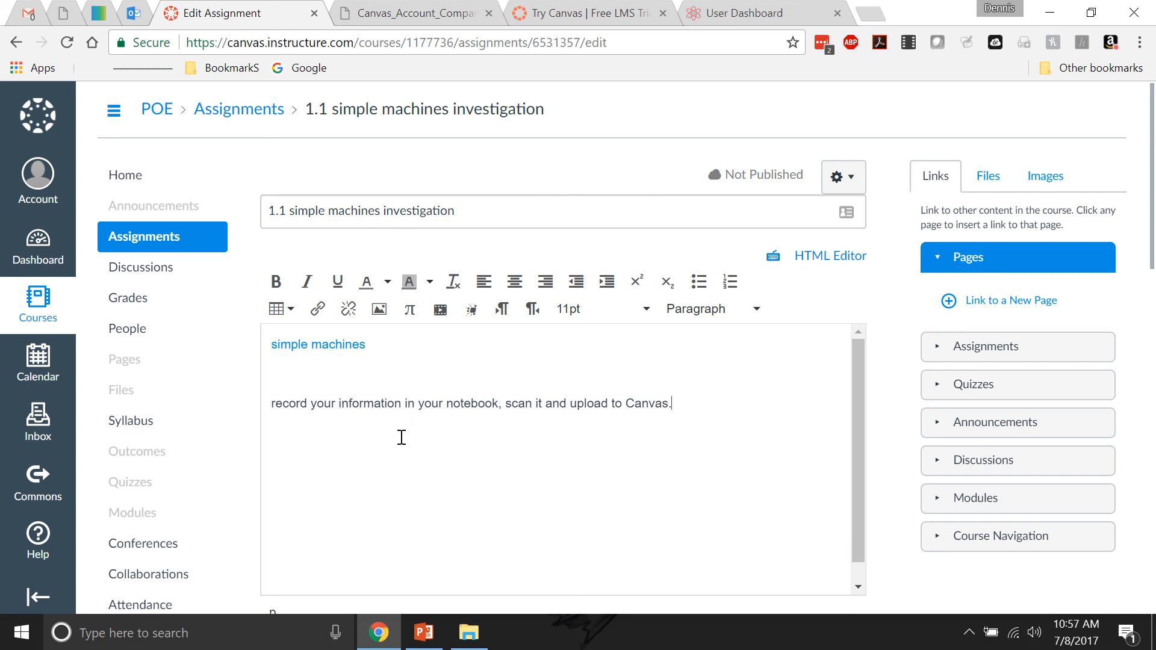
# Step: Make the assignment worth 200 points with grades displayed as Points
pyautogui.scroll(-3)
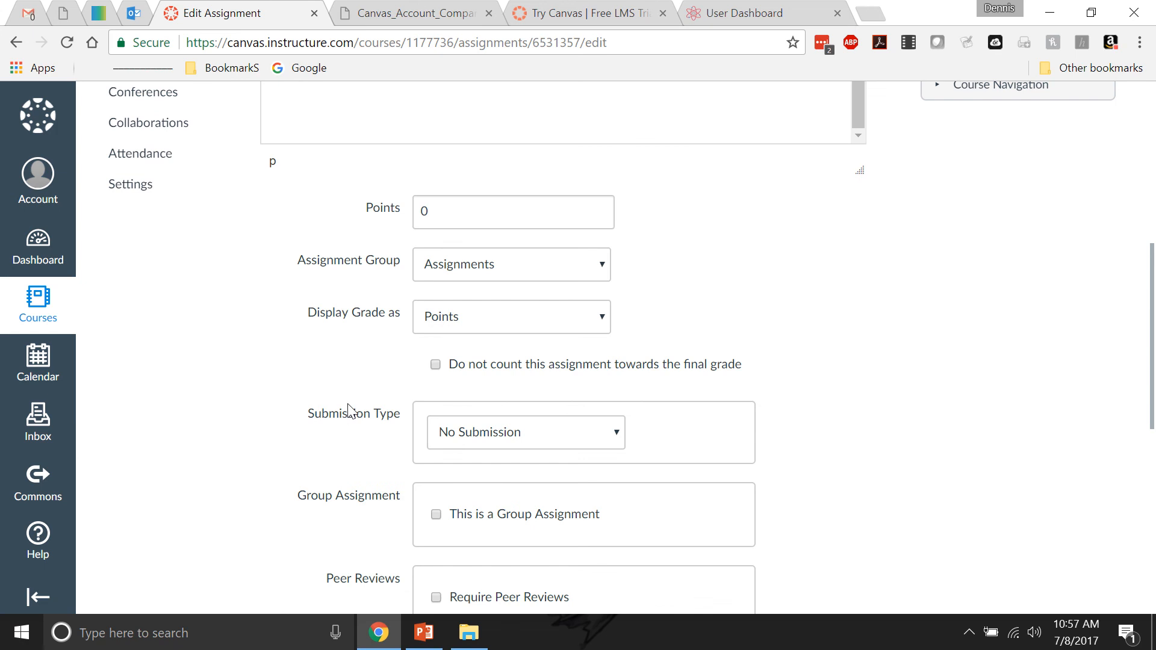
pyautogui.click(513, 212)
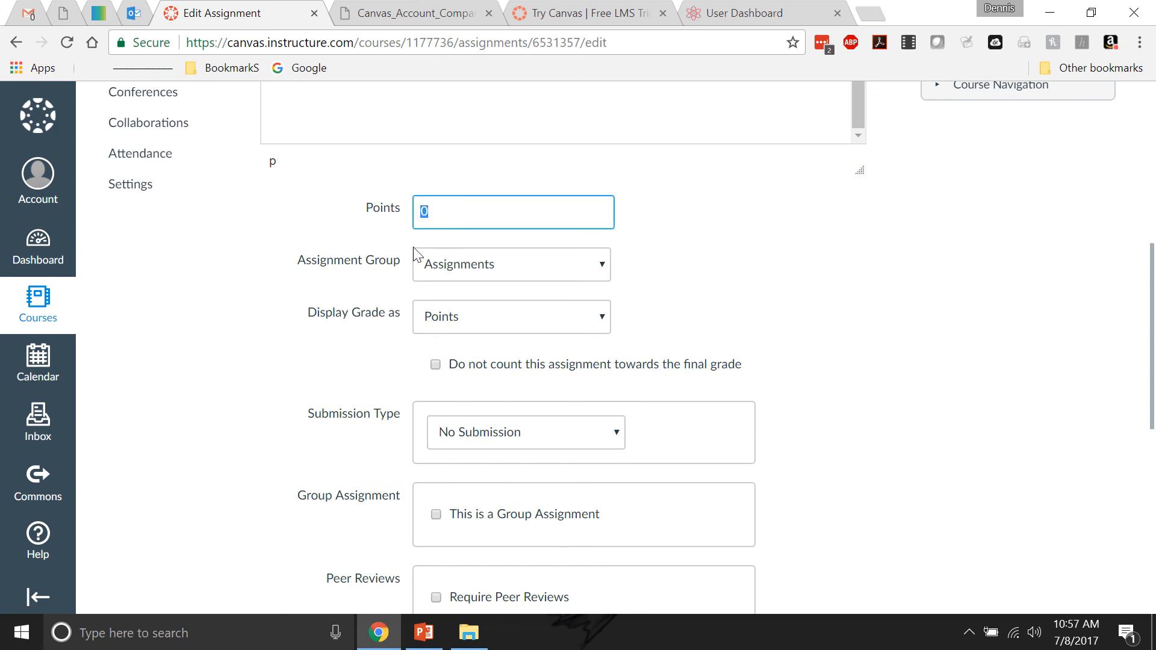
pyautogui.click(510, 264)
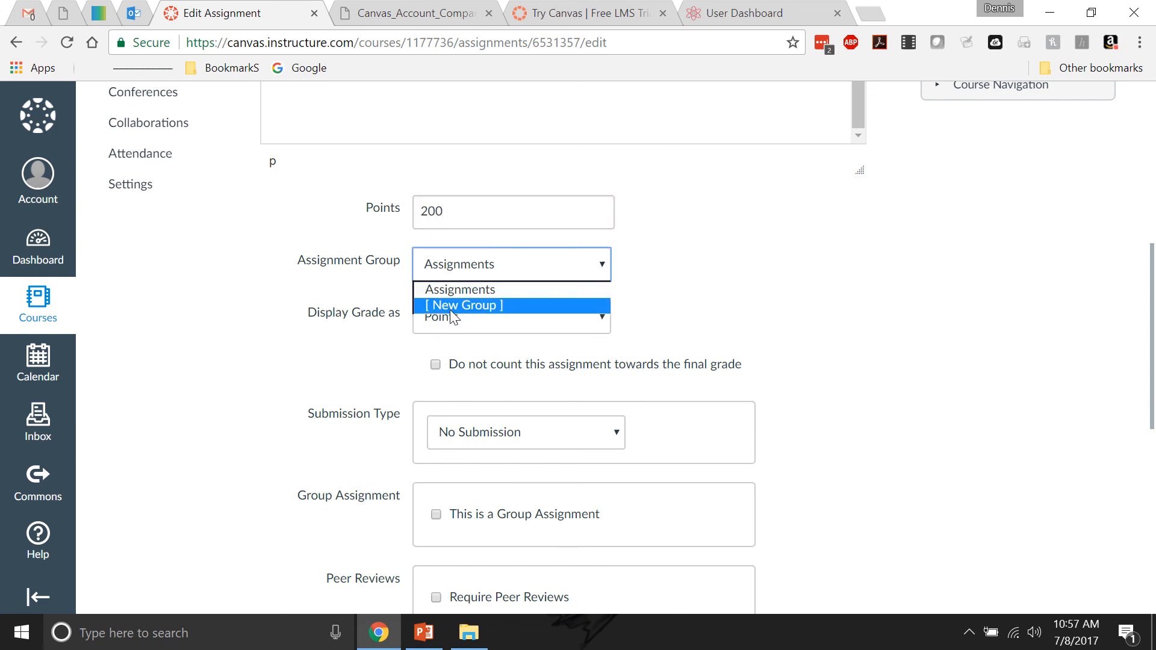
pyautogui.click(510, 316)
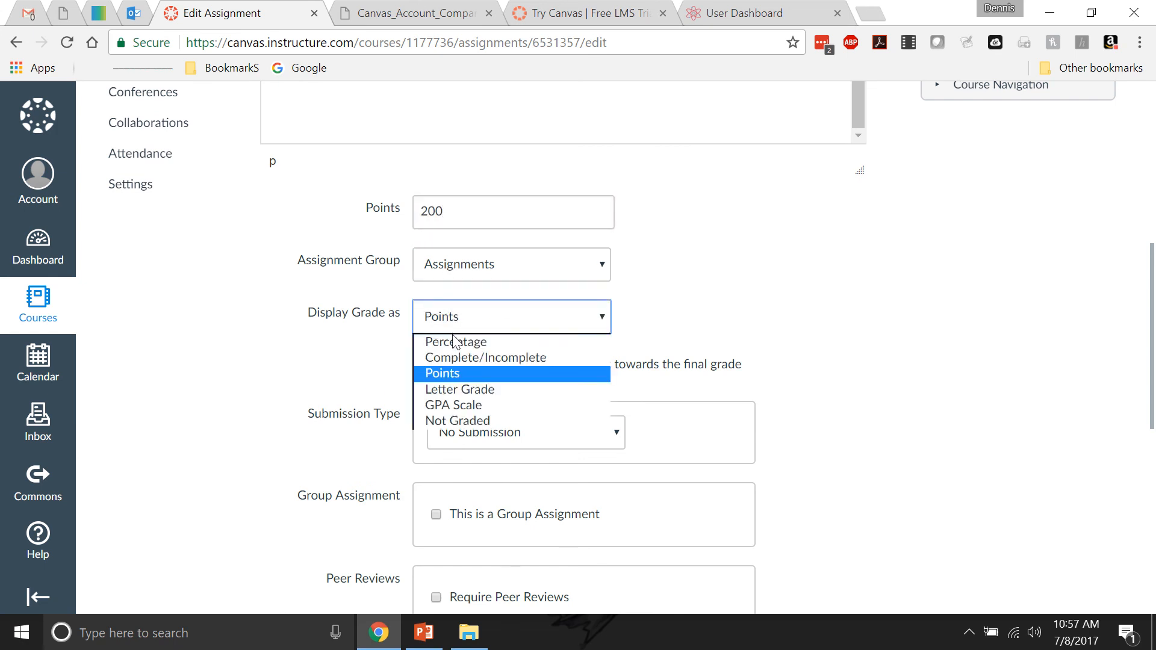
pyautogui.click(442, 373)
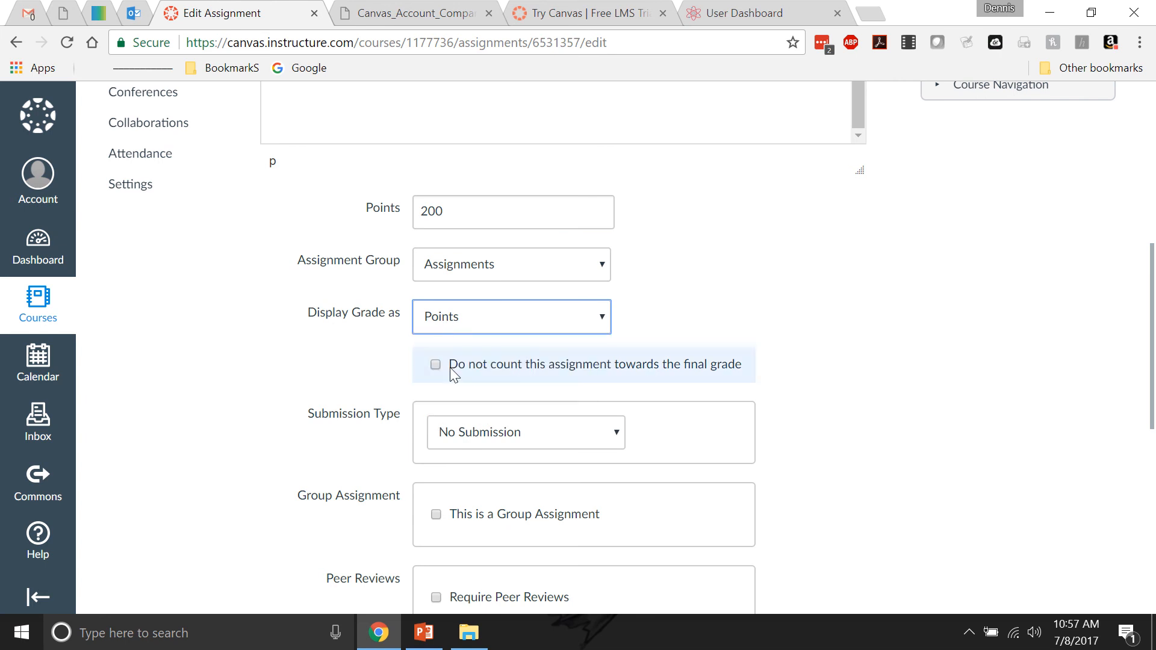
# Step: Set the submission type to Online
pyautogui.click(525, 431)
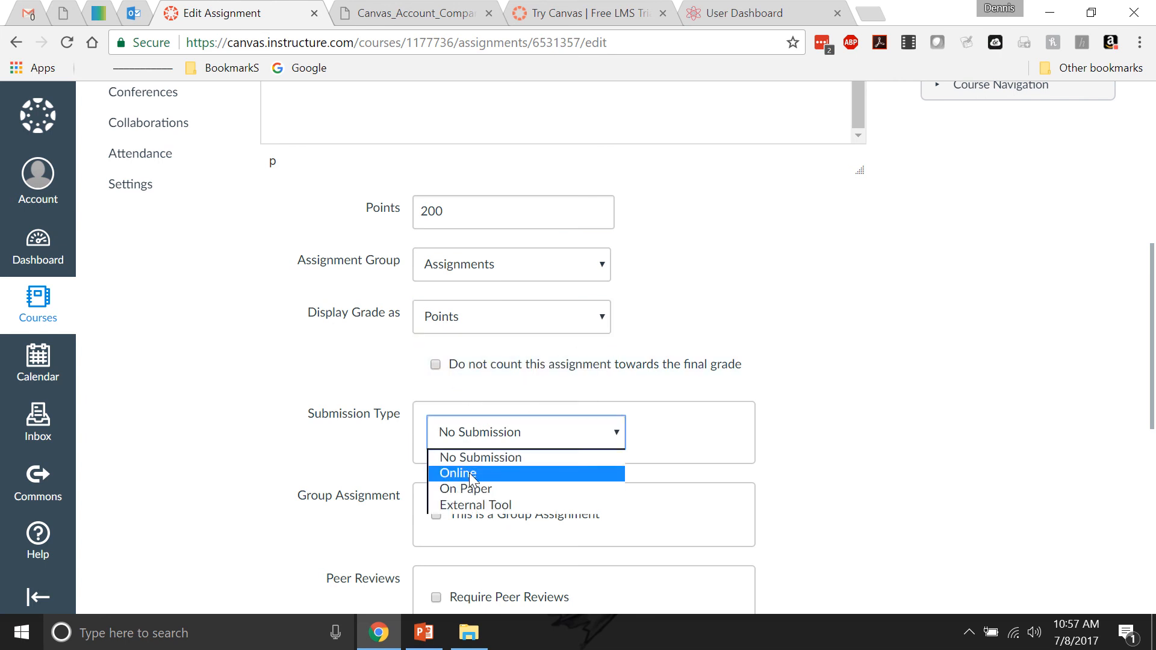
pyautogui.click(457, 472)
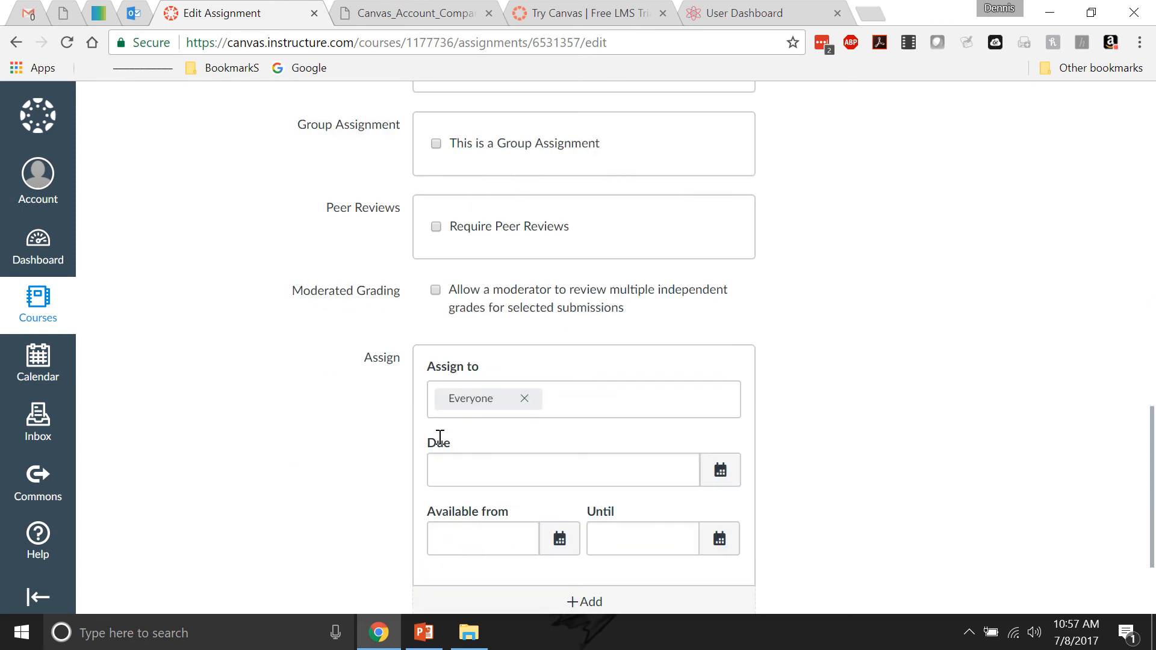
# Step: Set the due date to Jul 11 at 11:59pm and attempt to save, hitting the lock-date error
pyautogui.click(562, 470)
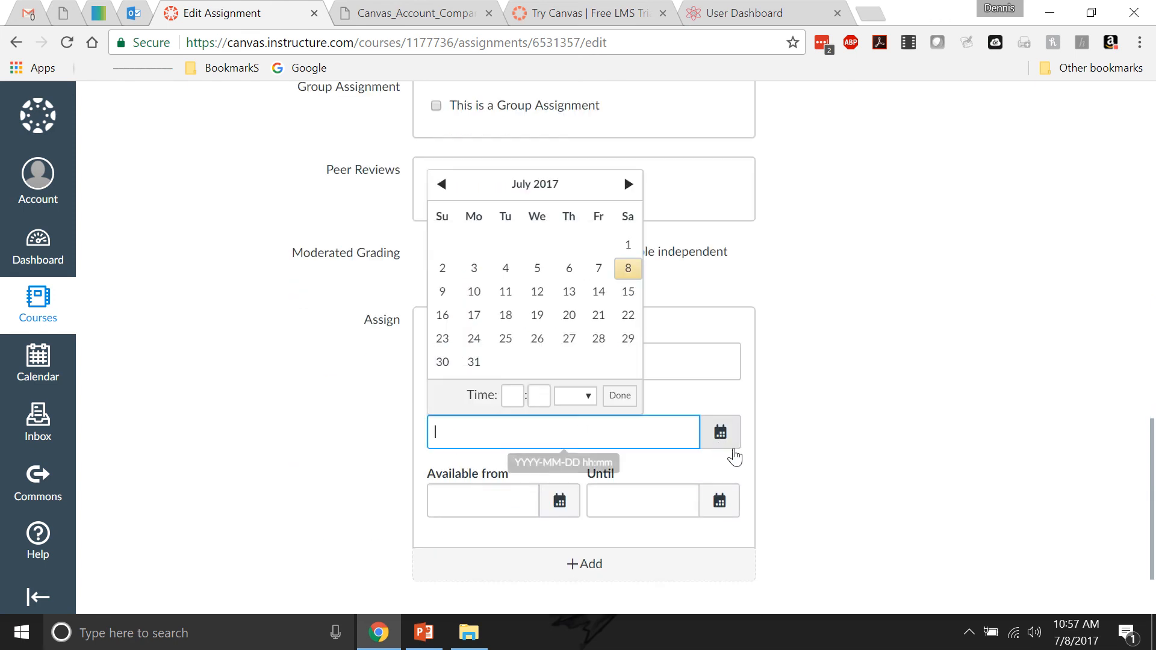
pyautogui.click(627, 268)
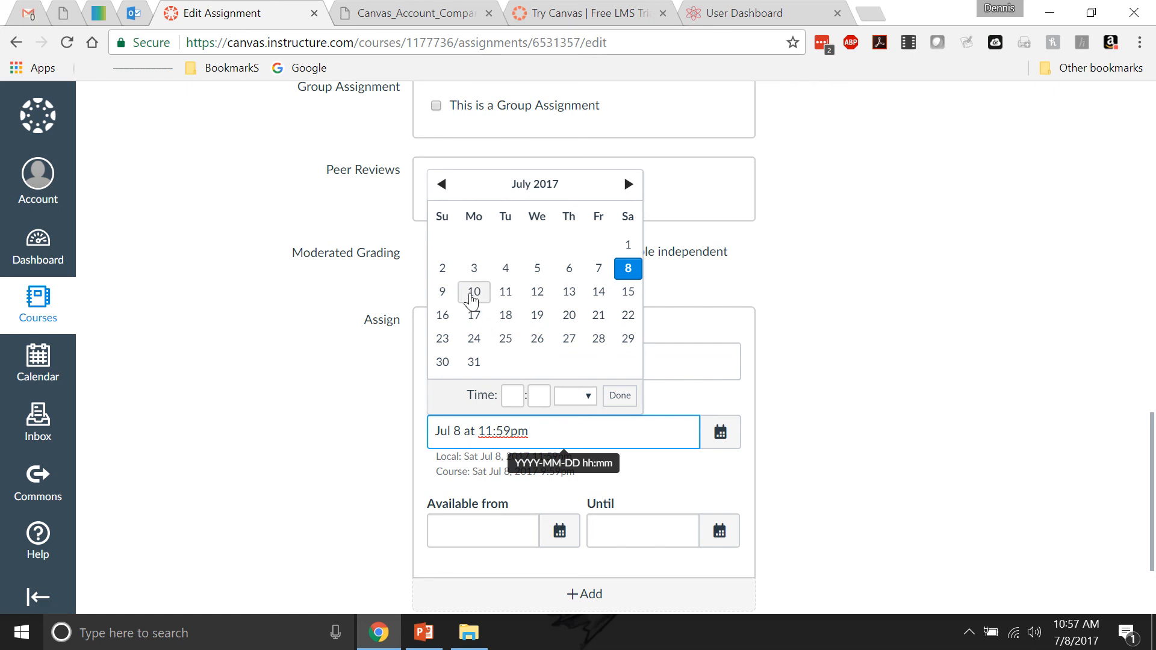
pyautogui.click(504, 290)
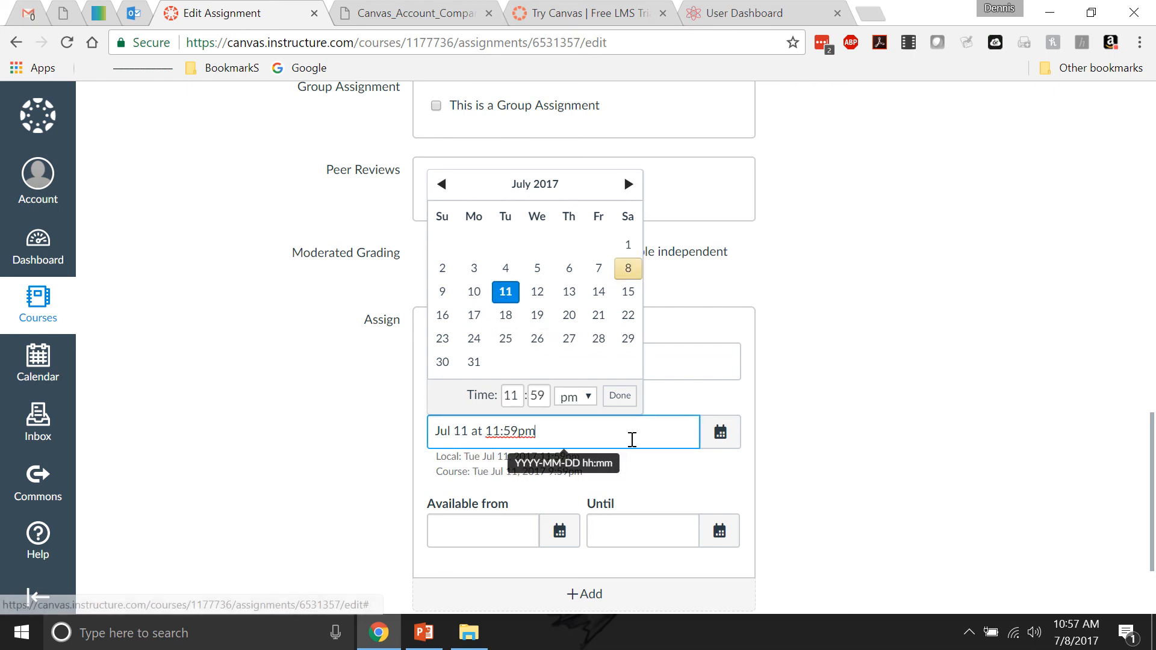
pyautogui.click(483, 529)
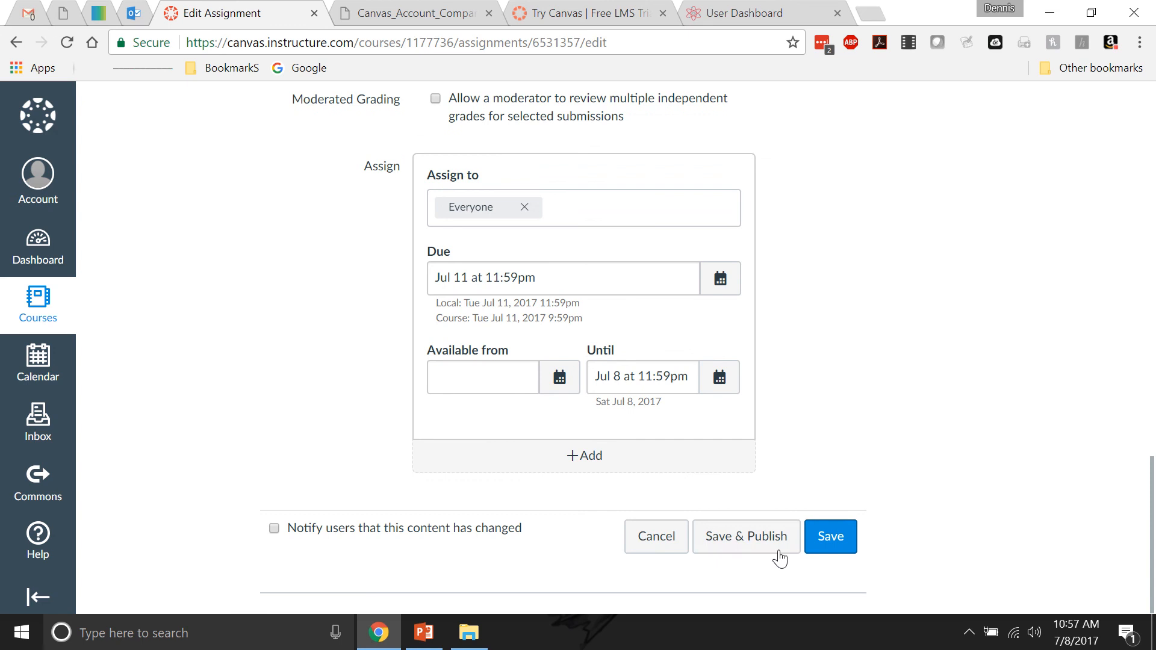
pyautogui.click(745, 536)
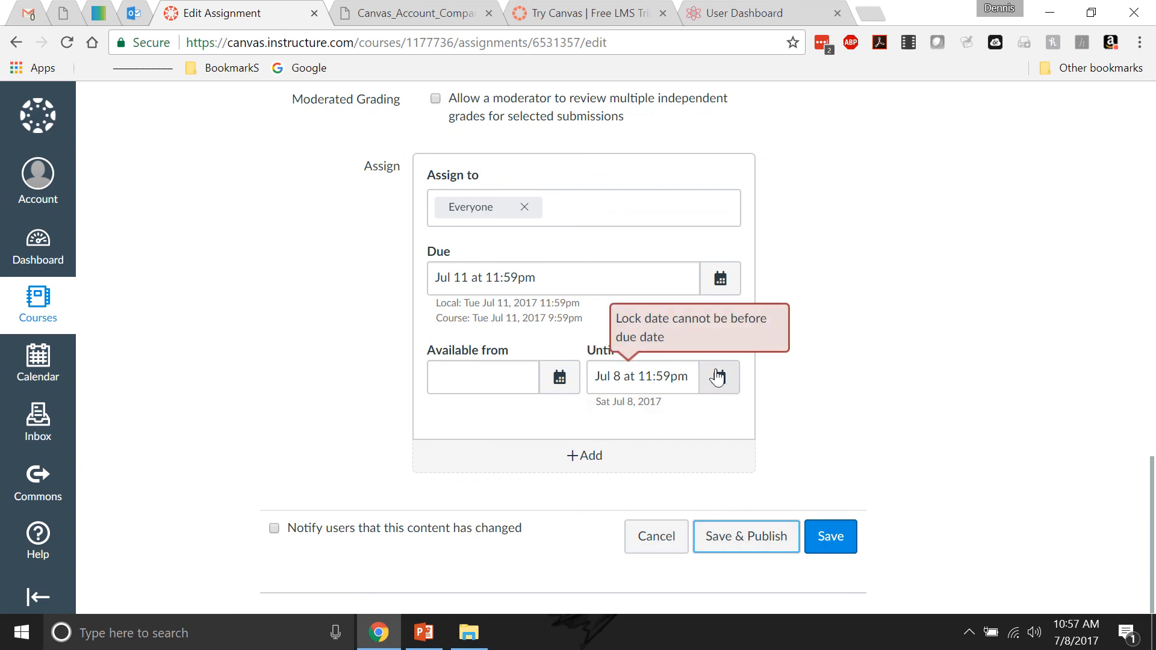
# Step: Set the Until date to Jul 13 and save the assignment
pyautogui.click(718, 376)
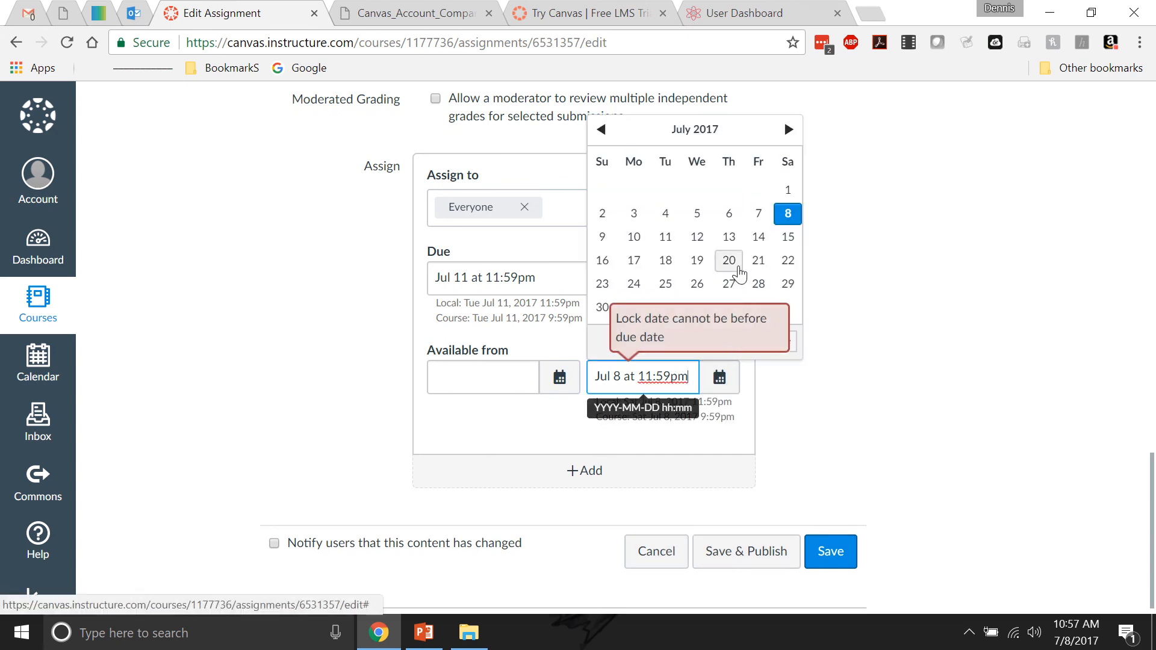
pyautogui.click(727, 238)
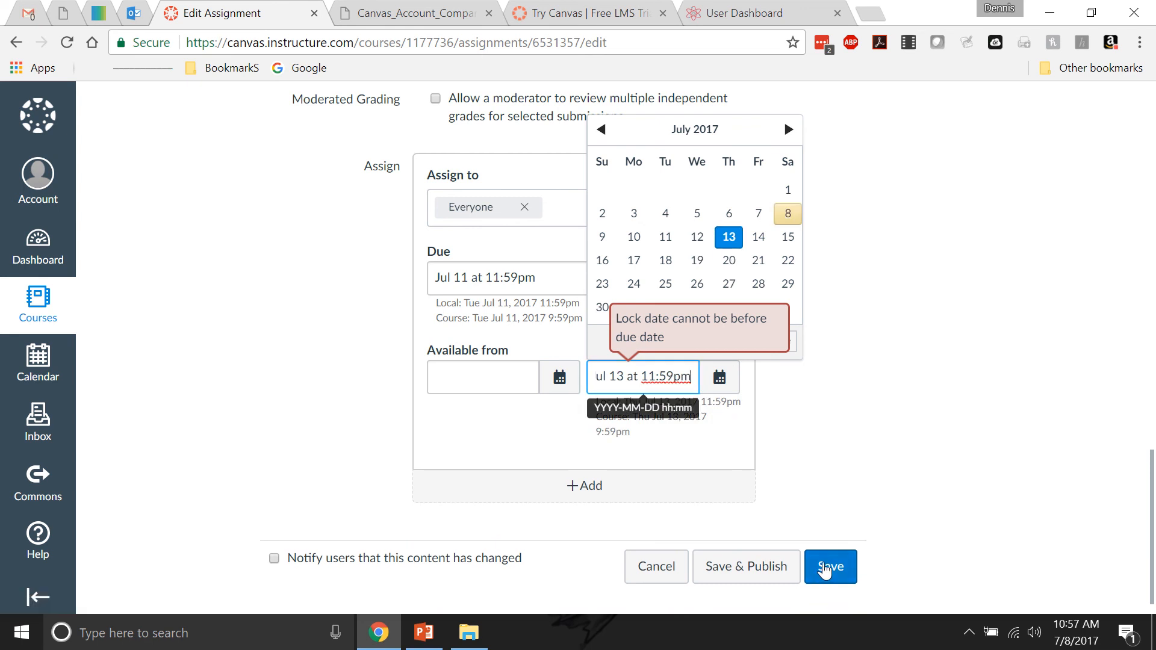
pyautogui.click(828, 566)
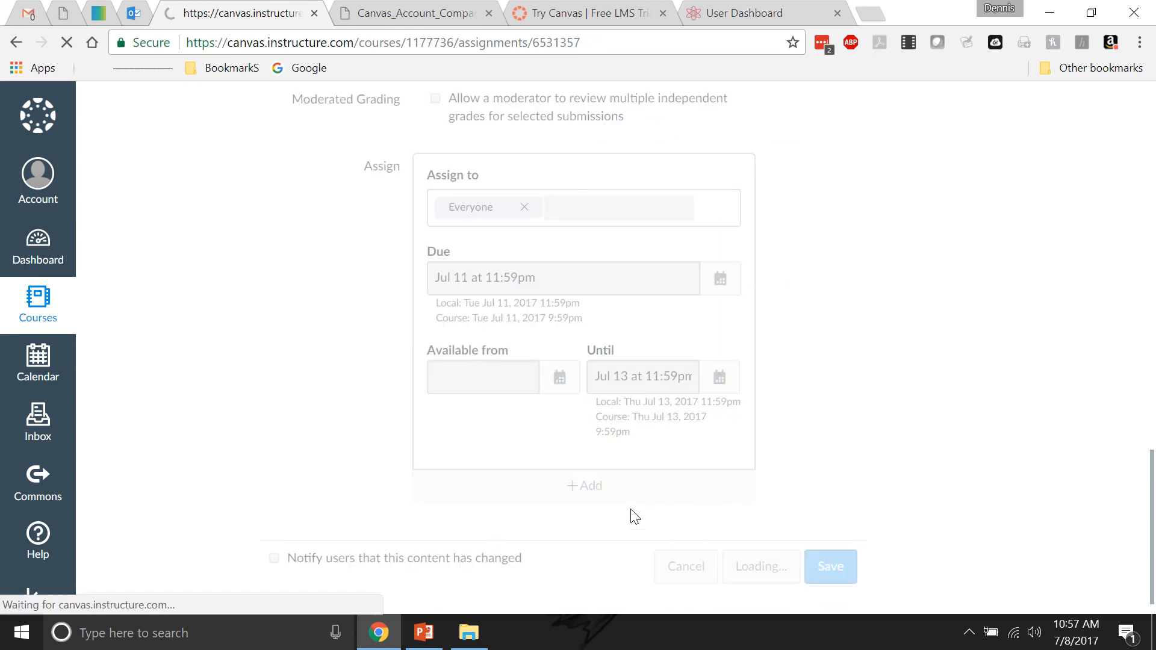
pyautogui.click(829, 566)
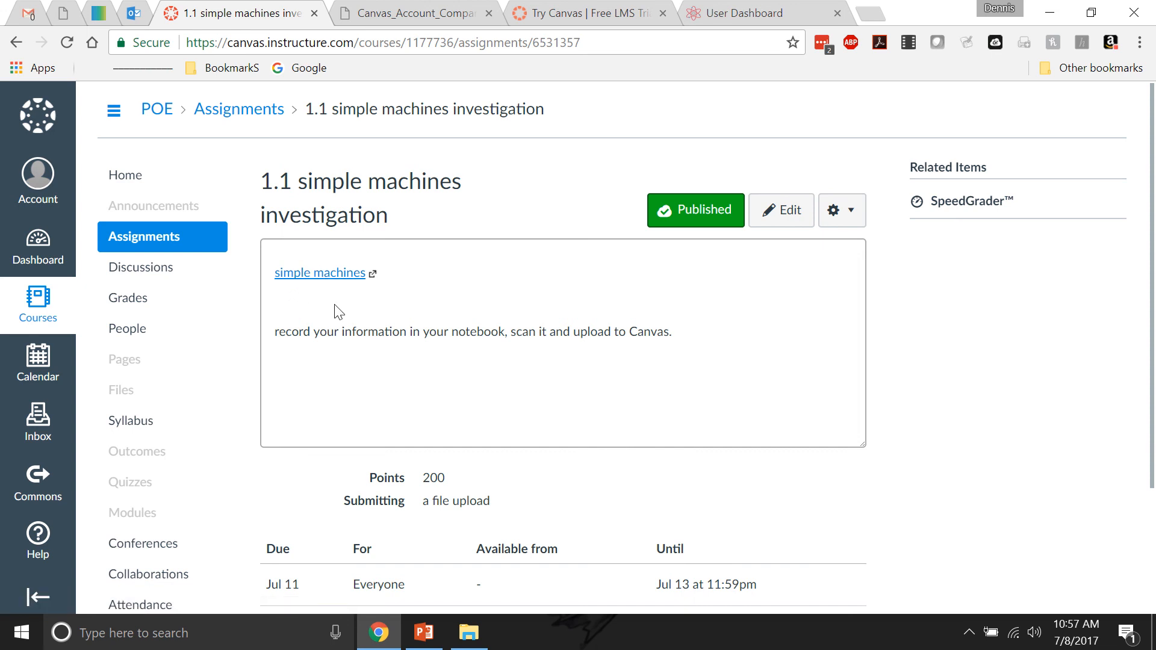
# Step: Return to the POE course home, where both 1.1 Mechanisms assignments show Jul 11
pyautogui.click(125, 175)
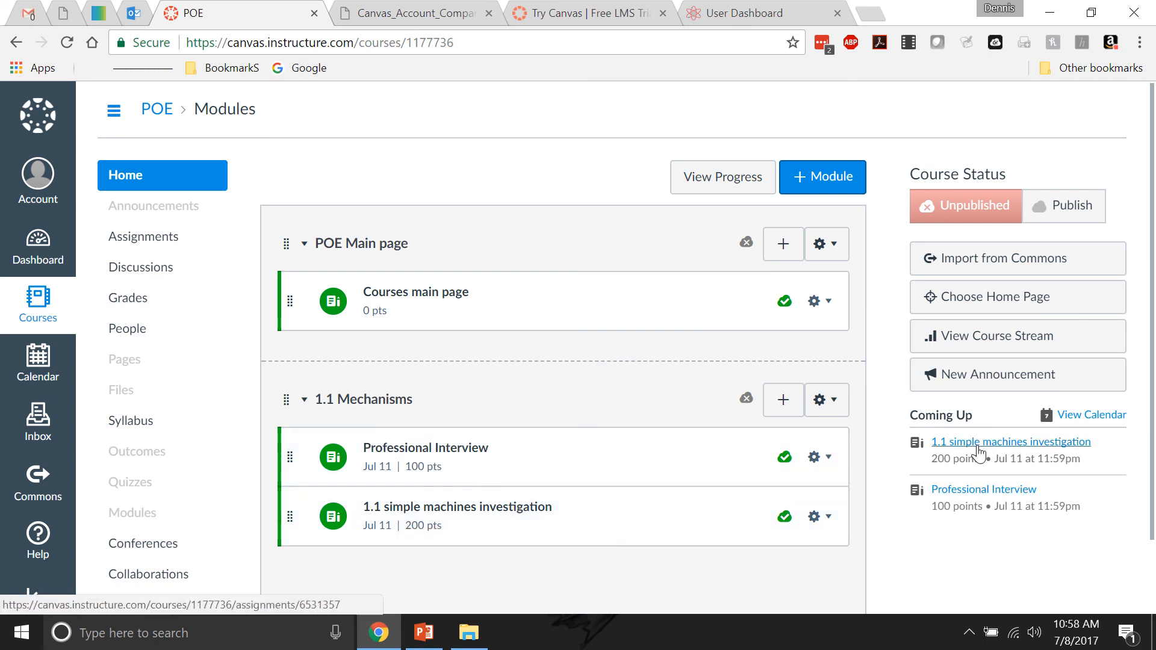
pyautogui.moveTo(977, 462)
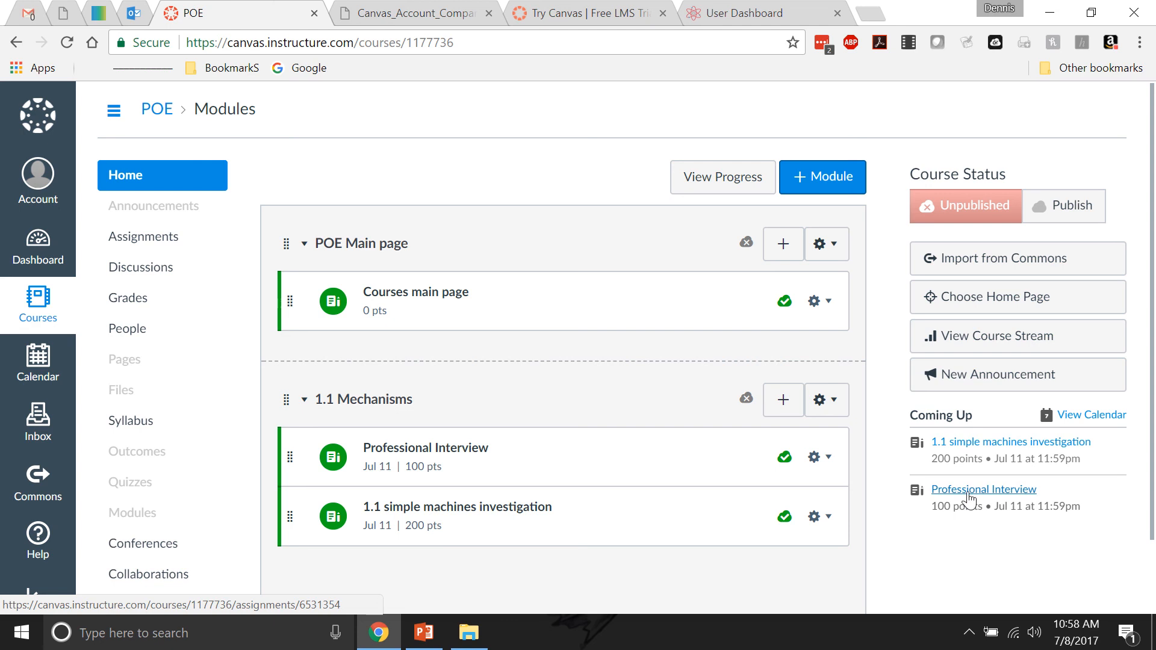
pyautogui.moveTo(958, 494)
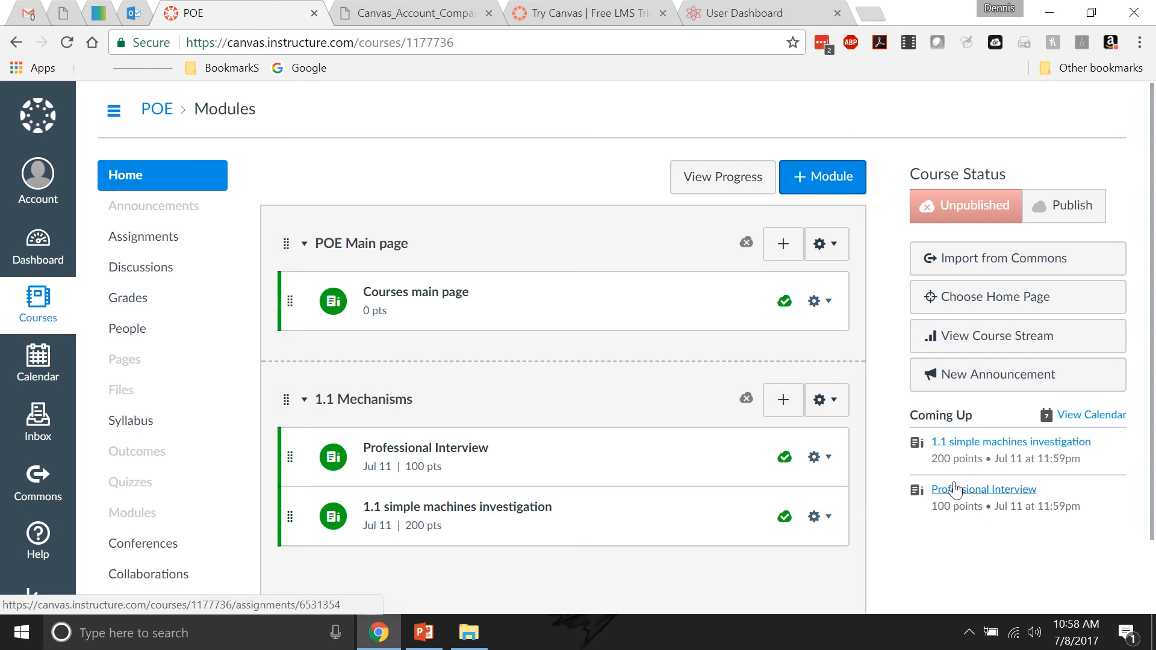
pyautogui.scroll(-3)
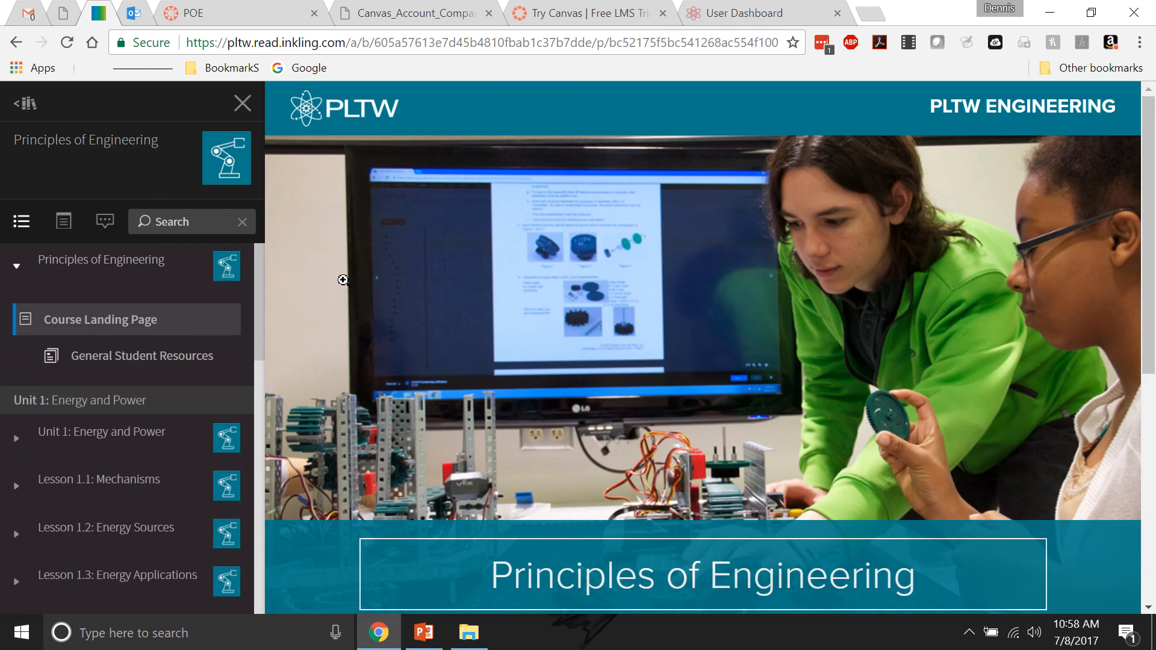
pyautogui.moveTo(366, 299)
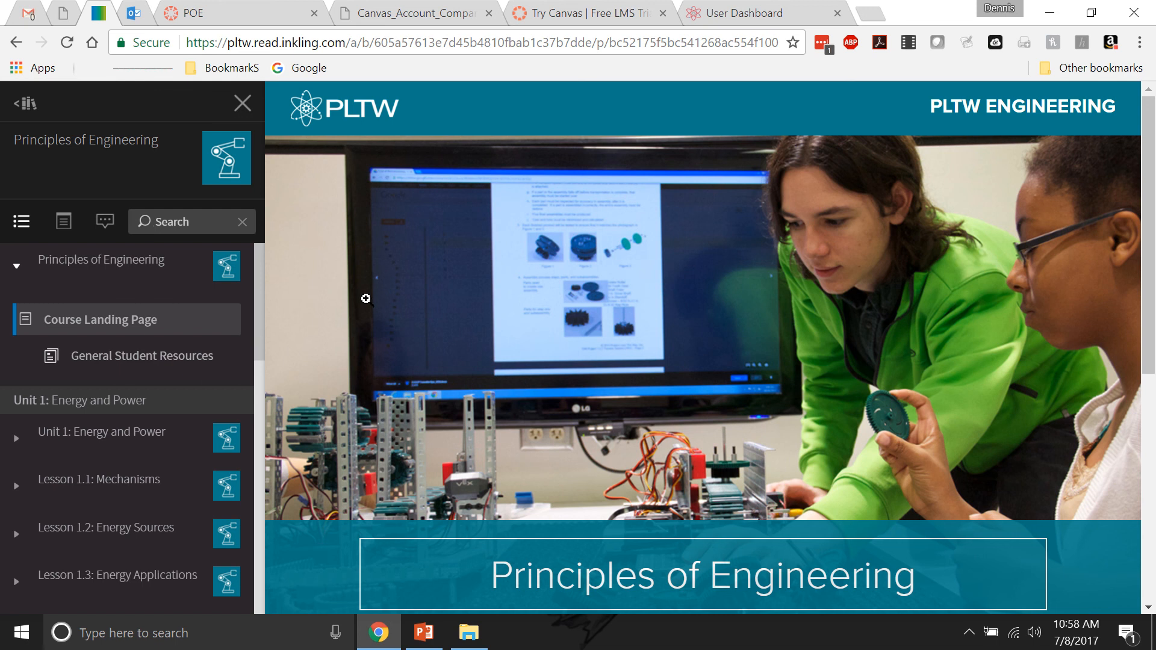
pyautogui.moveTo(143, 355)
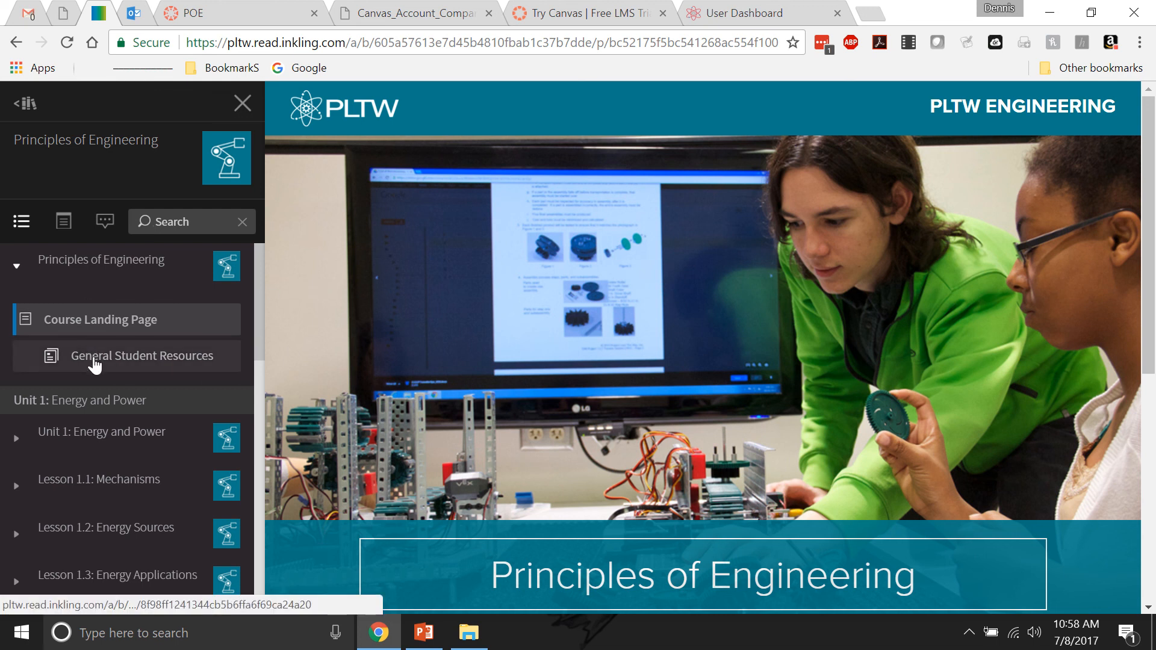
pyautogui.click(214, 12)
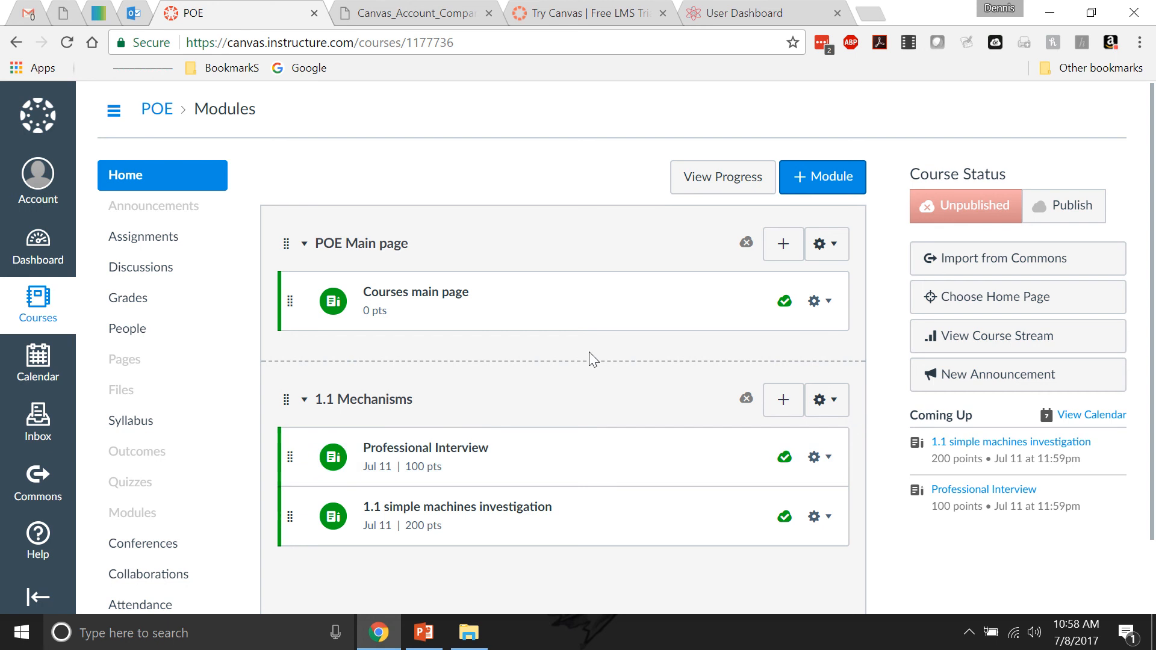
pyautogui.moveTo(472, 366)
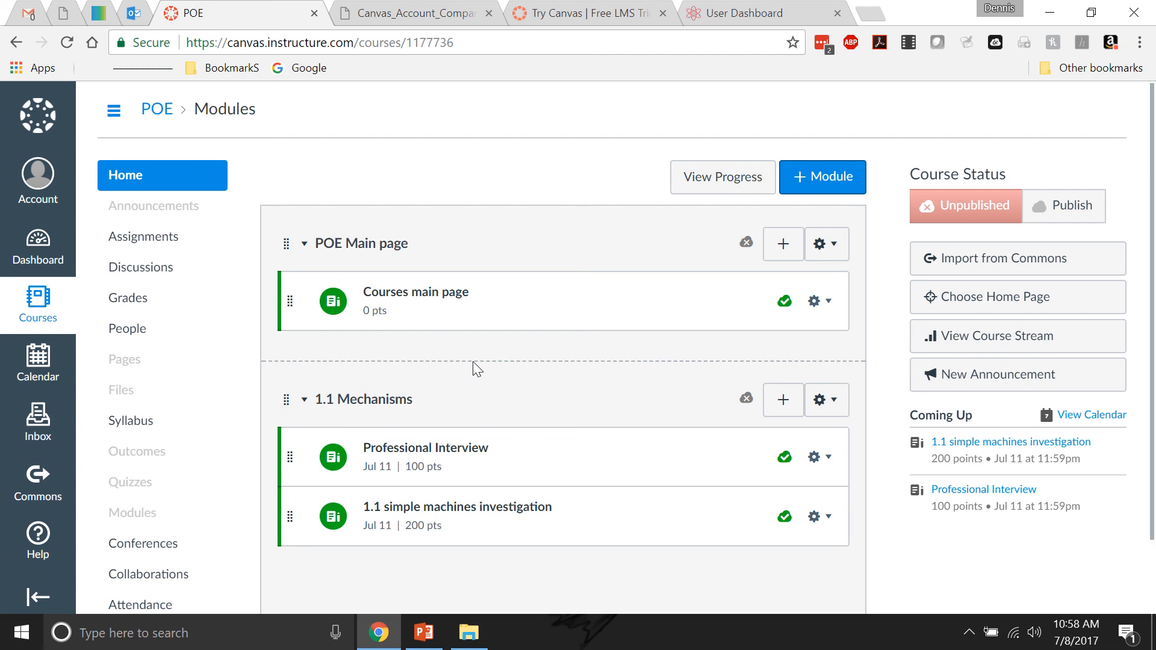
pyautogui.moveTo(499, 382)
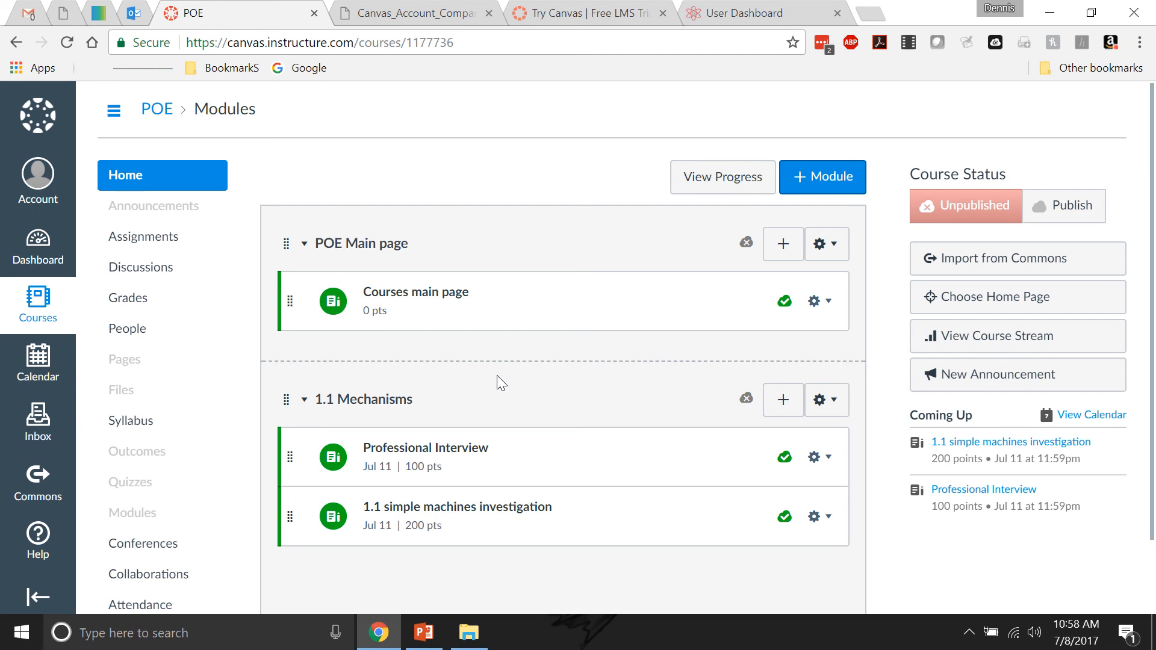
pyautogui.moveTo(504, 371)
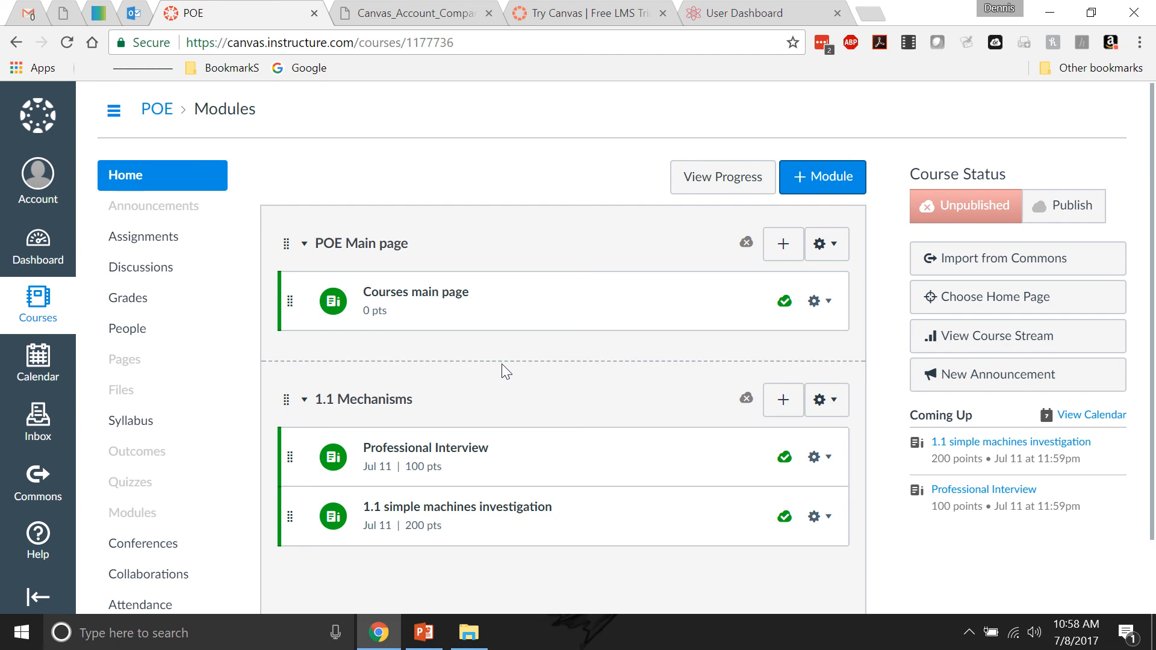
pyautogui.moveTo(511, 372)
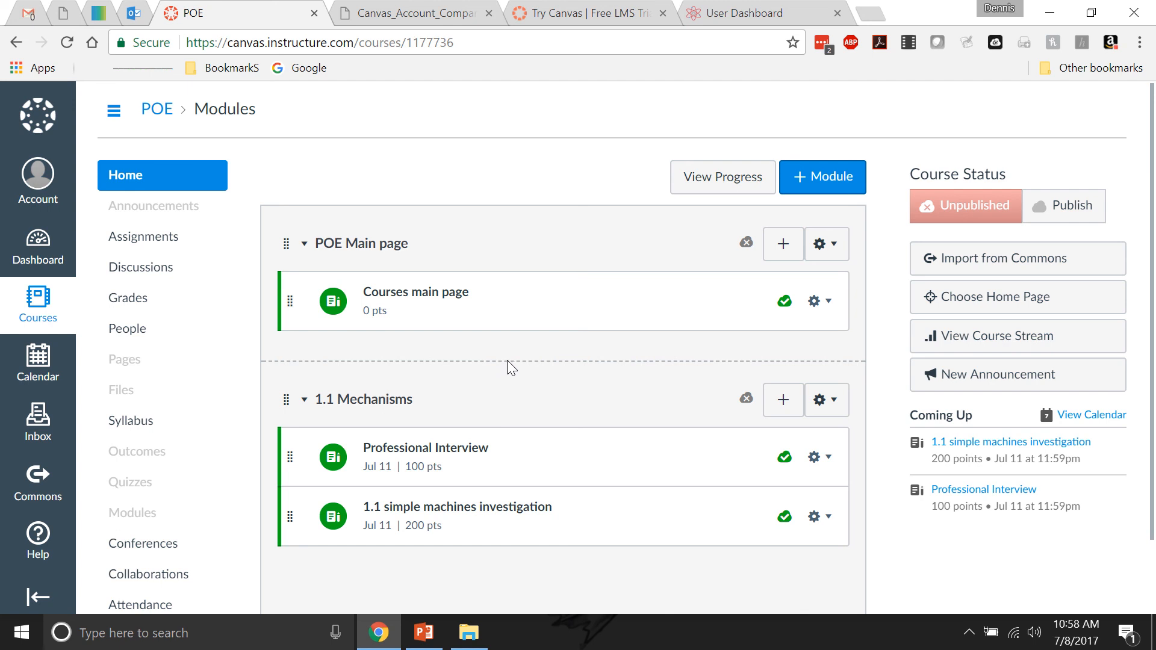
pyautogui.moveTo(235, 333)
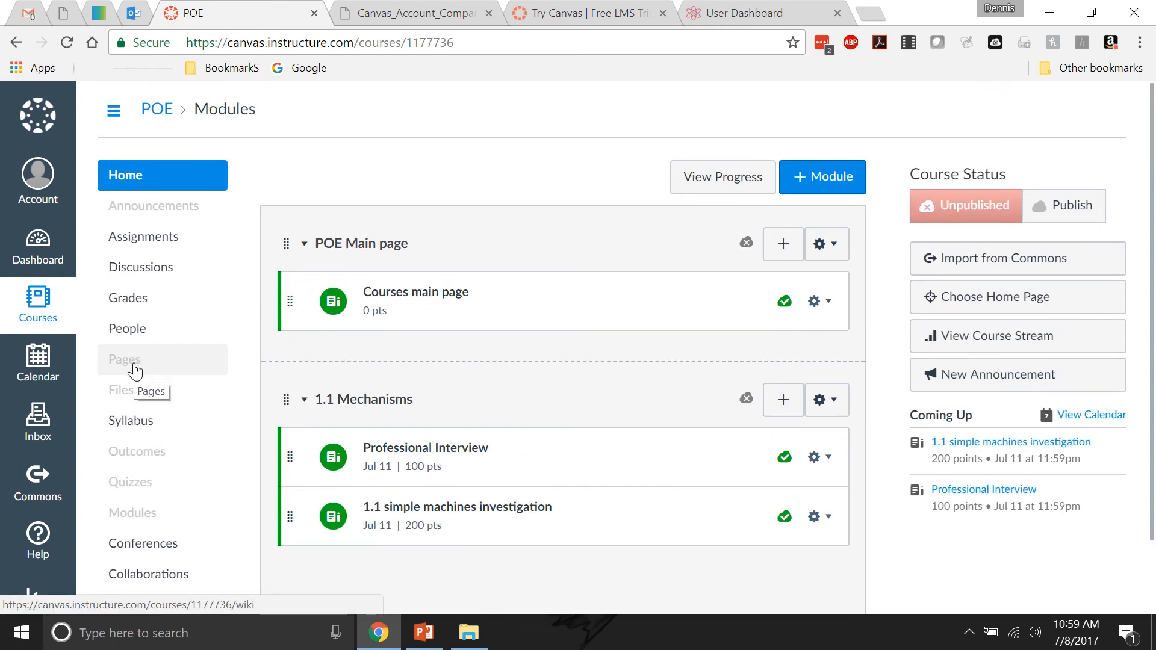
pyautogui.click(130, 482)
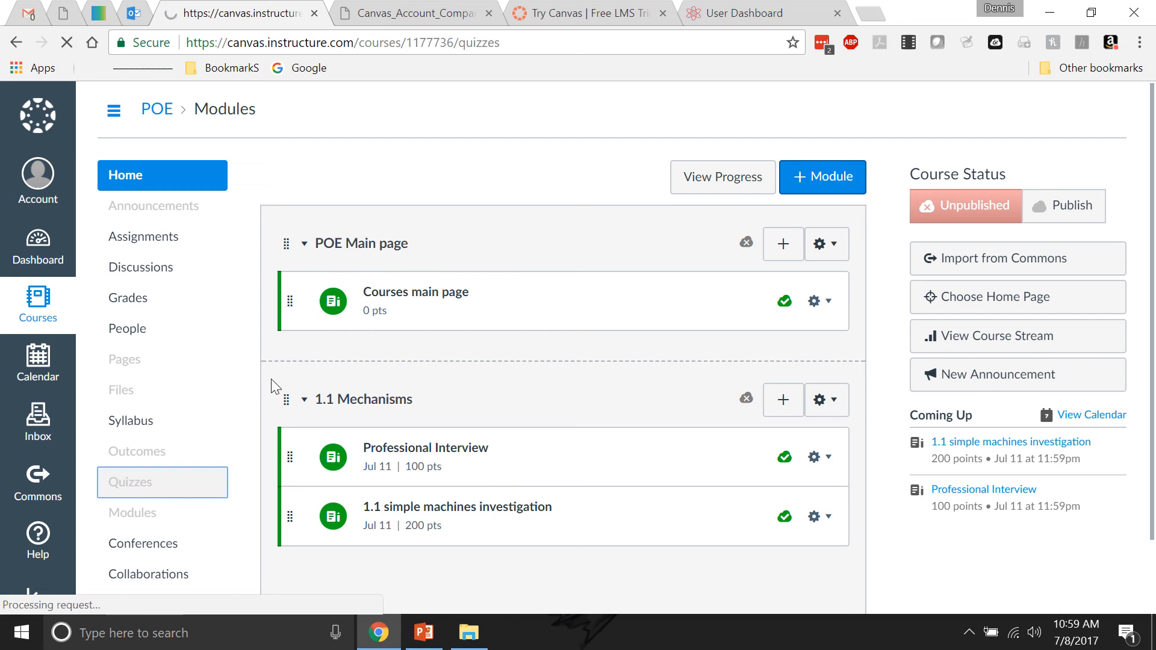
pyautogui.click(130, 482)
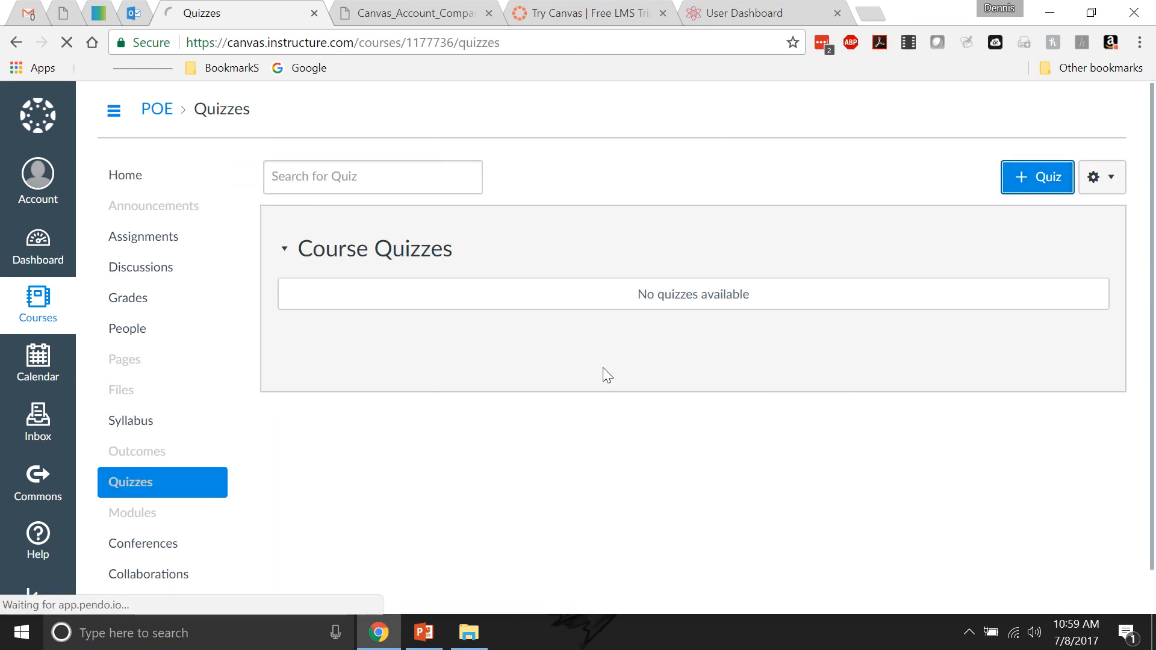
pyautogui.click(1036, 177)
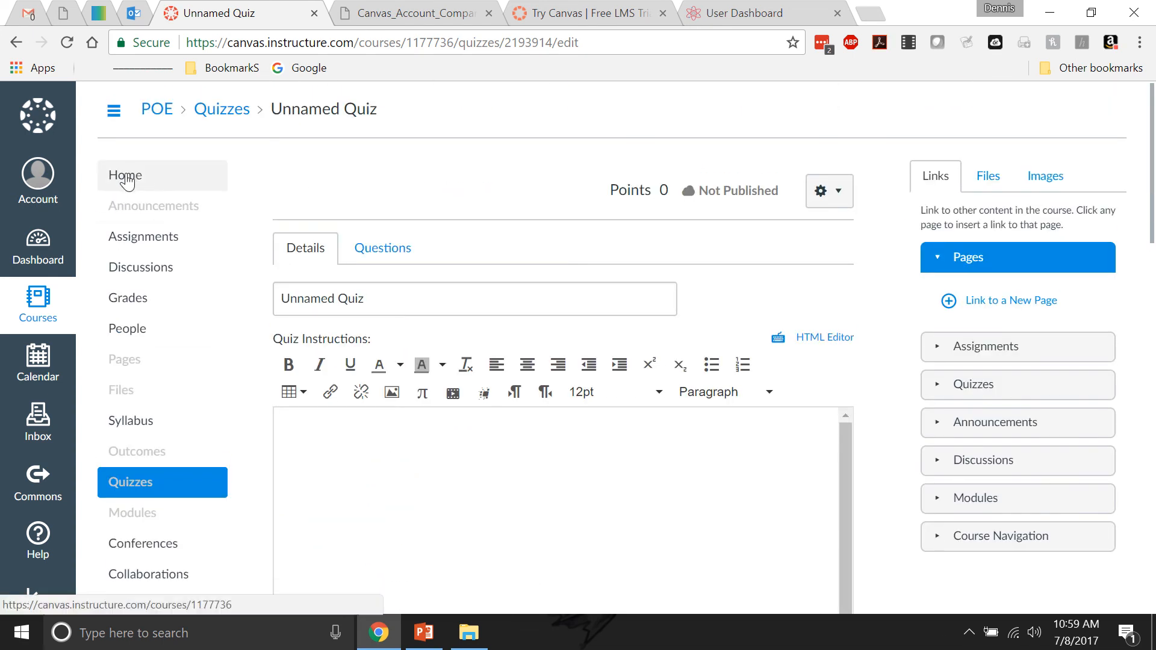
pyautogui.click(124, 176)
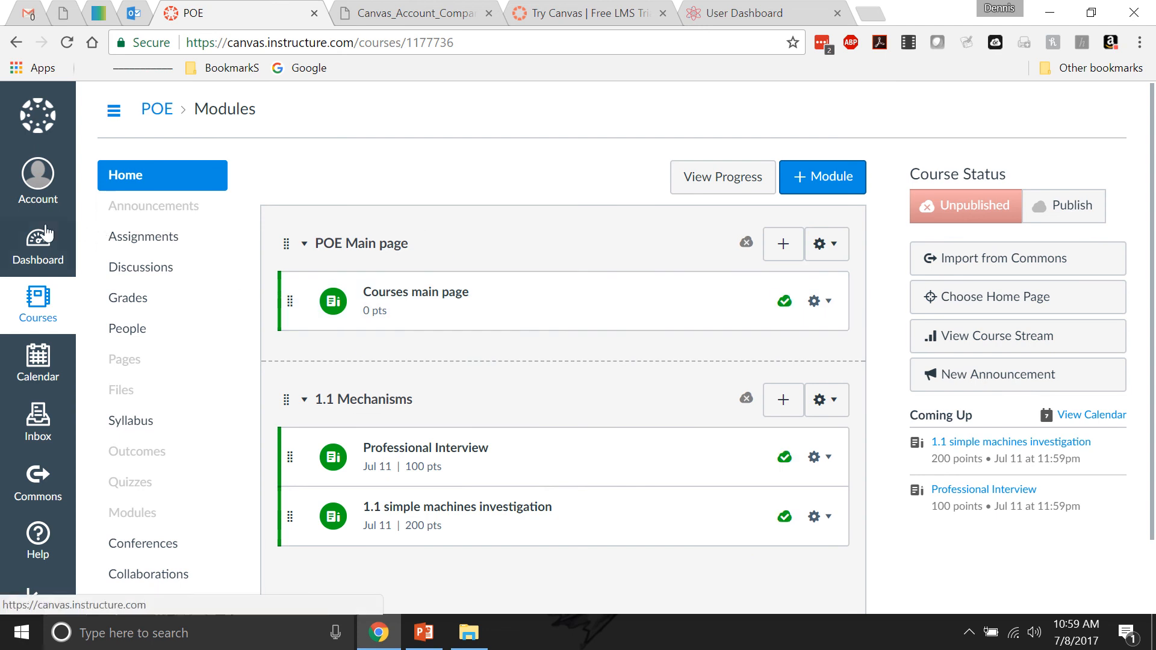
pyautogui.click(37, 245)
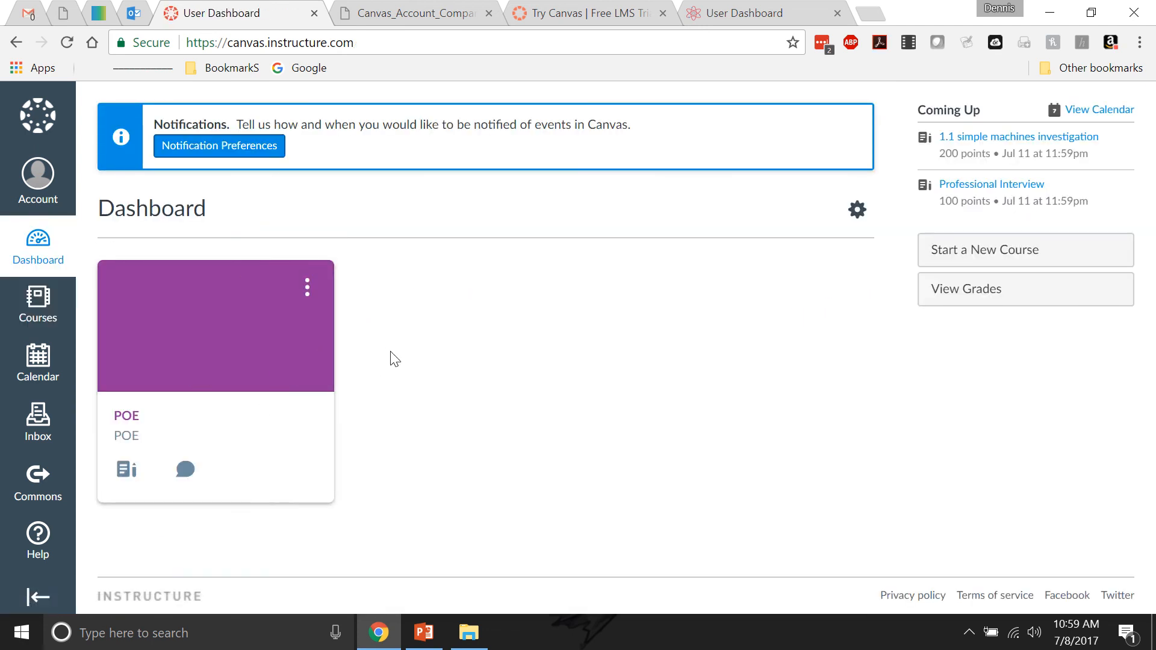
pyautogui.moveTo(290, 359)
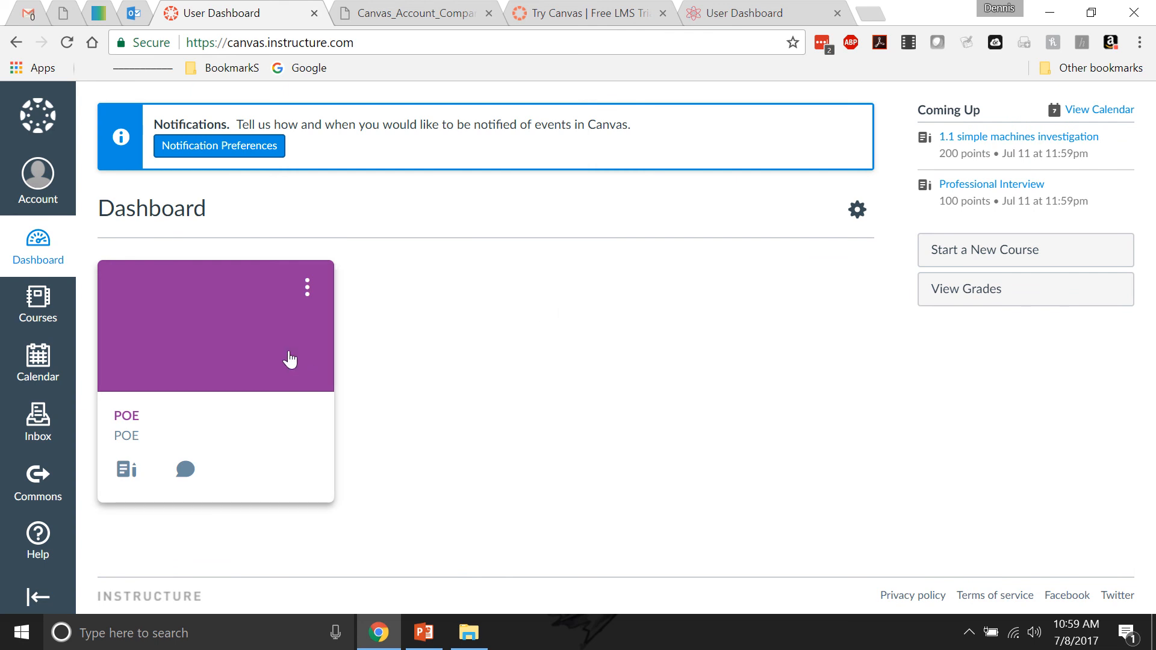
pyautogui.moveTo(153, 348)
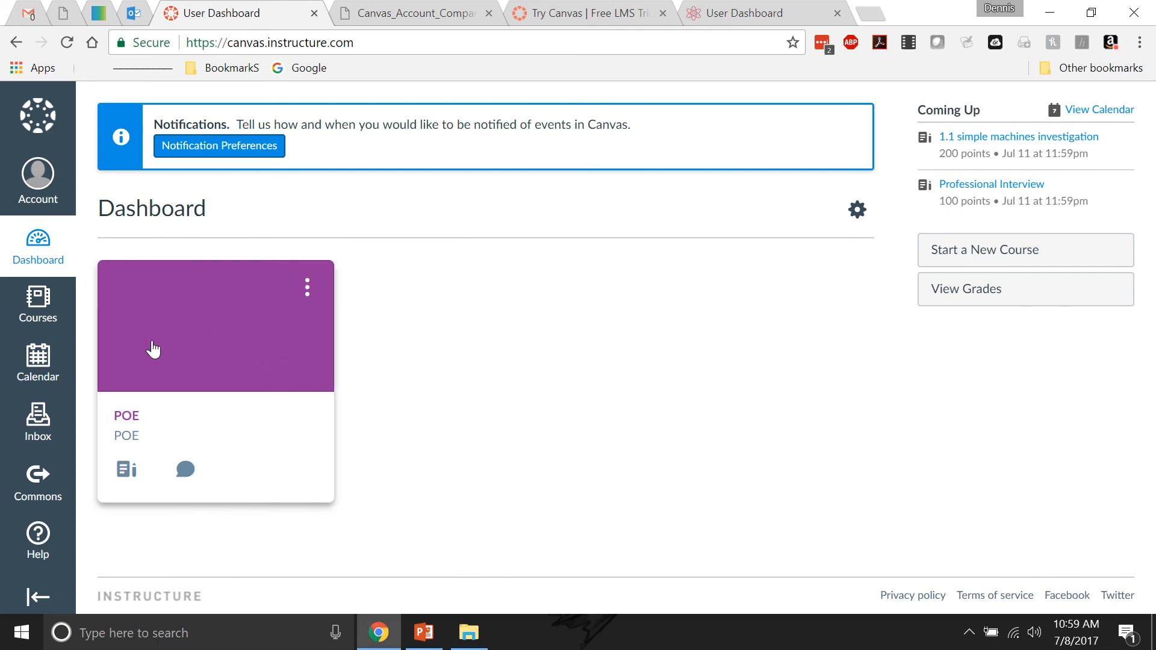
pyautogui.click(216, 326)
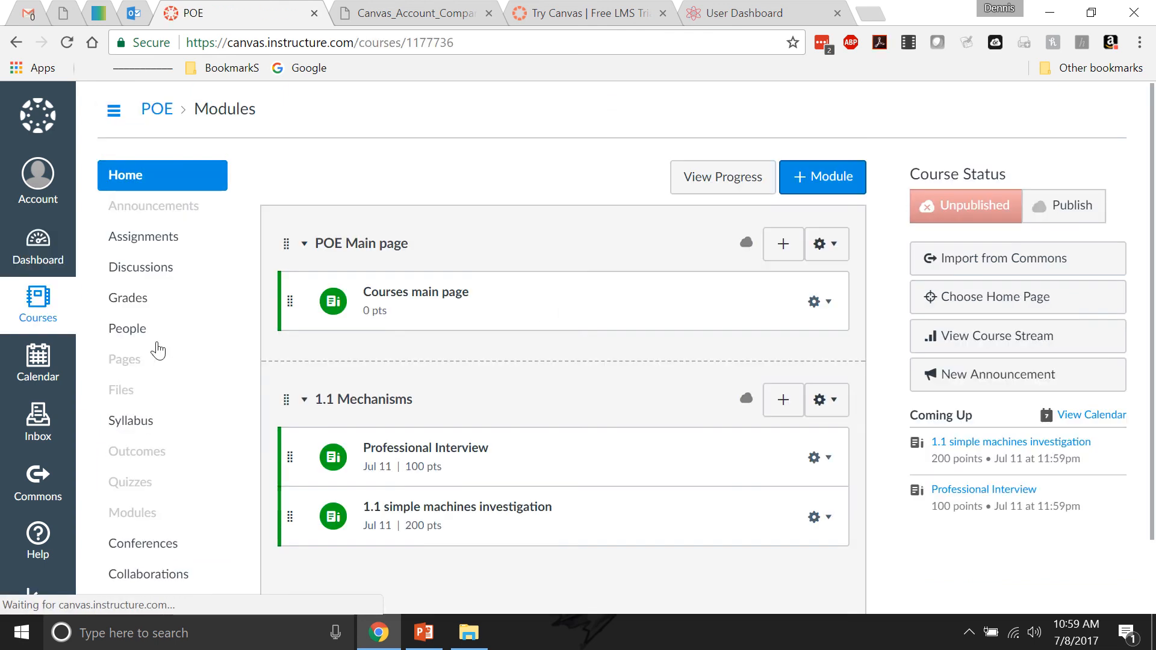